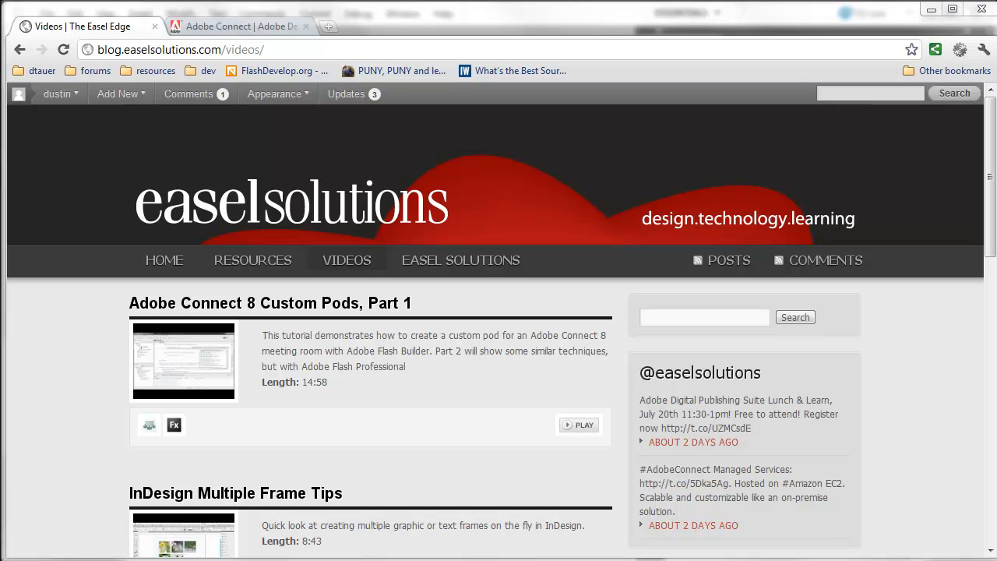
{"action": "mouse_move", "coordinate": [318, 346]}
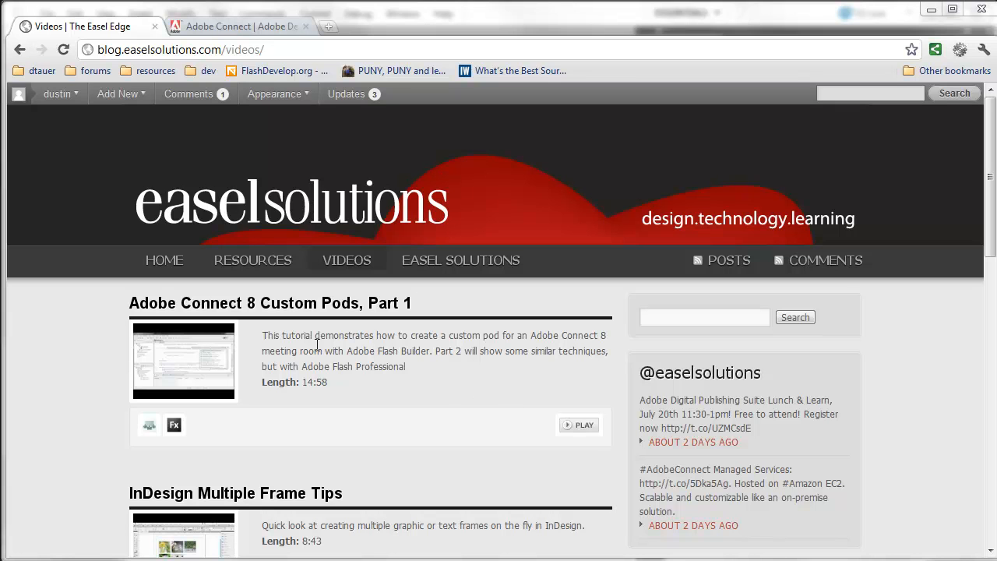
{"action": "mouse_move", "coordinate": [352, 346]}
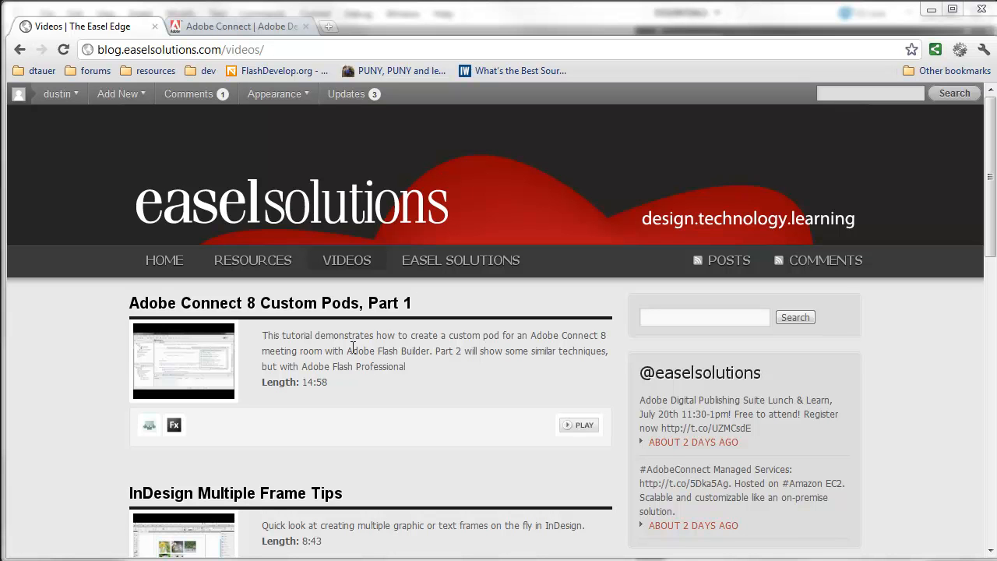
{"action": "mouse_move", "coordinate": [393, 336]}
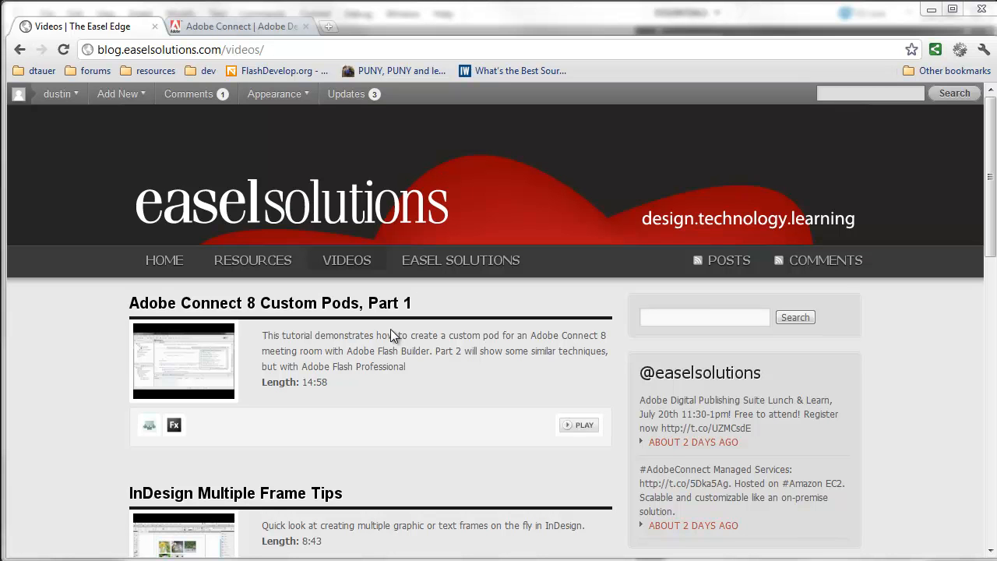
Bring the Easel Edge blog forward in Chrome and load its home page from the site link.
{"action": "left_click", "coordinate": [237, 25]}
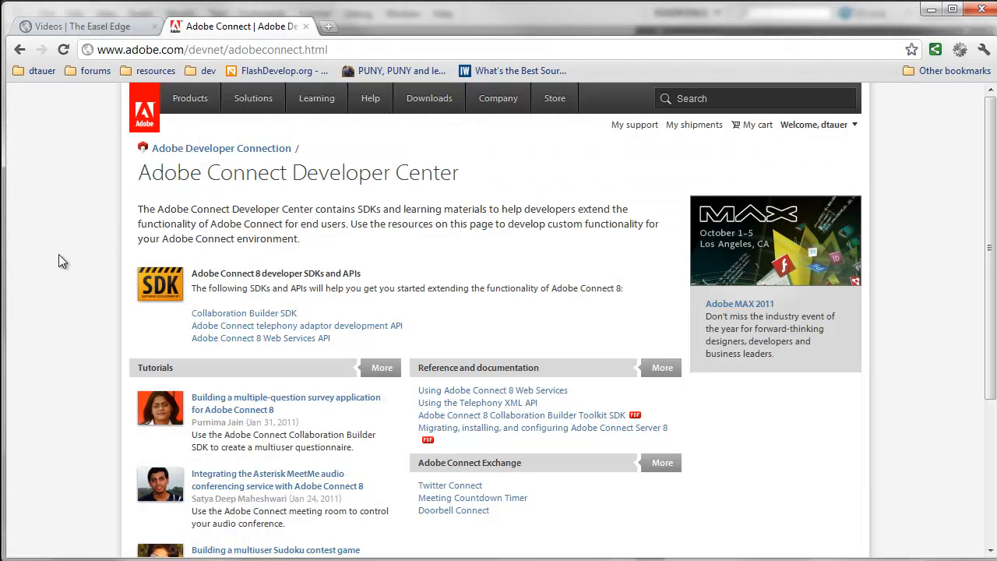
{"action": "mouse_move", "coordinate": [78, 250]}
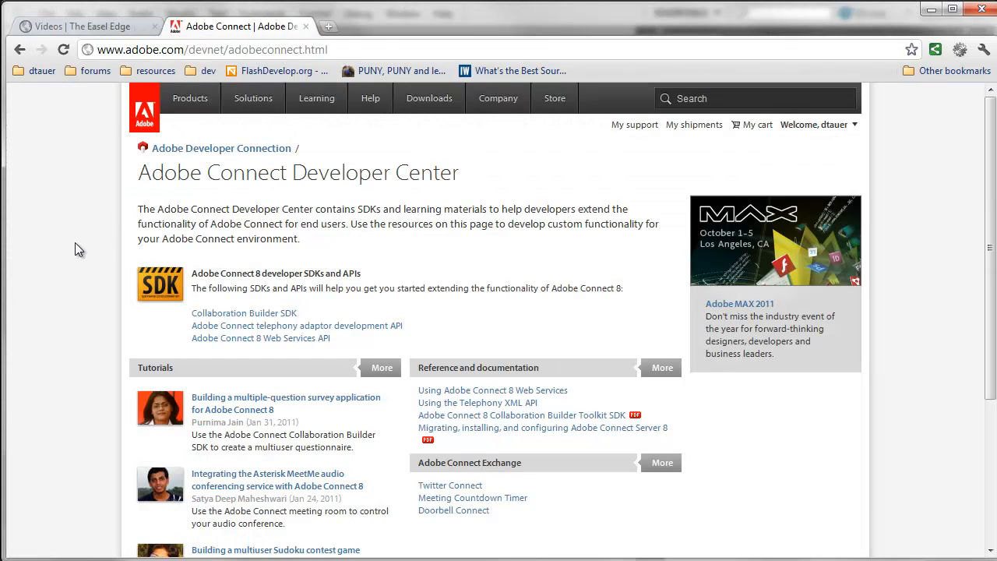
{"action": "mouse_move", "coordinate": [206, 314]}
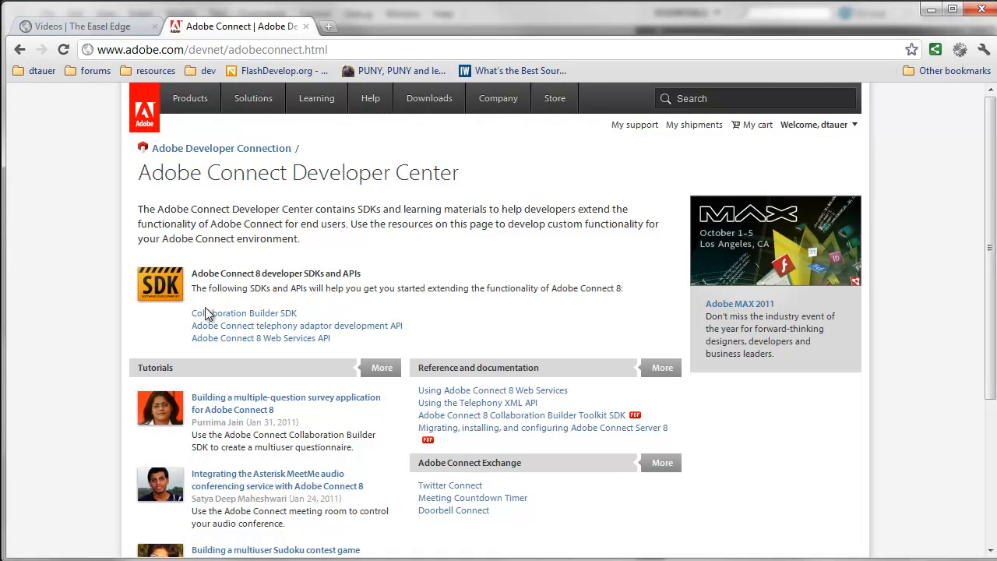
{"action": "mouse_move", "coordinate": [249, 327]}
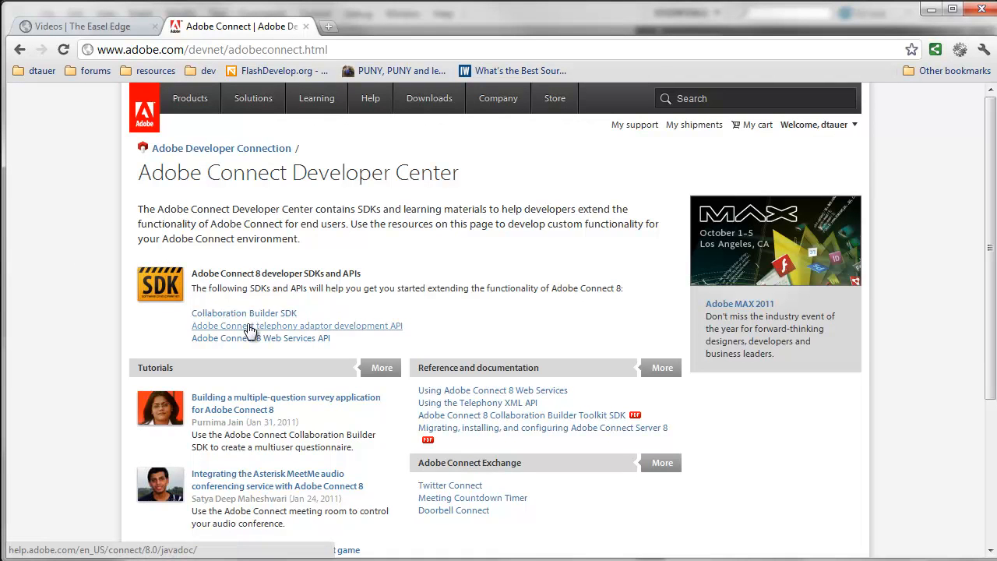
{"action": "mouse_move", "coordinate": [244, 311]}
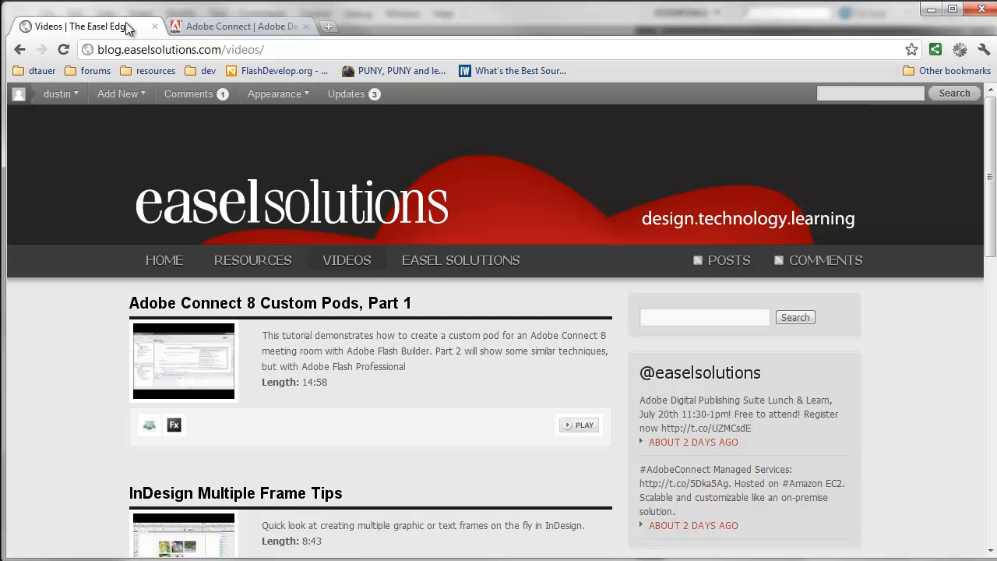
{"action": "left_click", "coordinate": [117, 93]}
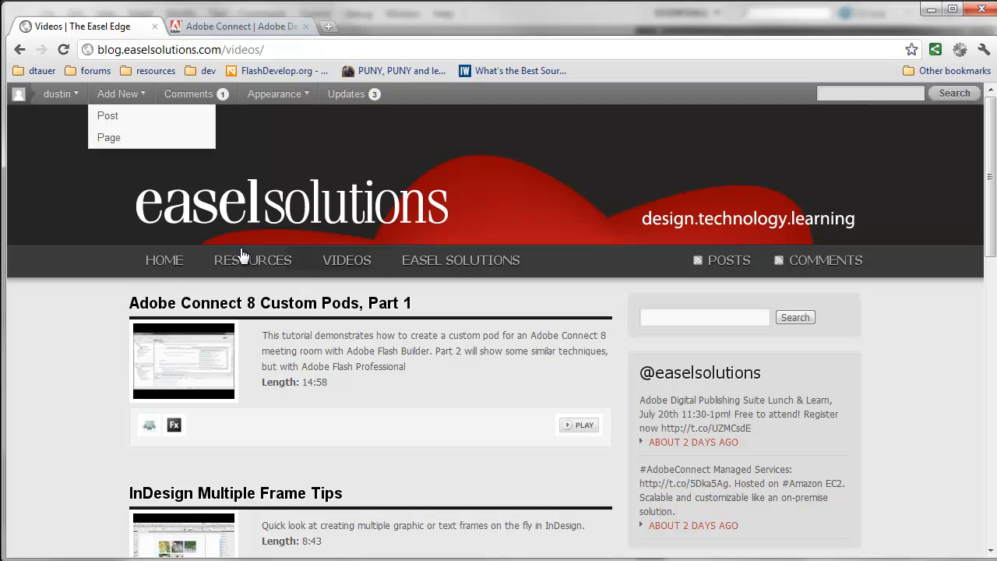
{"action": "left_click", "coordinate": [166, 259]}
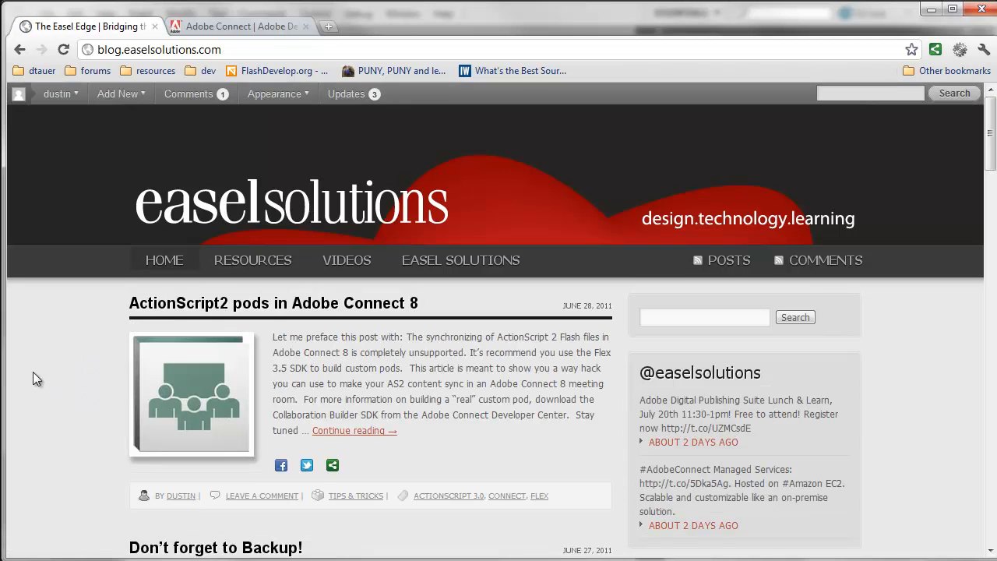
{"action": "mouse_move", "coordinate": [240, 311]}
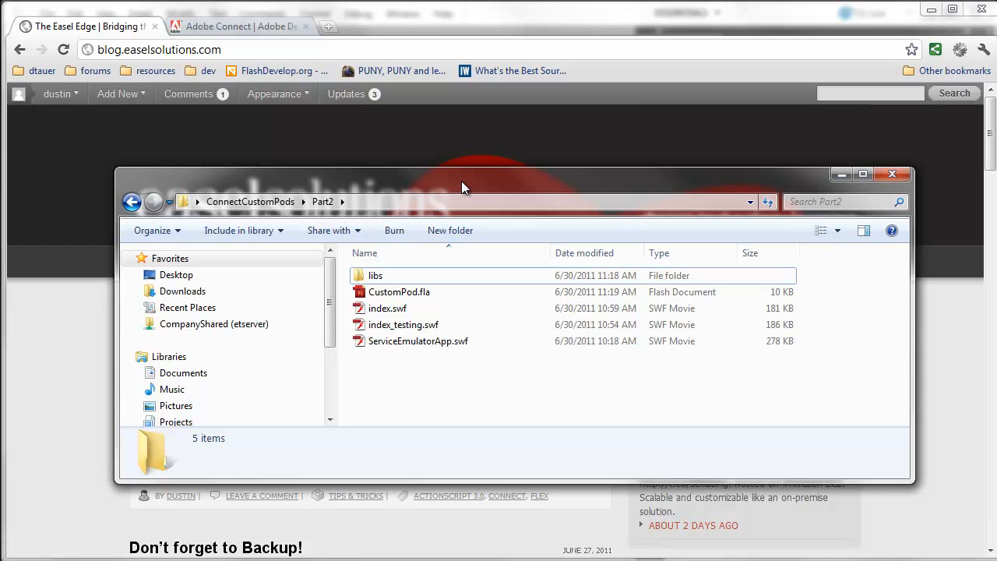
{"action": "mouse_move", "coordinate": [457, 399]}
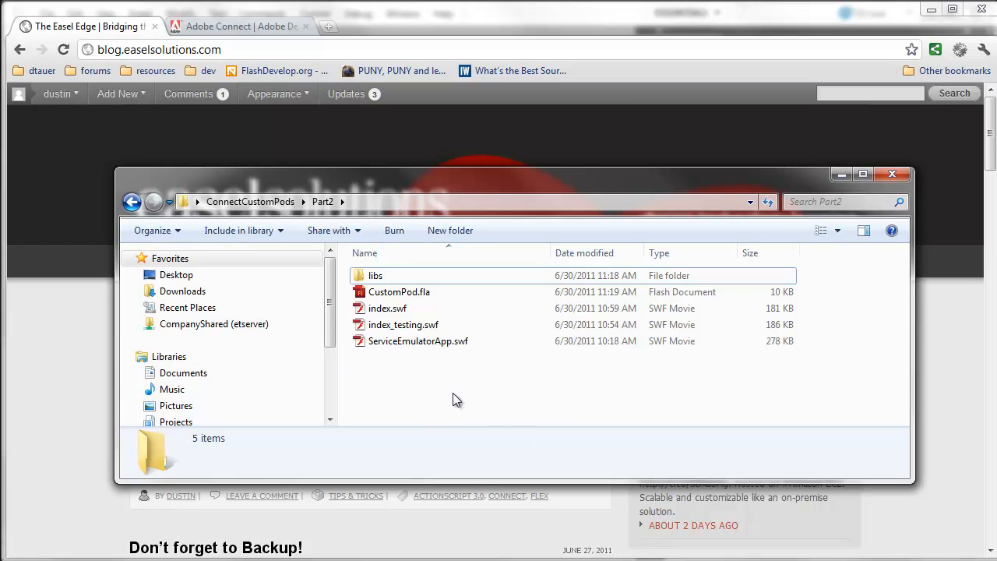
{"action": "mouse_move", "coordinate": [433, 401]}
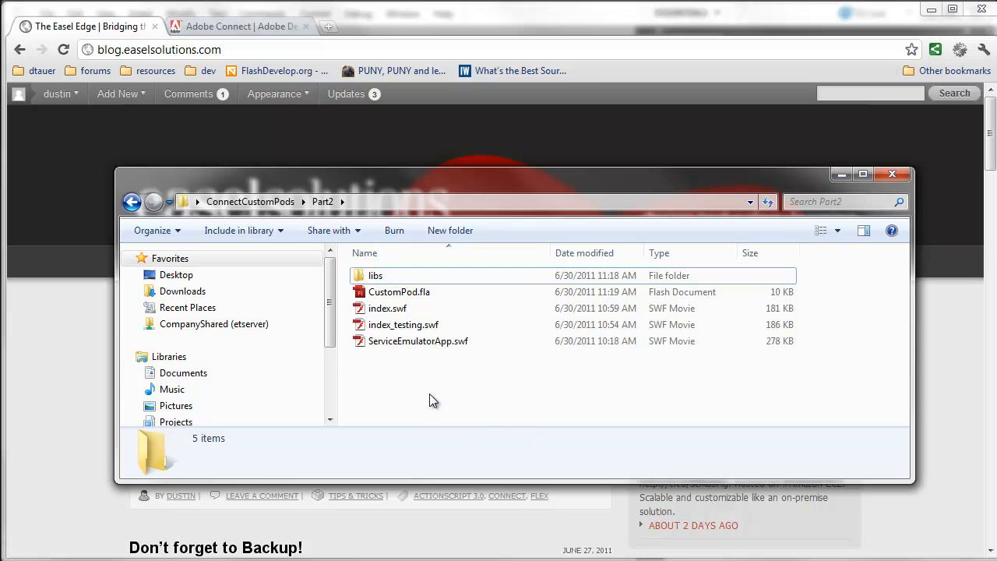
{"action": "mouse_move", "coordinate": [443, 408]}
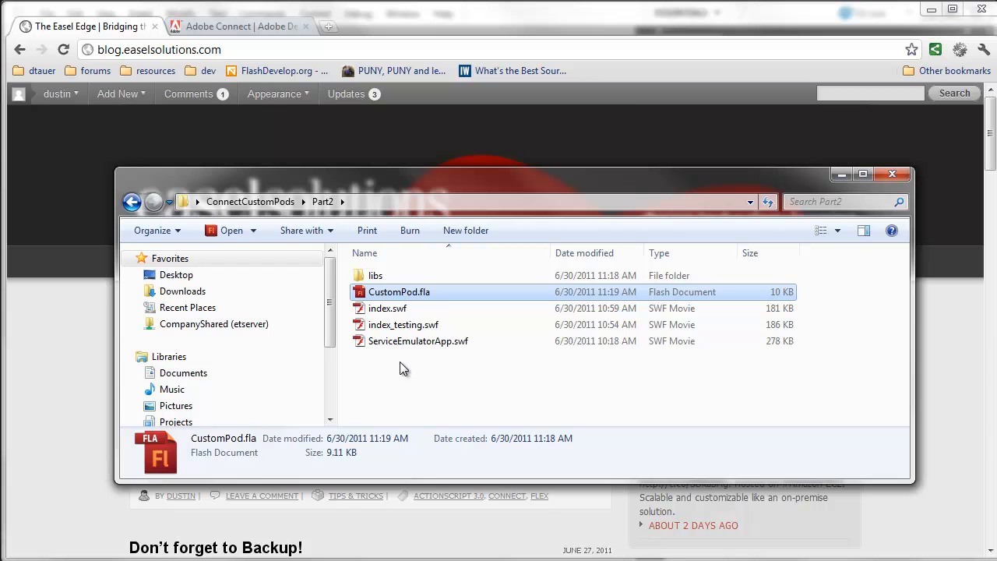
Select CustomPod.fla and then index.swf in the Part2 folder to view their details.
{"action": "left_click", "coordinate": [386, 309]}
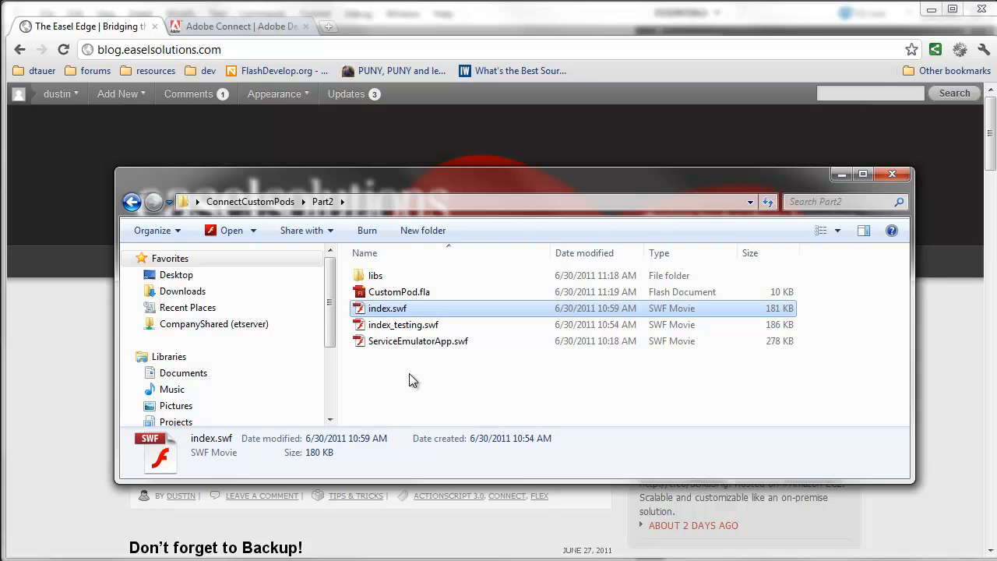
{"action": "left_click", "coordinate": [399, 292]}
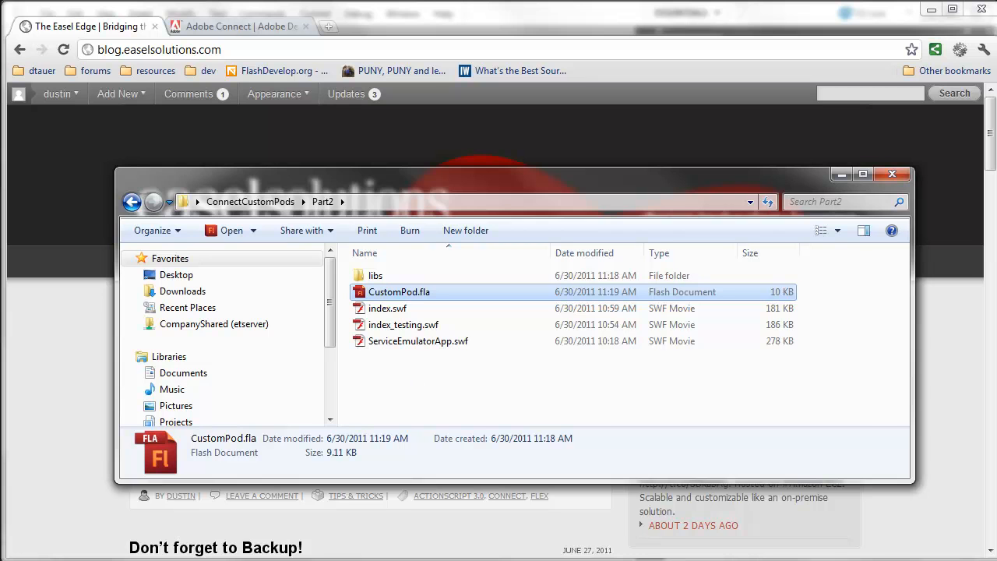
{"action": "double_click", "coordinate": [399, 292]}
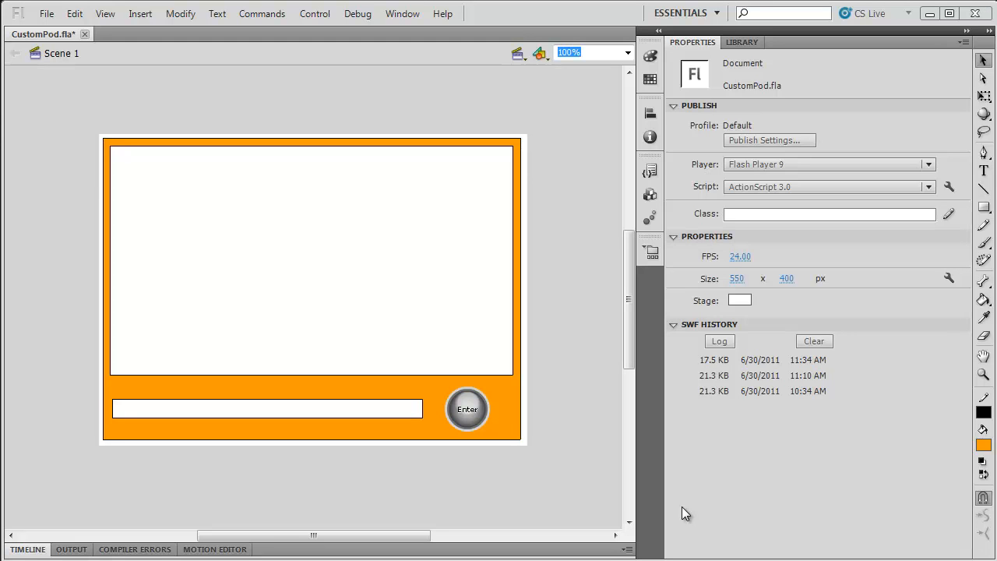
{"action": "mouse_move", "coordinate": [364, 340]}
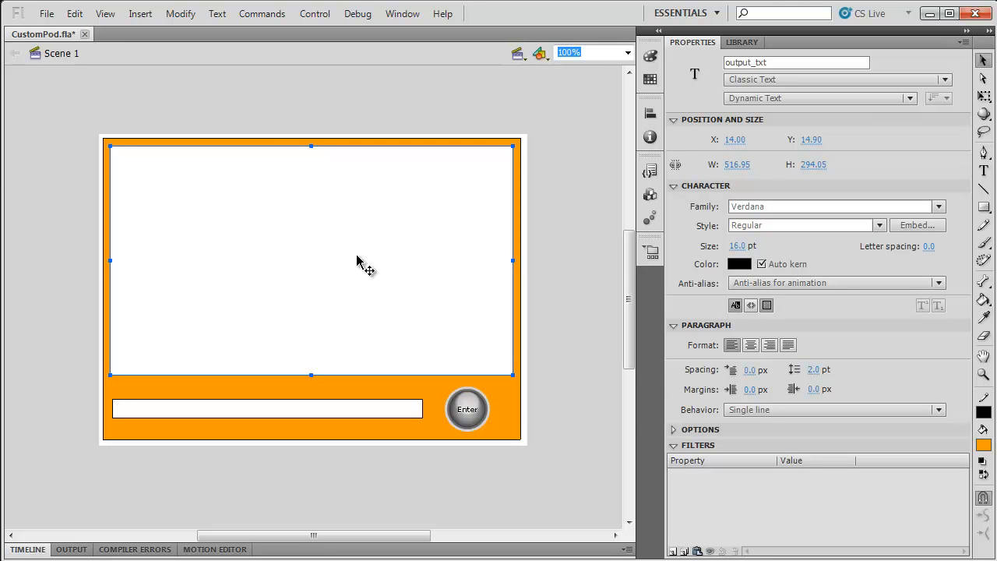
{"action": "mouse_move", "coordinate": [480, 340]}
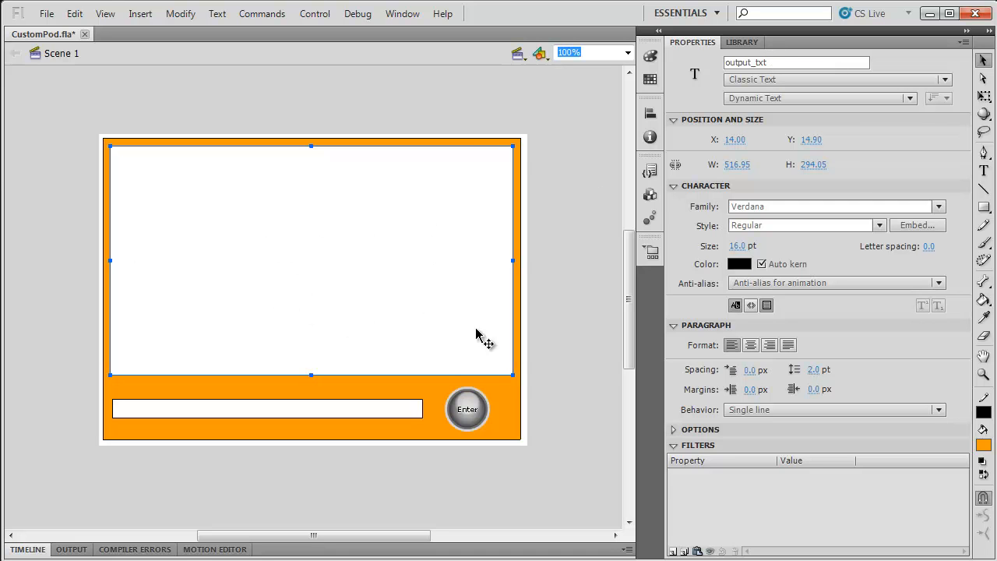
{"action": "left_click", "coordinate": [265, 409]}
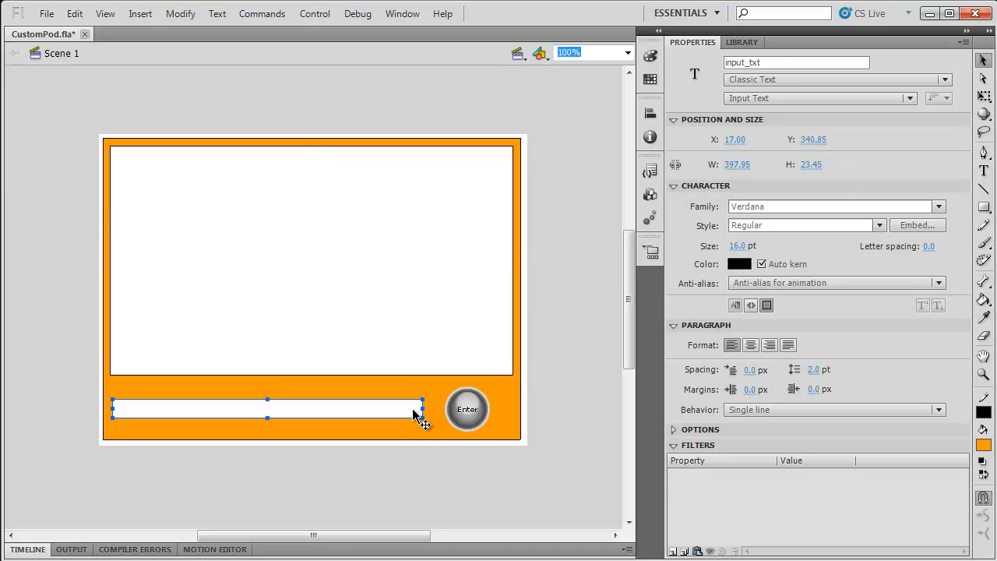
{"action": "mouse_move", "coordinate": [442, 449]}
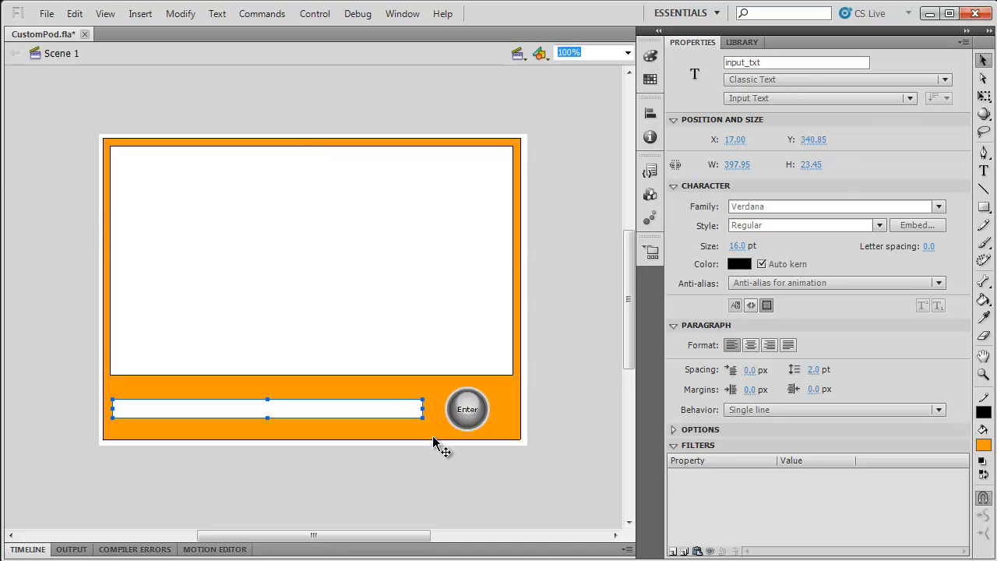
{"action": "left_click", "coordinate": [468, 409]}
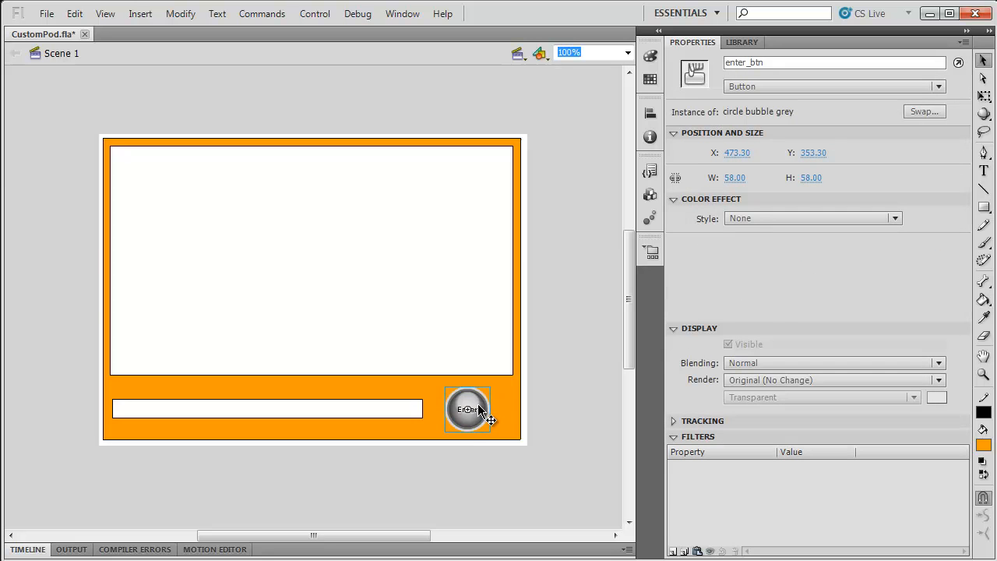
{"action": "mouse_move", "coordinate": [444, 464]}
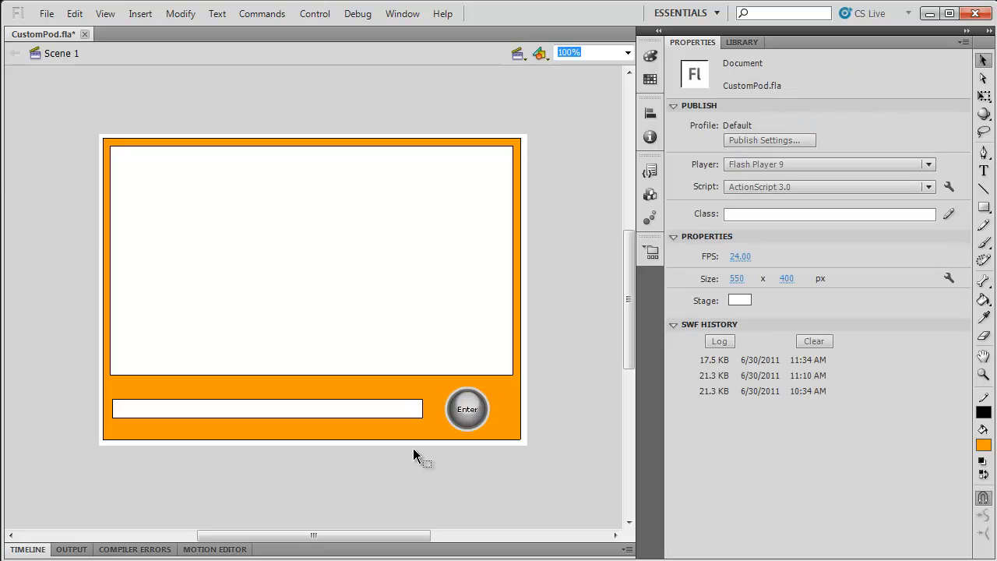
{"action": "mouse_move", "coordinate": [412, 468]}
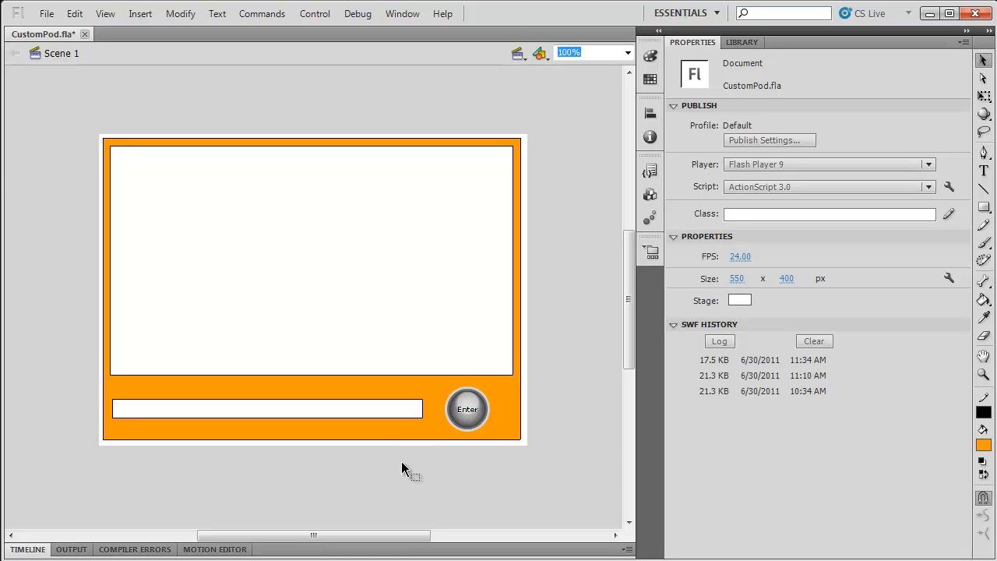
{"action": "mouse_move", "coordinate": [405, 470]}
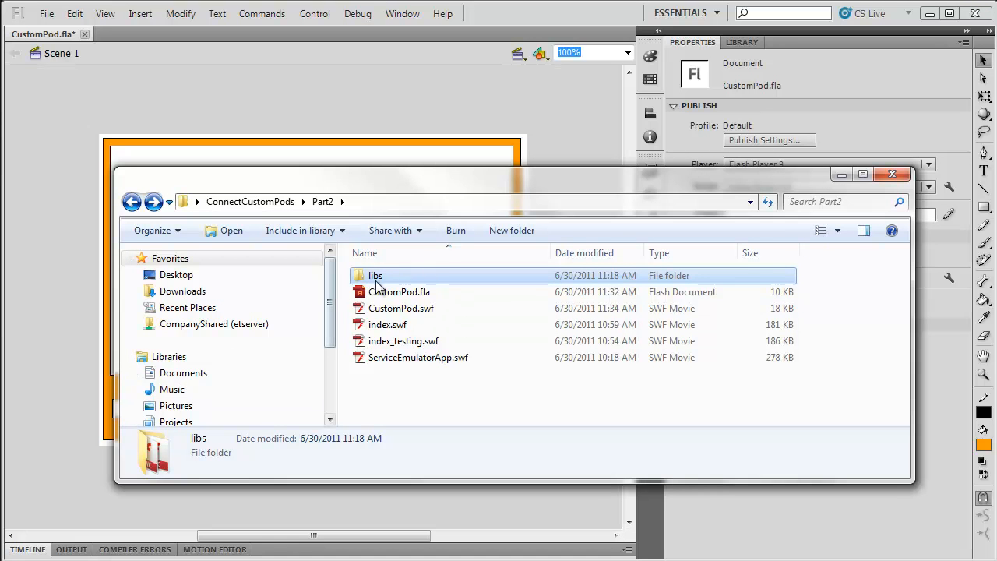
{"action": "mouse_move", "coordinate": [377, 278]}
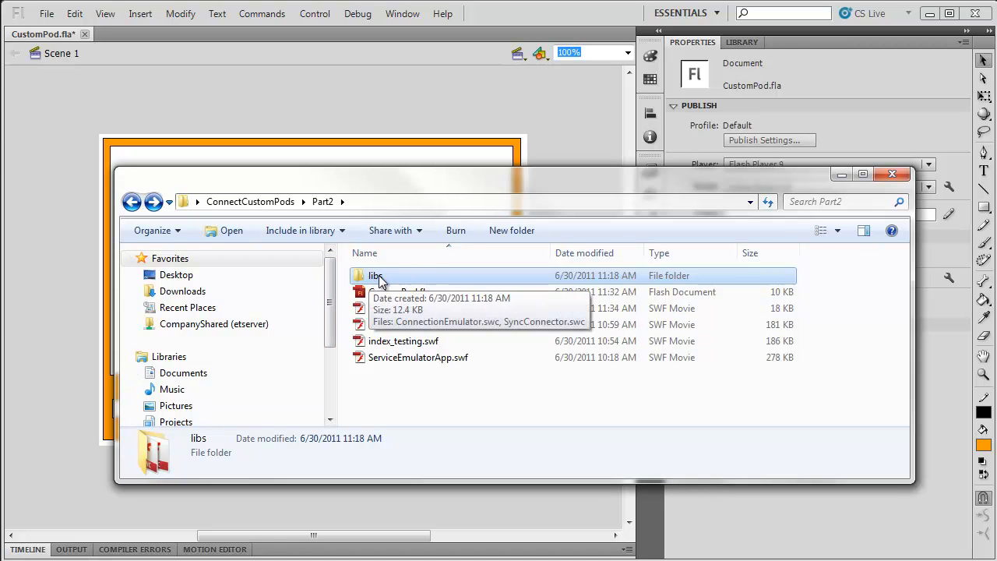
Look inside the libs folder with its SWC files, return to Part2 and bring CustomPod.fla back into view.
{"action": "double_click", "coordinate": [378, 274]}
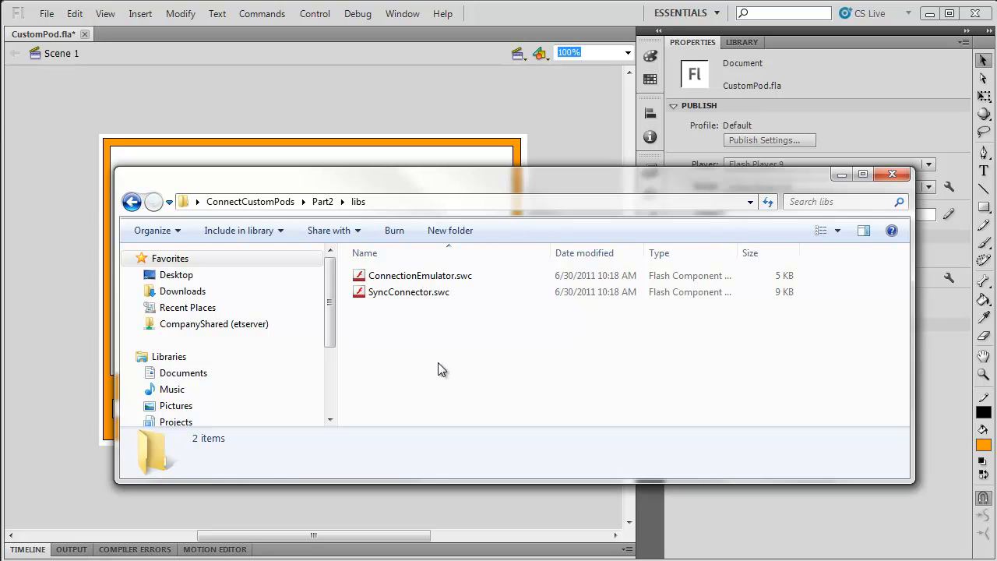
{"action": "mouse_move", "coordinate": [430, 369]}
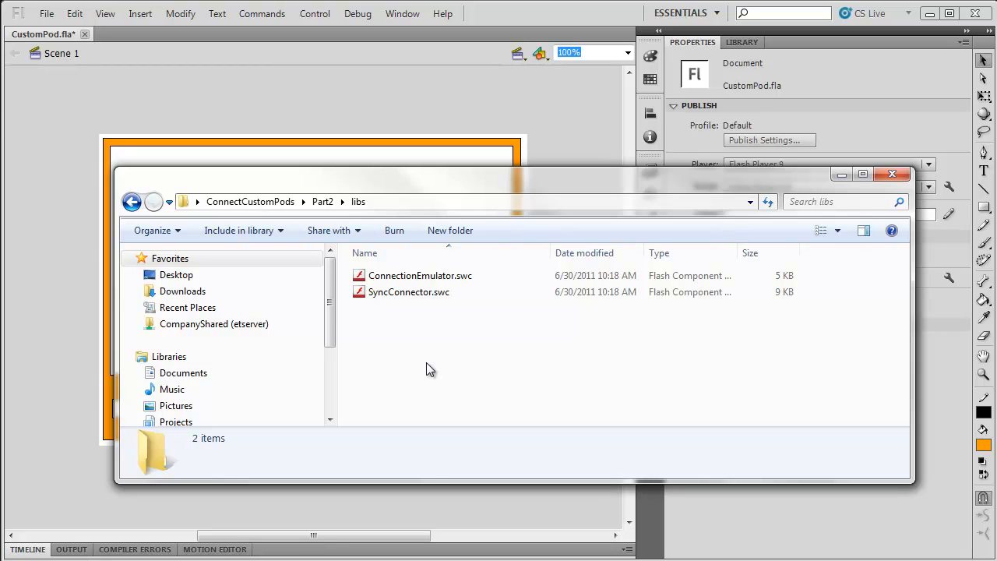
{"action": "mouse_move", "coordinate": [427, 358]}
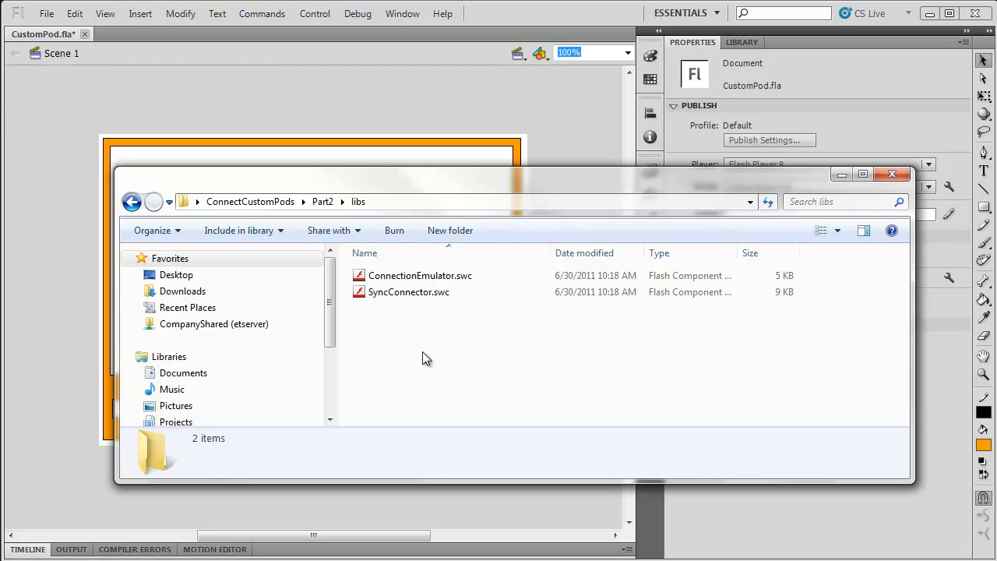
{"action": "mouse_move", "coordinate": [349, 227]}
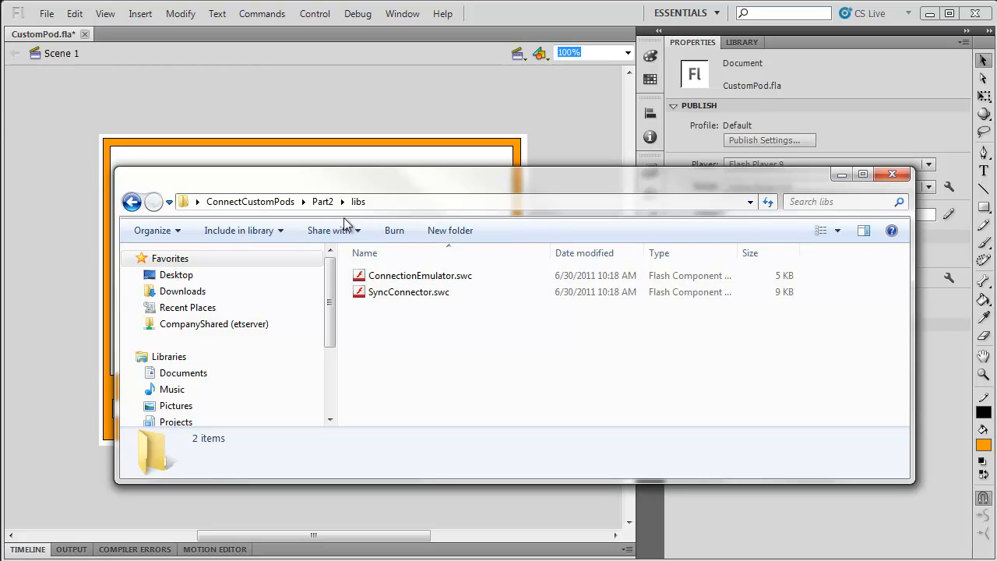
{"action": "left_click", "coordinate": [131, 203]}
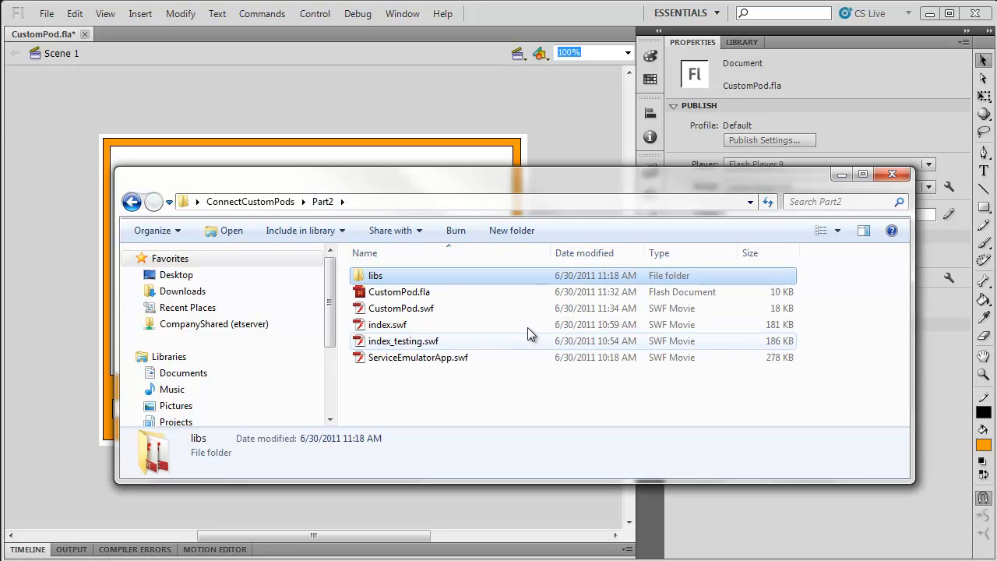
{"action": "left_click", "coordinate": [893, 174]}
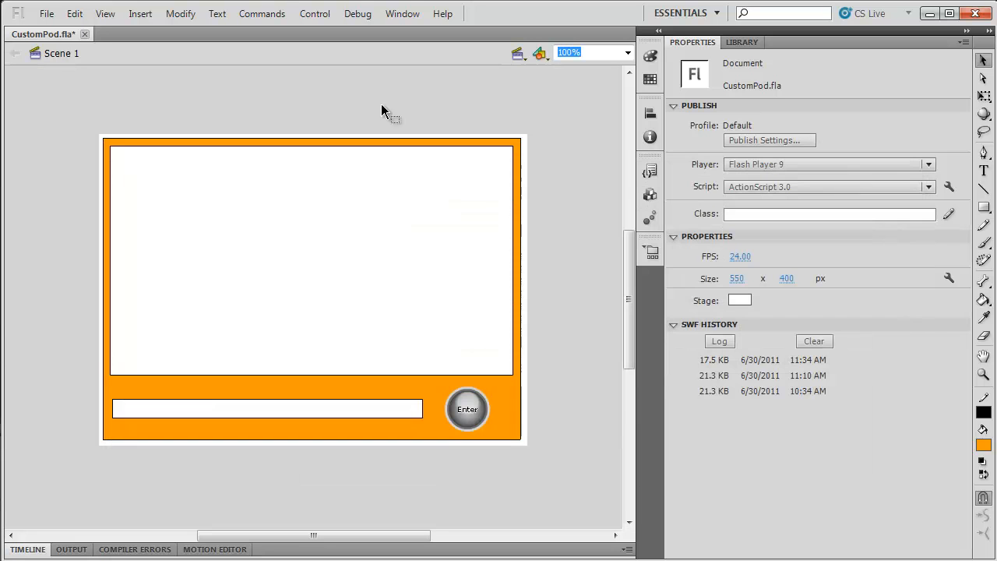
Reach the ActionScript 3.0 library path settings from Publish Settings and add a new entry.
{"action": "left_click", "coordinate": [46, 13]}
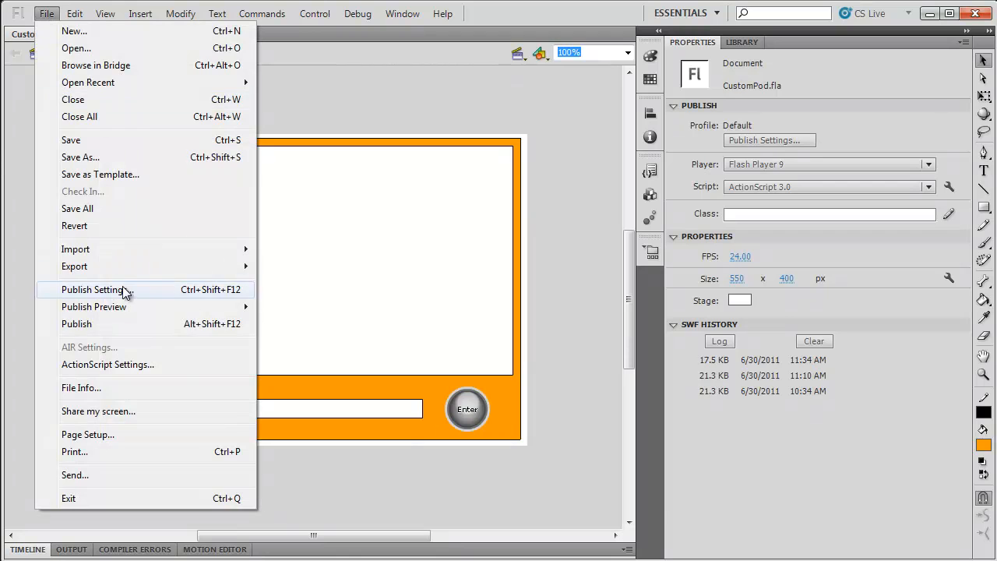
{"action": "left_click", "coordinate": [96, 289]}
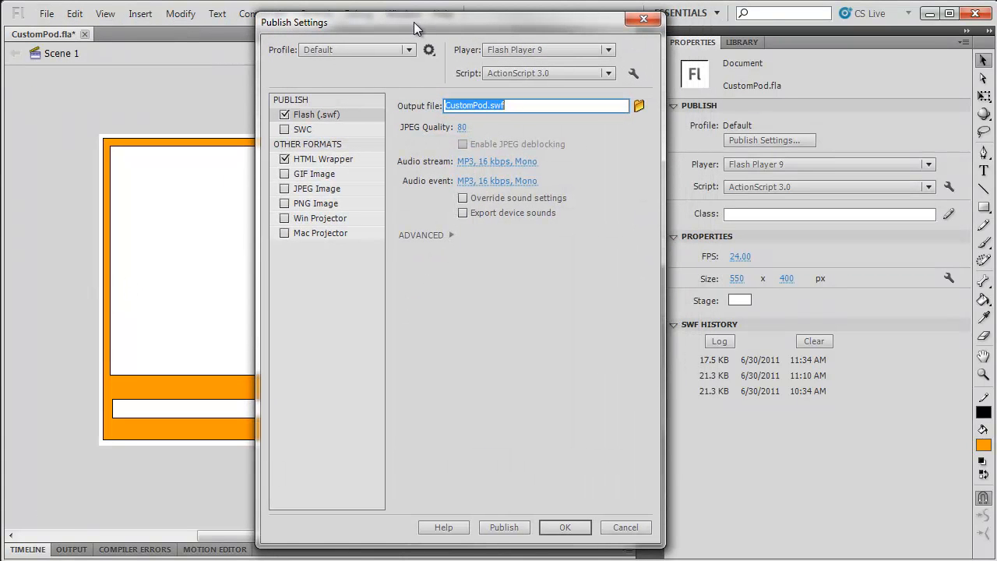
{"action": "mouse_move", "coordinate": [511, 296]}
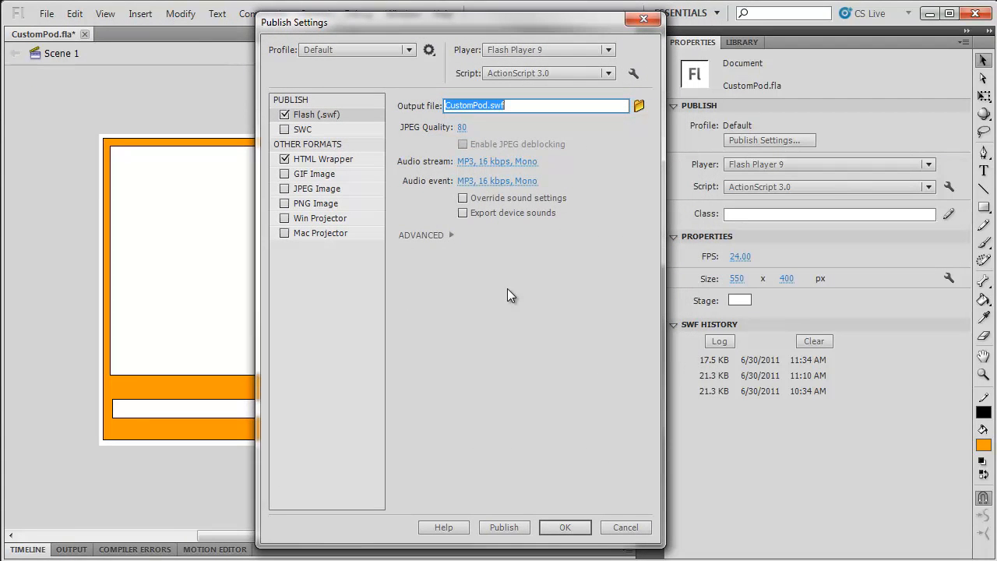
{"action": "mouse_move", "coordinate": [483, 293]}
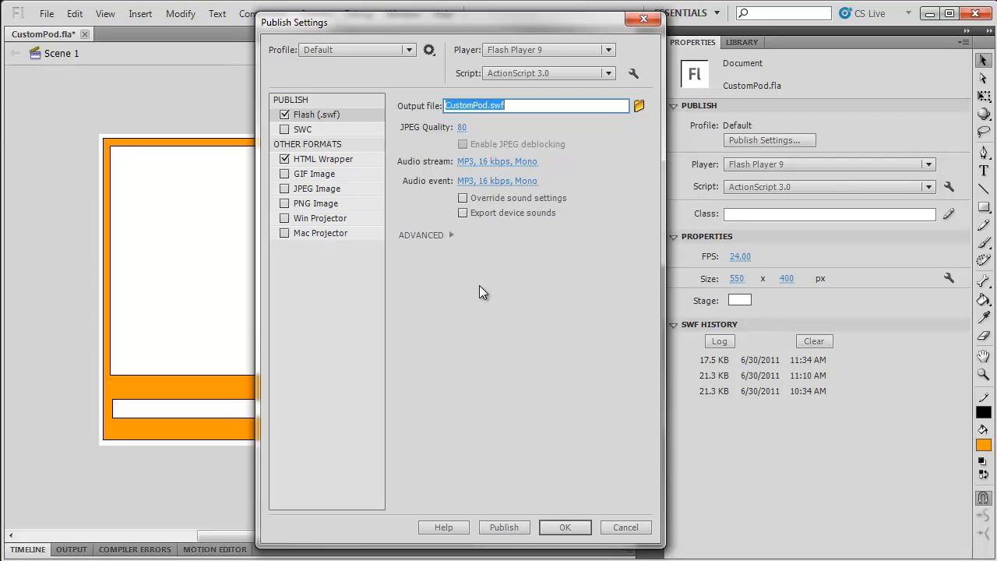
{"action": "mouse_move", "coordinate": [459, 283]}
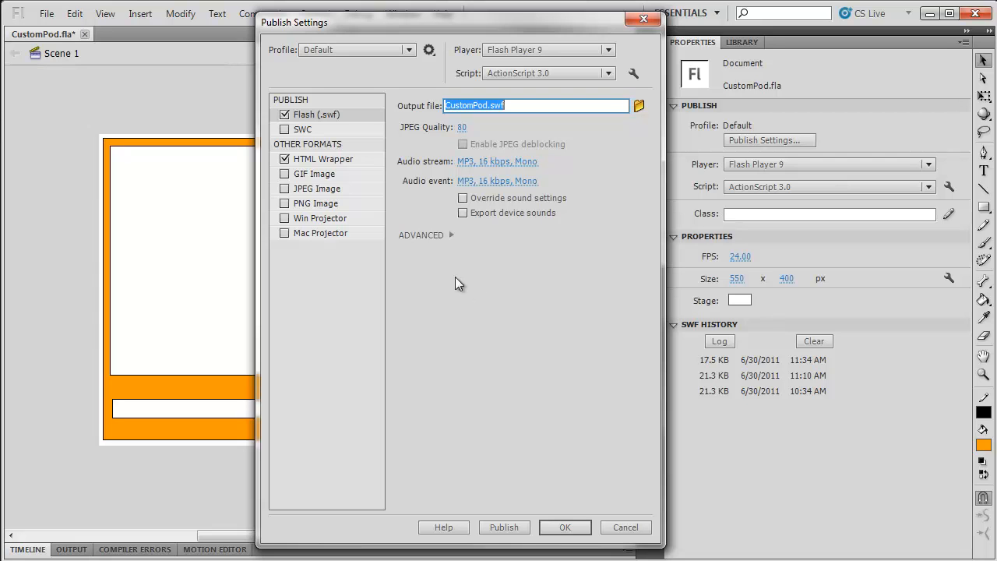
{"action": "mouse_move", "coordinate": [524, 353]}
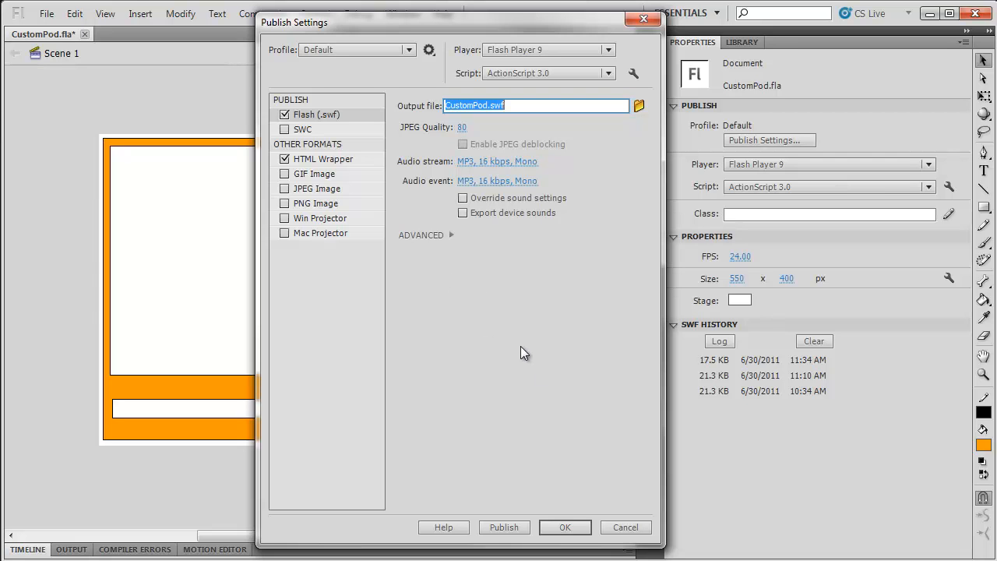
{"action": "mouse_move", "coordinate": [433, 91]}
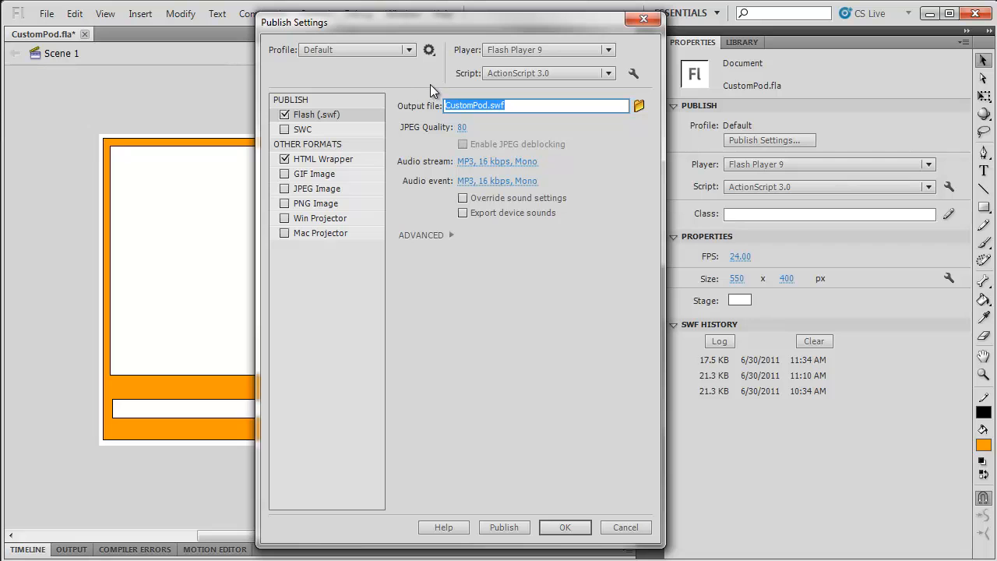
{"action": "mouse_move", "coordinate": [611, 50]}
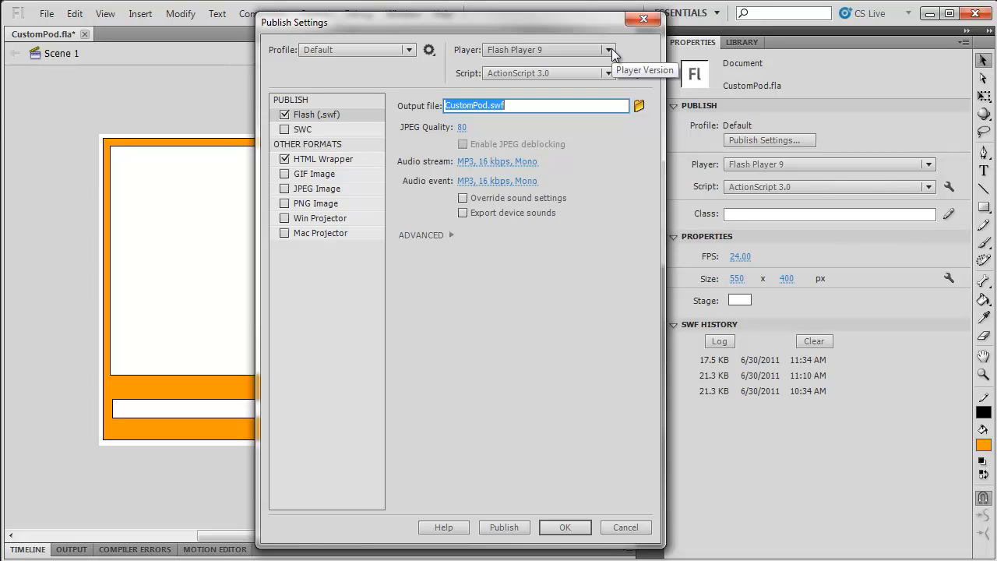
{"action": "mouse_move", "coordinate": [553, 94]}
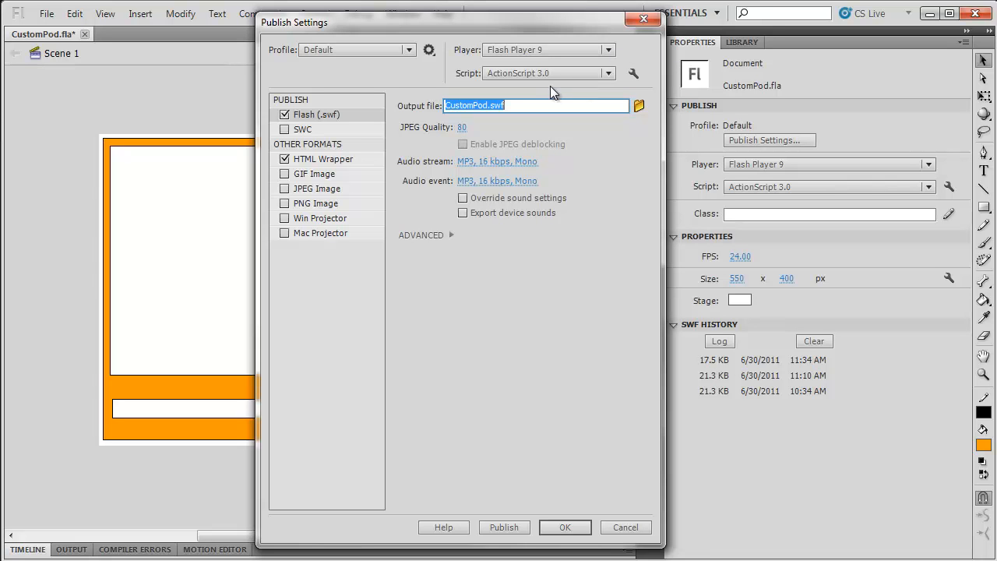
{"action": "mouse_move", "coordinate": [635, 73]}
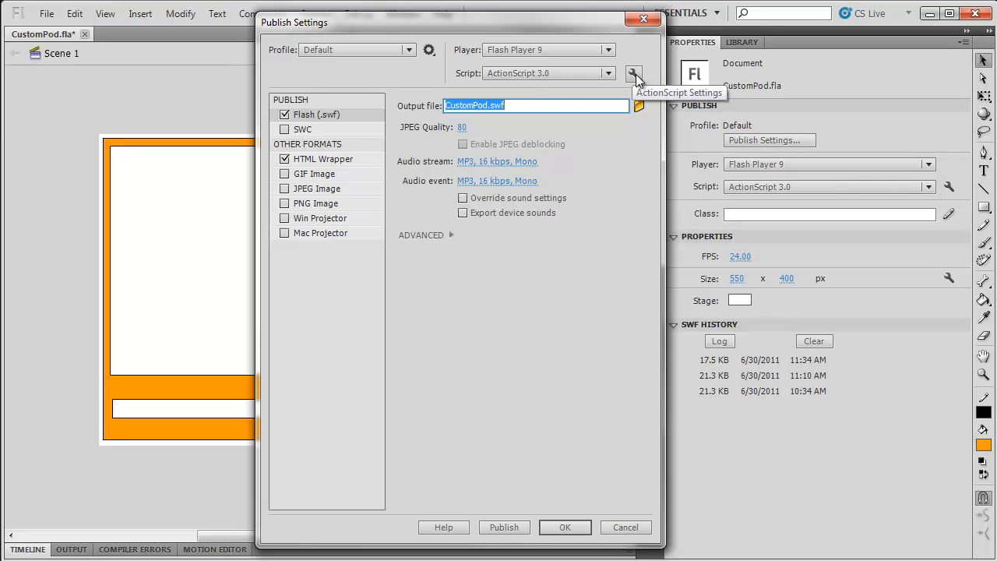
{"action": "left_click", "coordinate": [636, 73]}
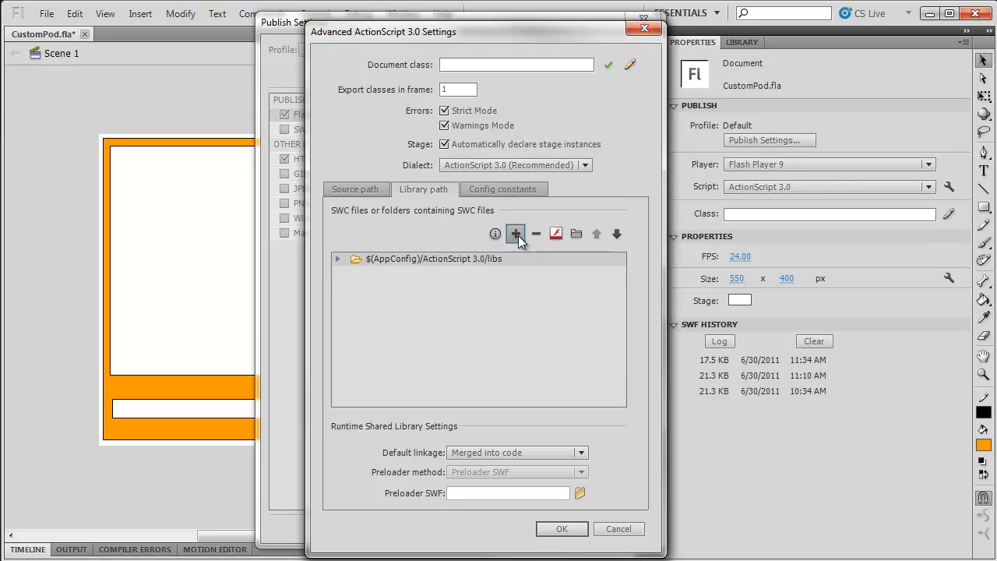
{"action": "left_click", "coordinate": [515, 234]}
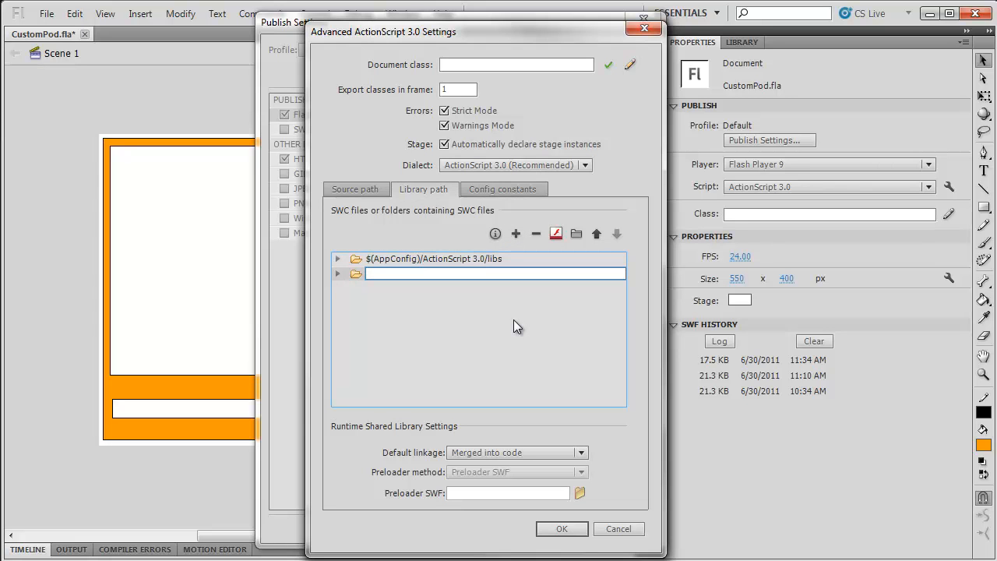
Enter ./libs as the library path and confirm the ActionScript and publish settings.
{"action": "type", "text": "./"}
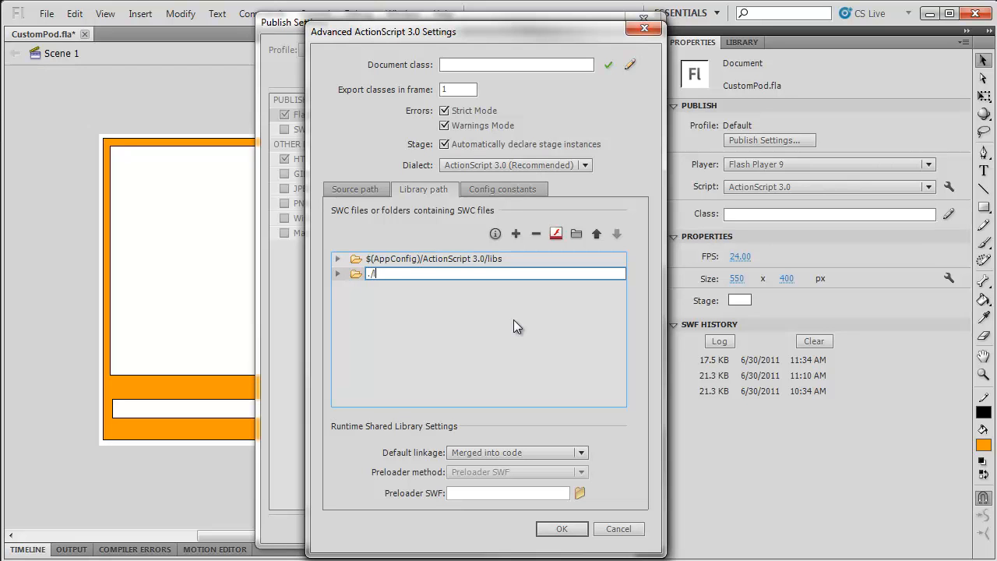
{"action": "type", "text": "libs"}
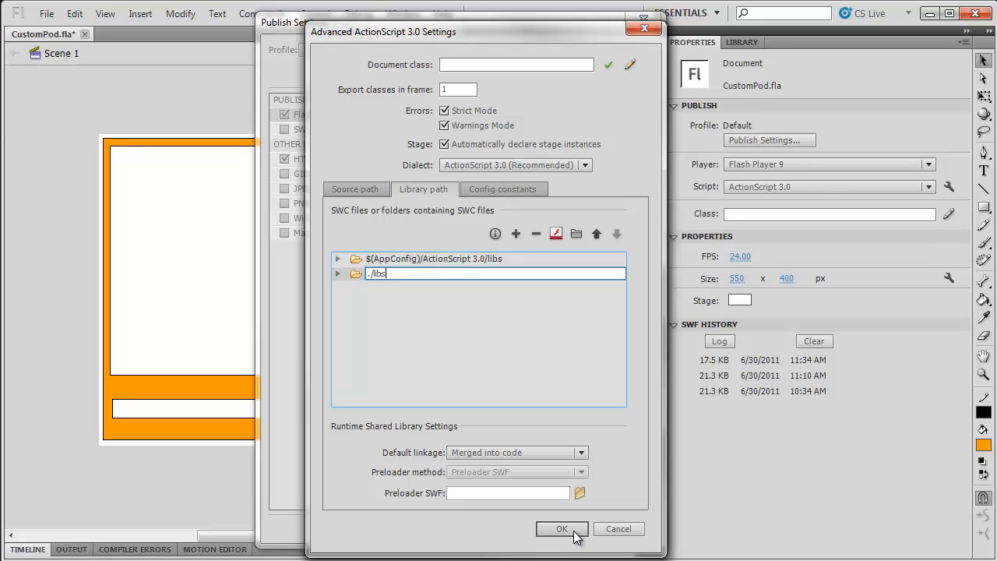
{"action": "left_click", "coordinate": [561, 529]}
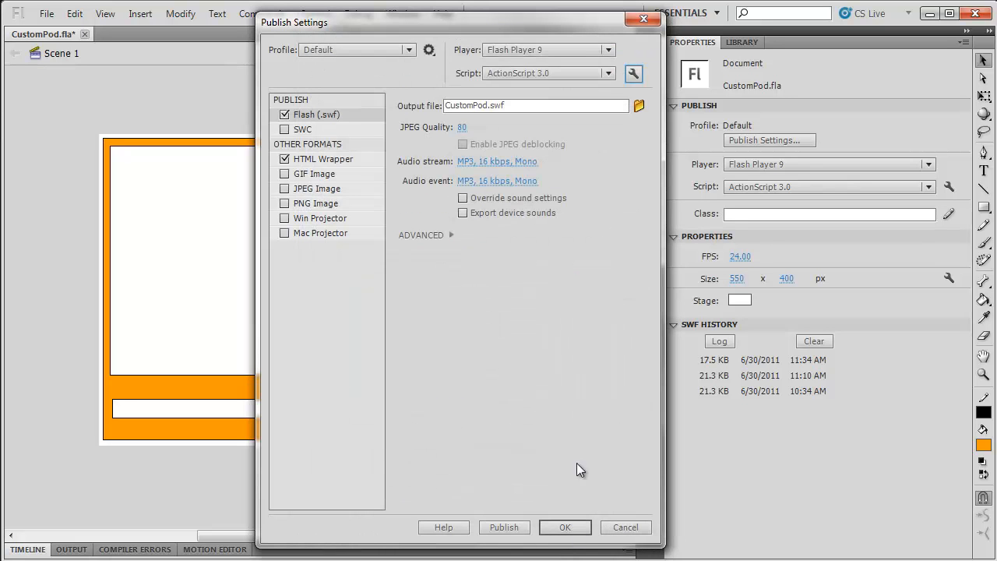
{"action": "mouse_move", "coordinate": [571, 402]}
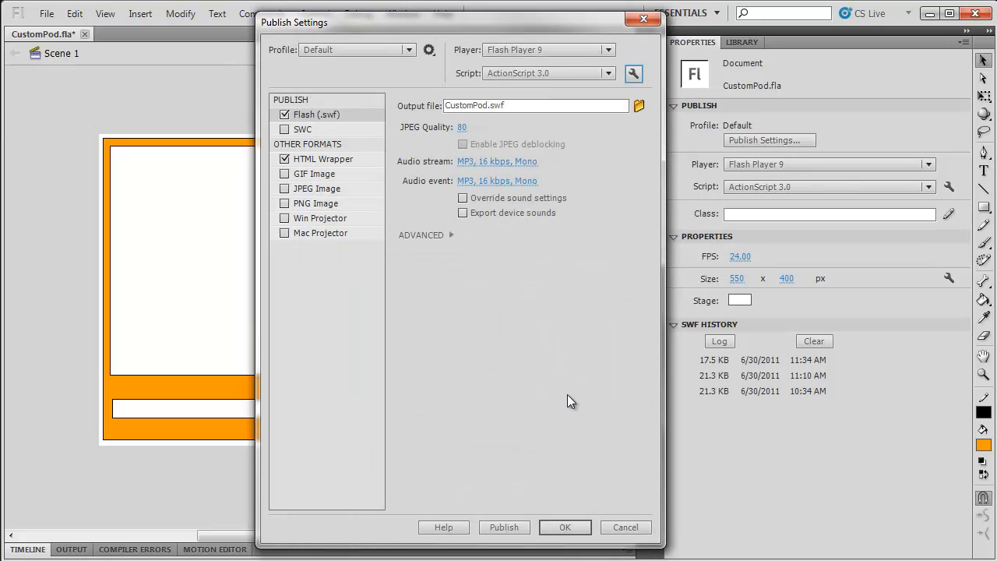
{"action": "mouse_move", "coordinate": [552, 468]}
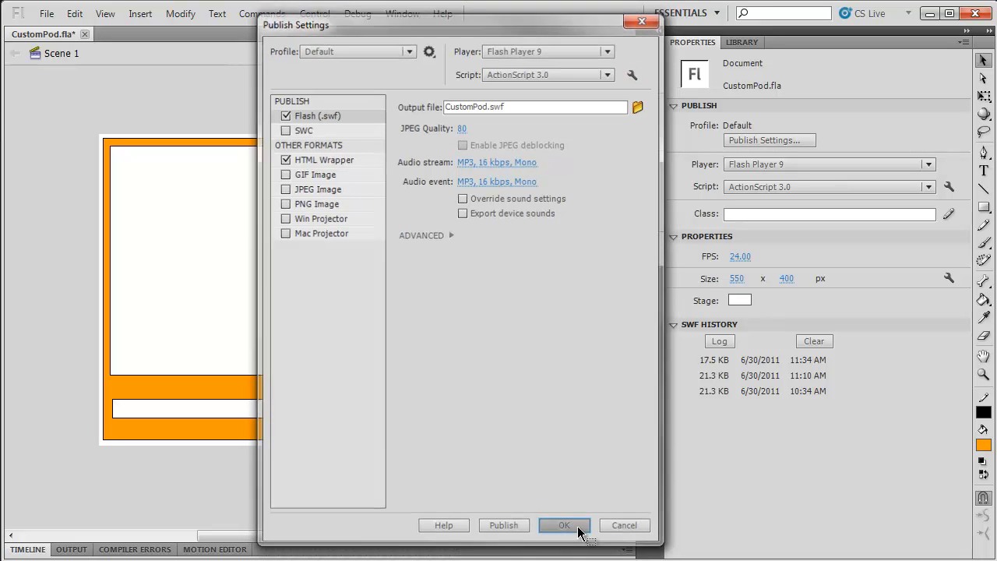
{"action": "left_click", "coordinate": [564, 523]}
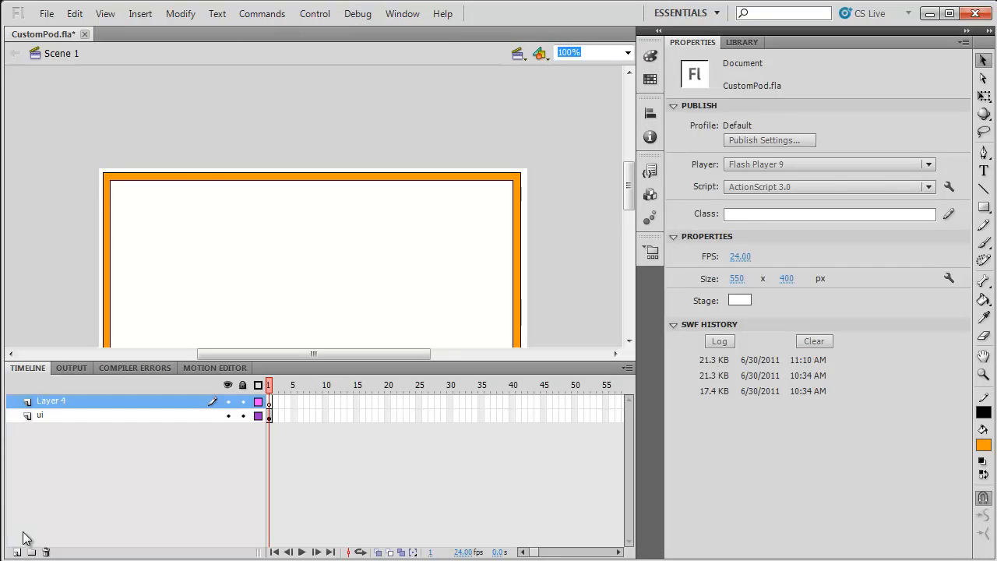
Rename the top layer to actions and show the Actions panel for its frame.
{"action": "double_click", "coordinate": [52, 401]}
{"action": "type", "text": "actions"}
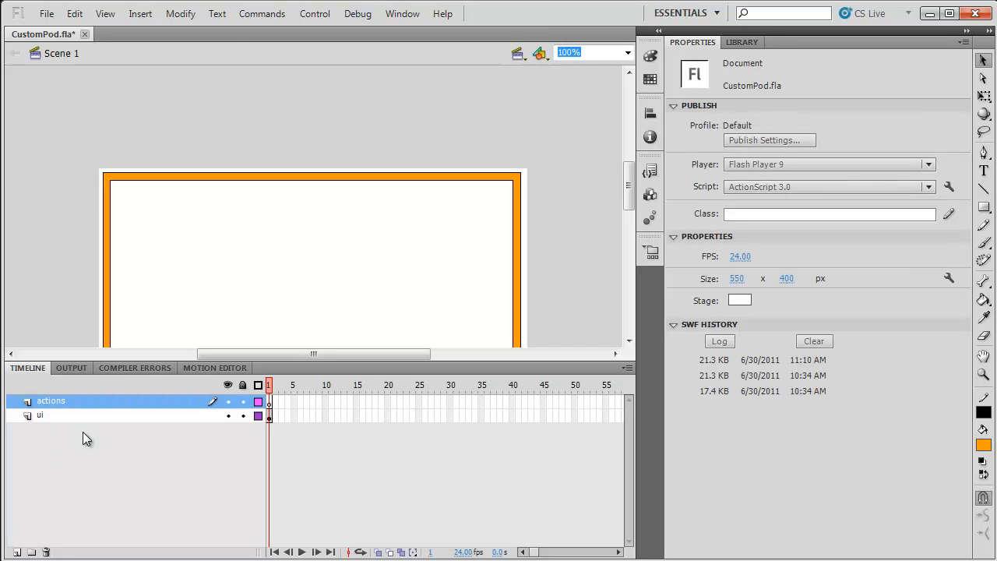
{"action": "left_click", "coordinate": [403, 13]}
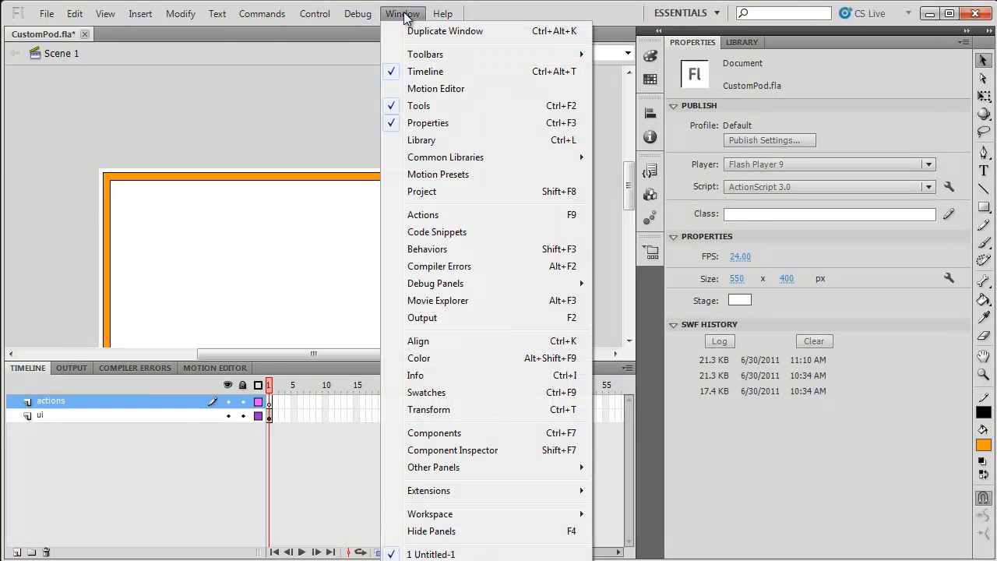
{"action": "left_click", "coordinate": [424, 215]}
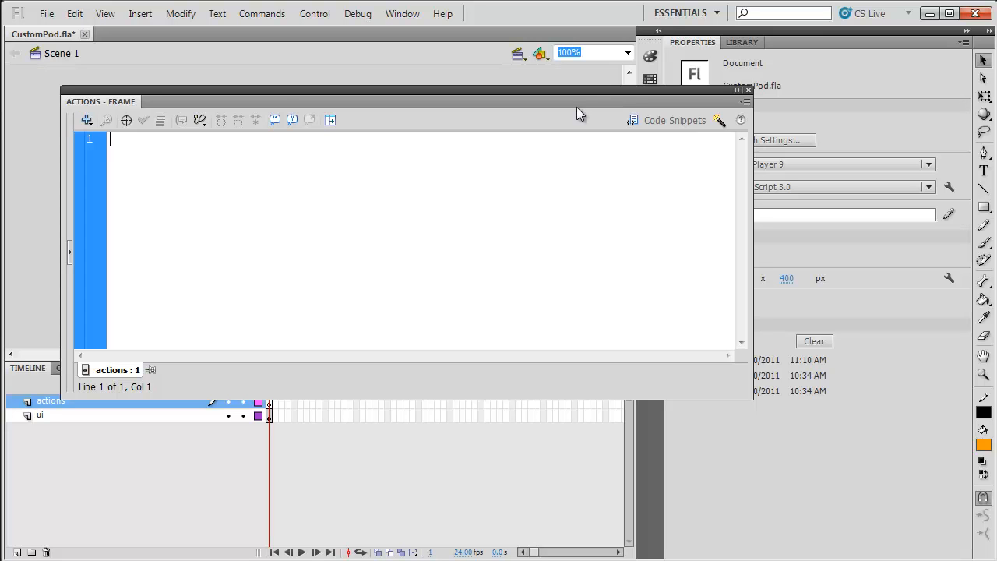
Declare var connector:SyncConnector; using code hints, adding the com.adobe.sync.components import.
{"action": "left_click_drag", "start_coordinate": [748, 397], "coordinate": [875, 502]}
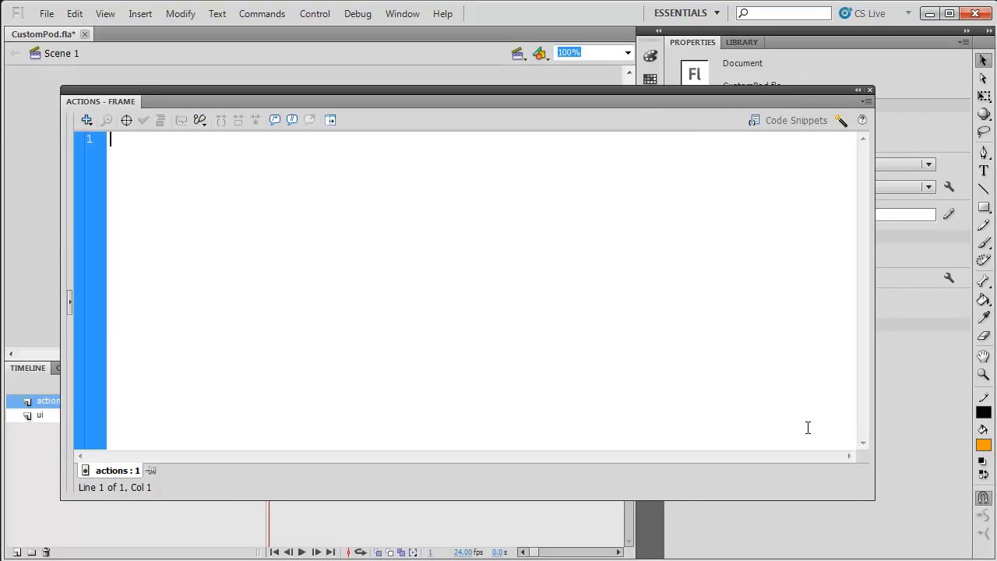
{"action": "type", "text": "var con"}
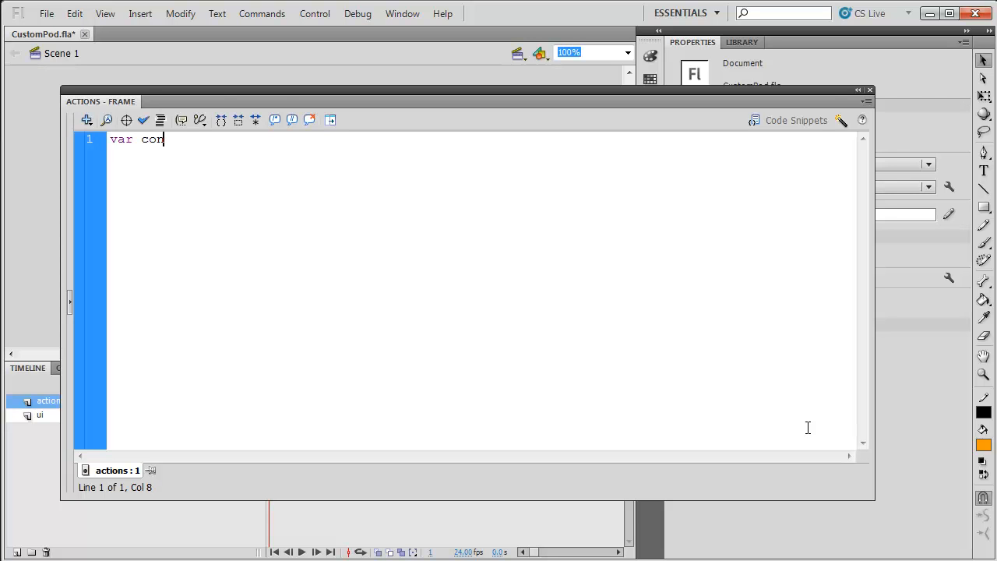
{"action": "type", "text": "nector:"}
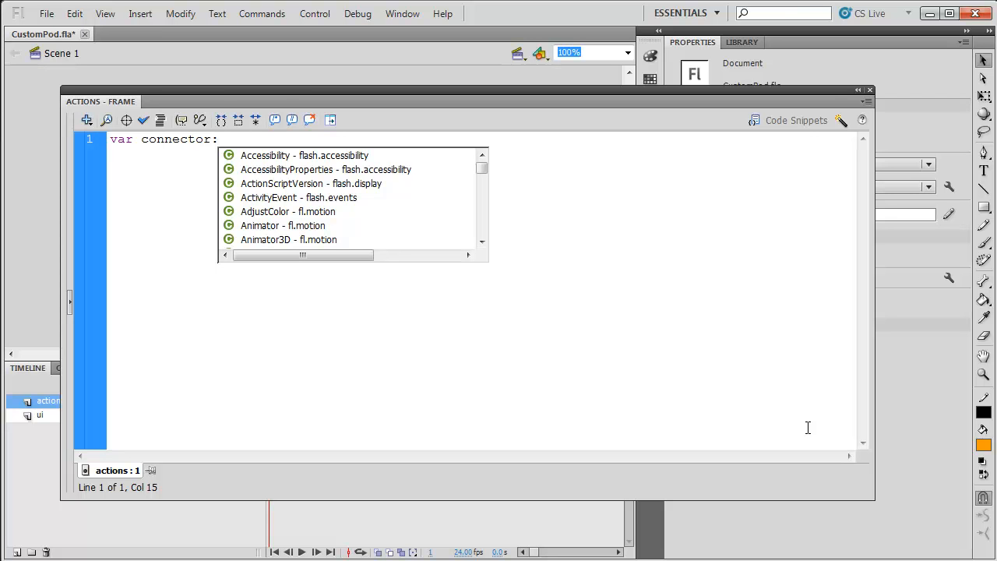
{"action": "type", "text": "Sync"}
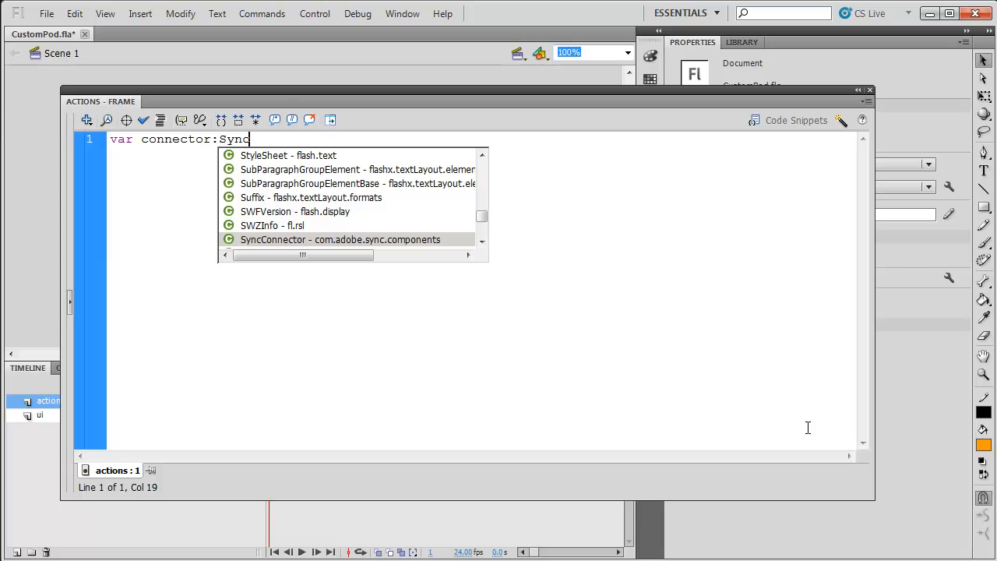
{"action": "double_click", "coordinate": [340, 240]}
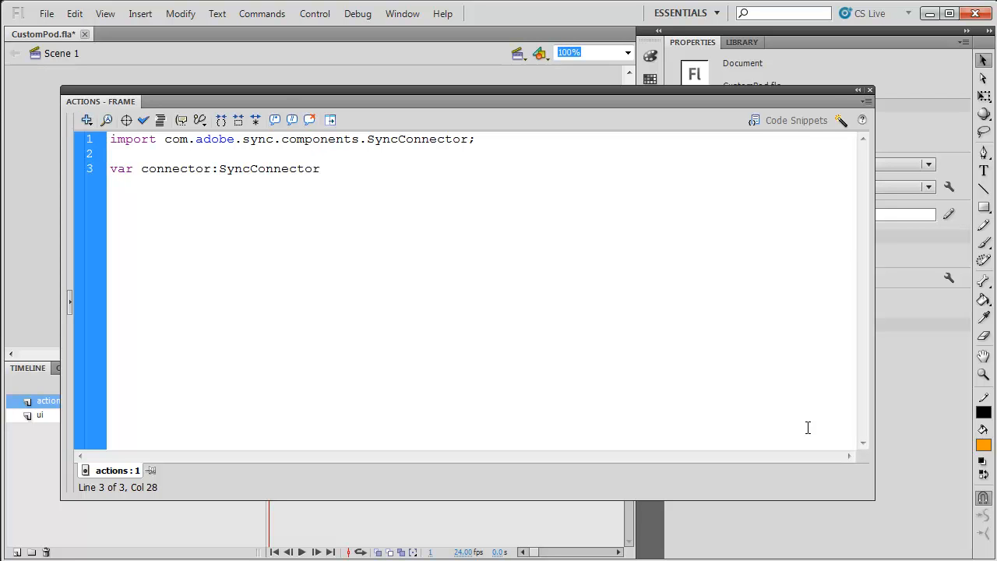
{"action": "type", "text": ";"}
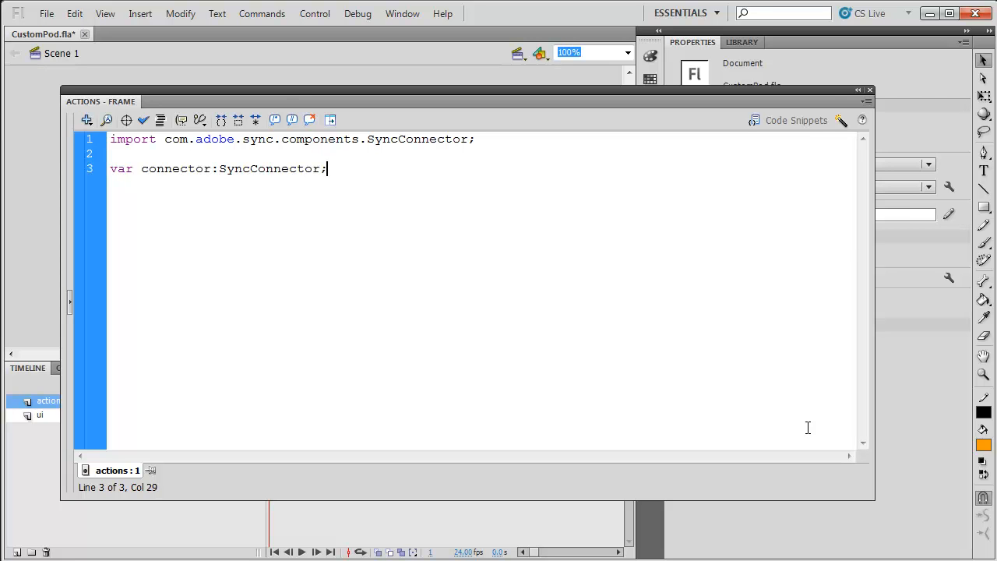
{"action": "key", "text": "Enter"}
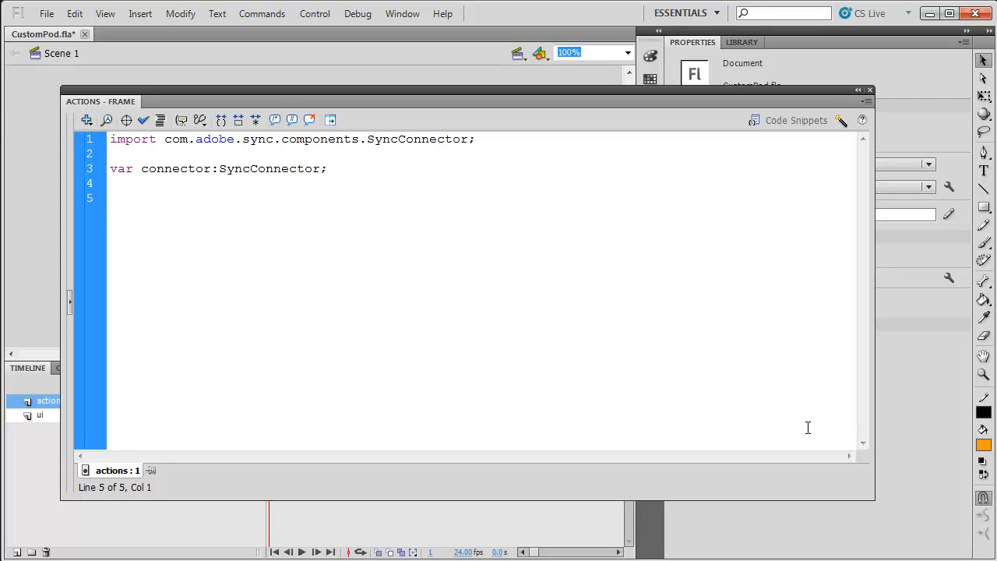
{"action": "left_click", "coordinate": [109, 198]}
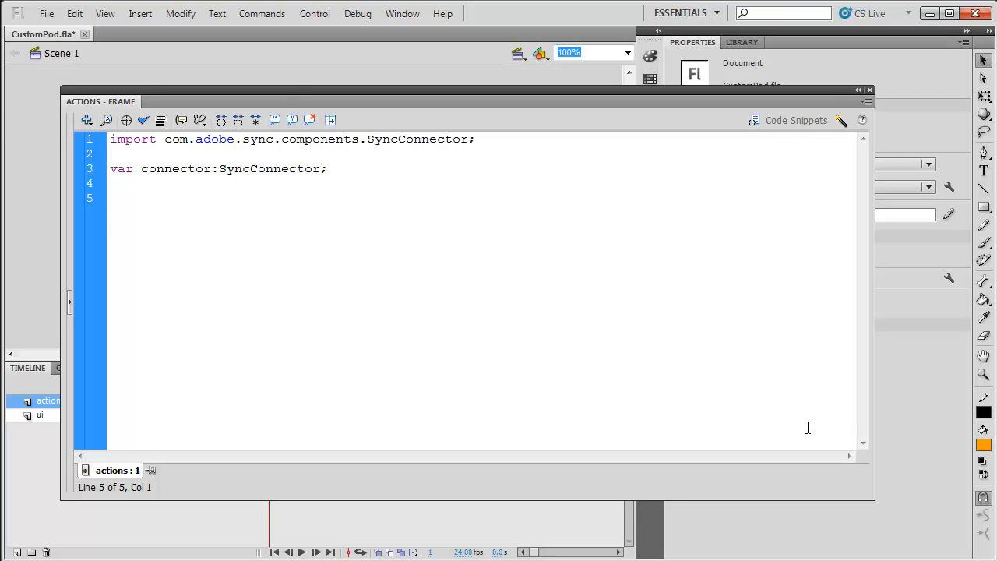
Write function init(c:SyncConnector):void that assigns connector = c.
{"action": "type", "text": "function"}
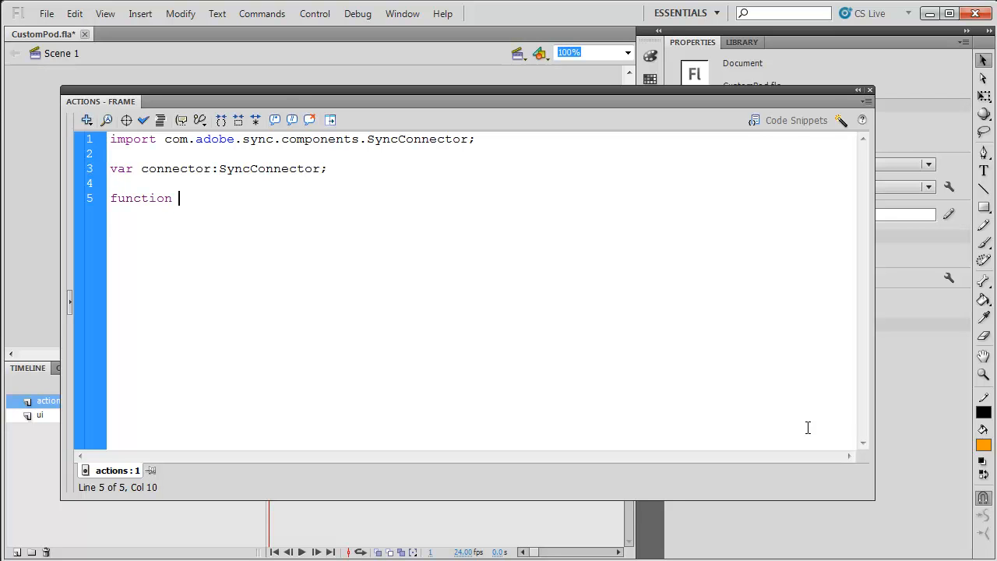
{"action": "type", "text": "init("}
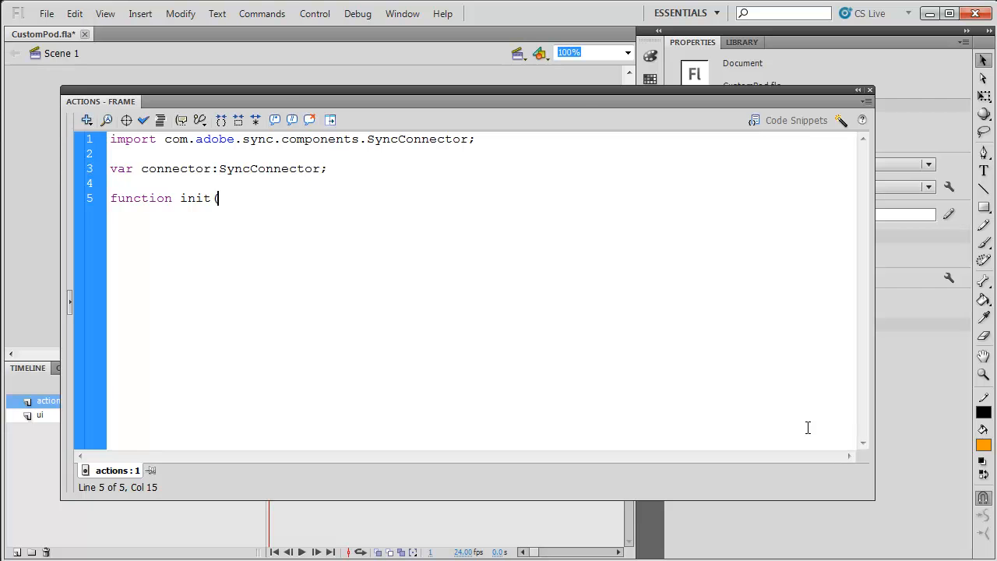
{"action": "type", "text": "c:Sync"}
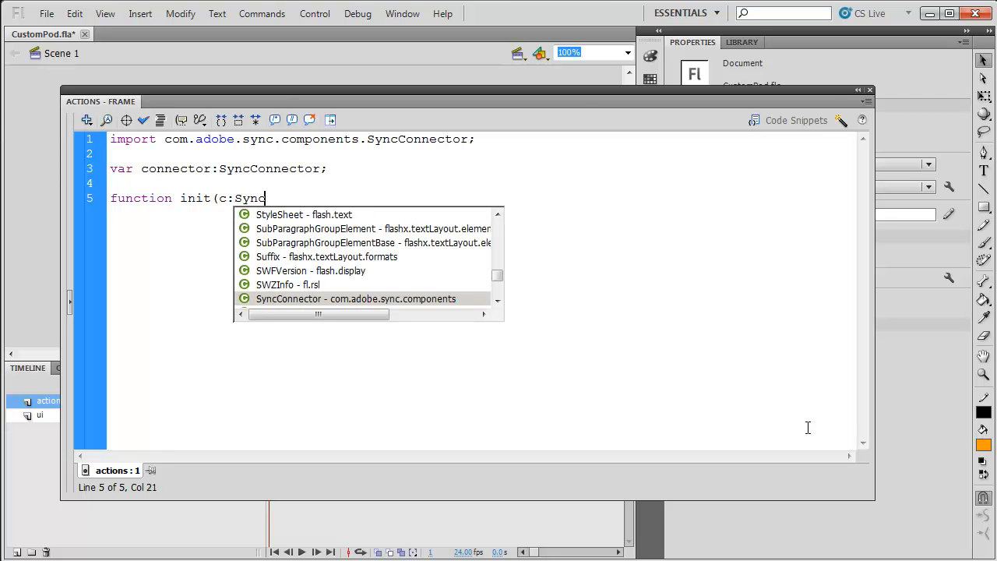
{"action": "type", "text": "Connector):void"}
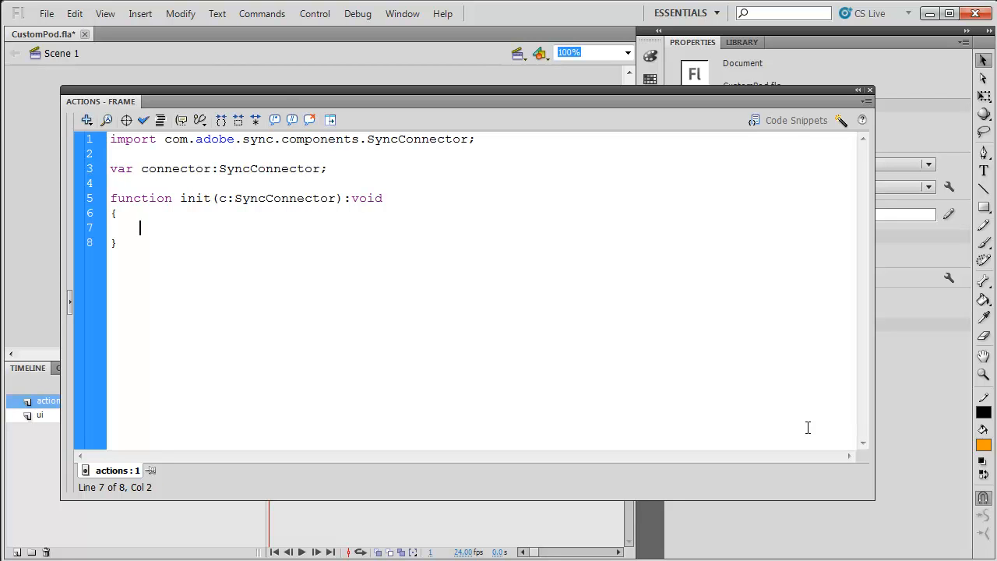
{"action": "type", "text": "connector ="}
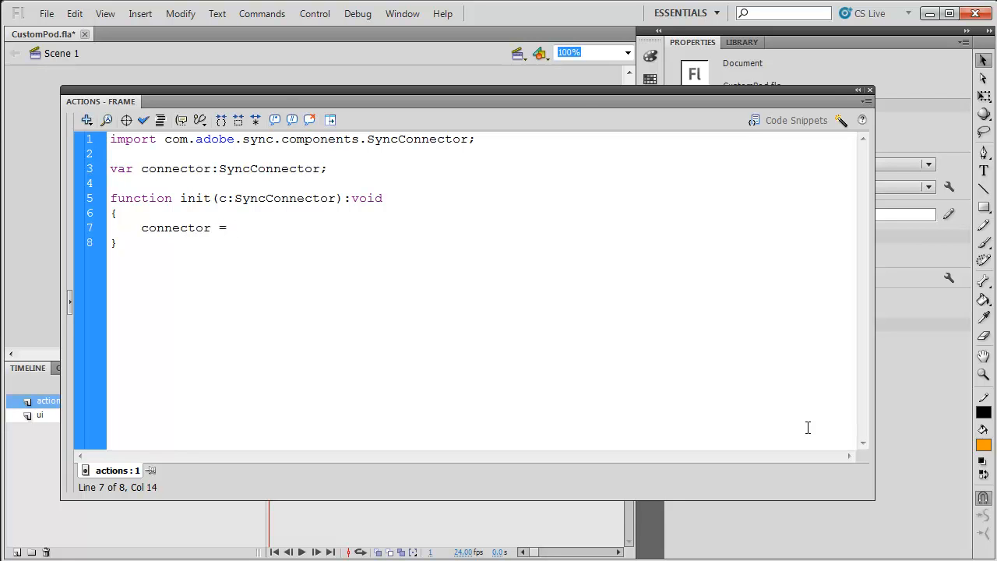
{"action": "type", "text": "c;"}
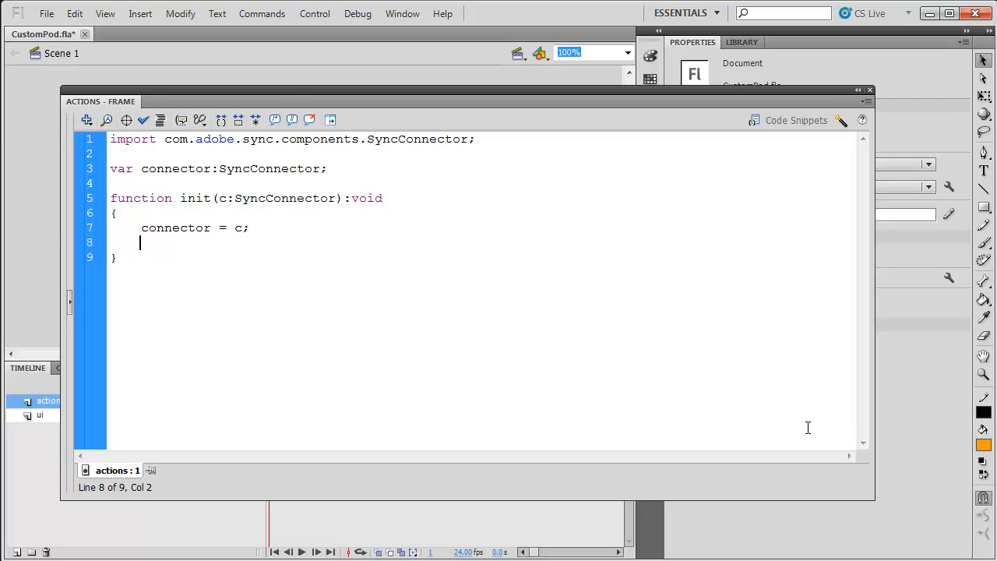
Add connector.addEventListener(SyncSwfEvent.SYNC_MSG_RCVD, onMessageRecieved); inside init.
{"action": "type", "text": "connector"}
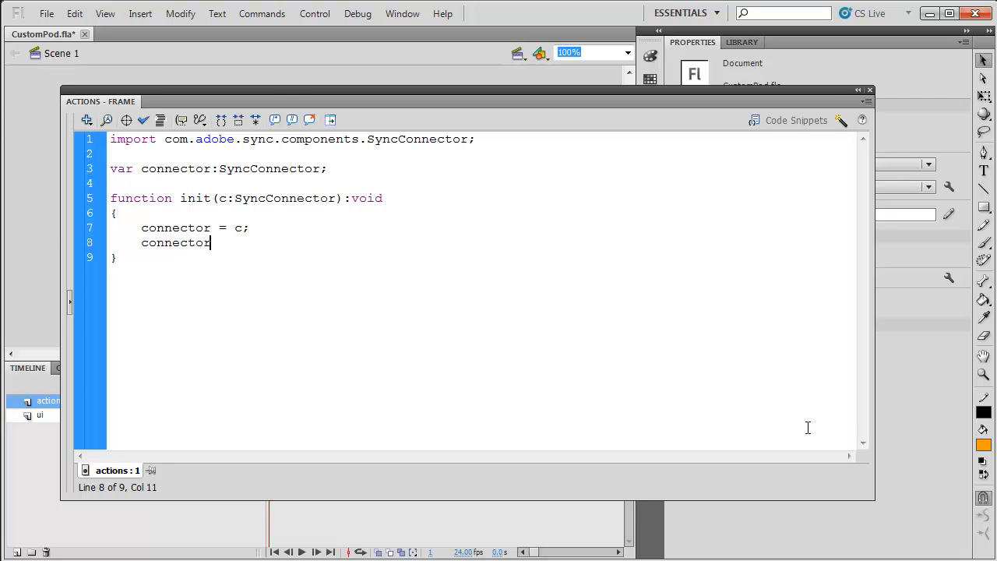
{"action": "type", "text": ".addE"}
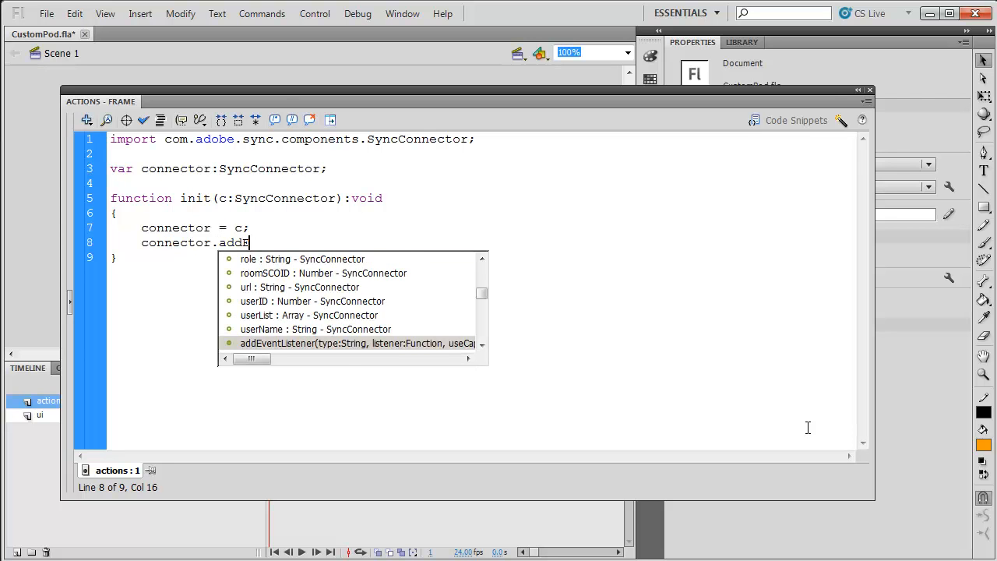
{"action": "type", "text": "EventListener("}
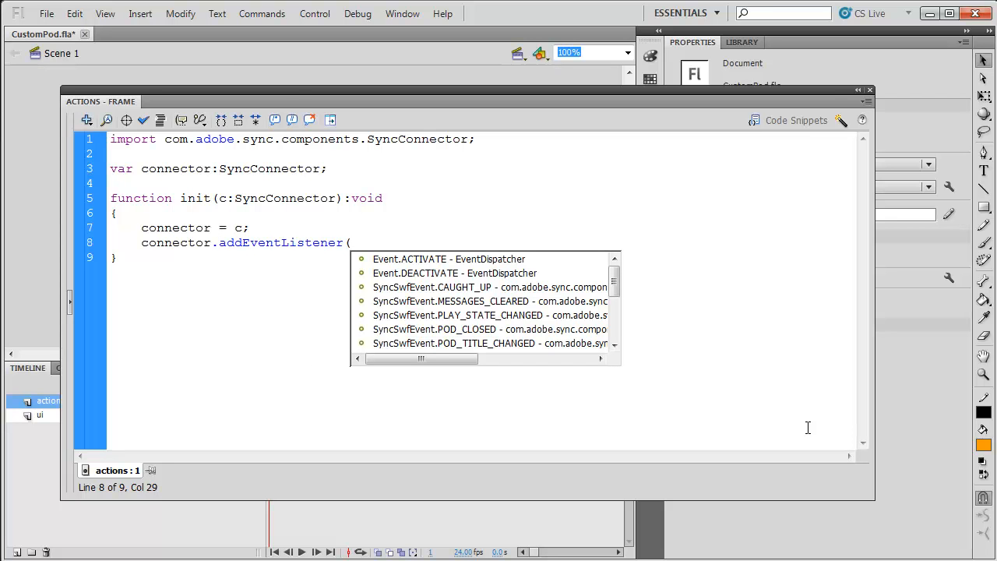
{"action": "type", "text": "Sy"}
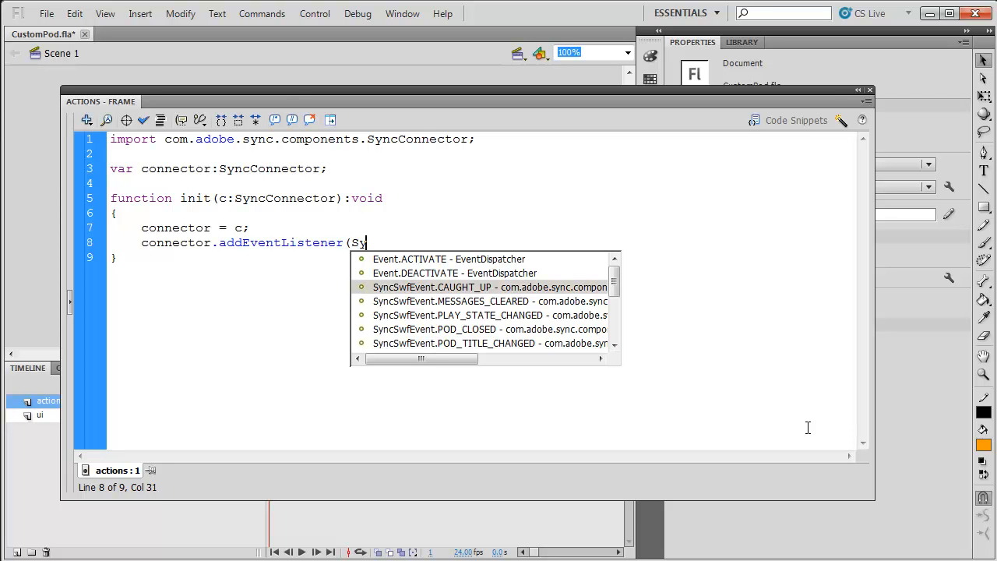
{"action": "type", "text": "ncSwfEvent"}
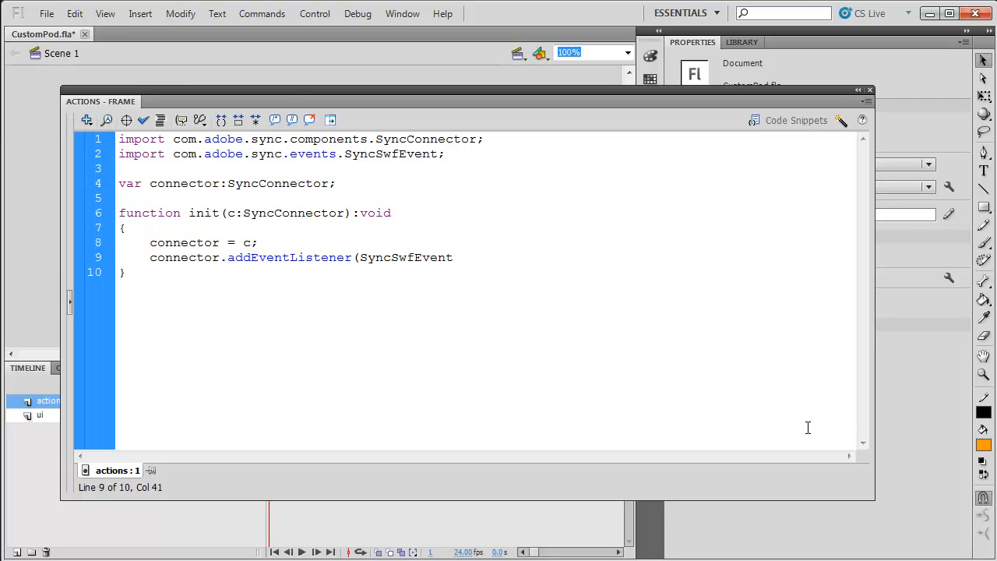
{"action": "type", "text": ".s"}
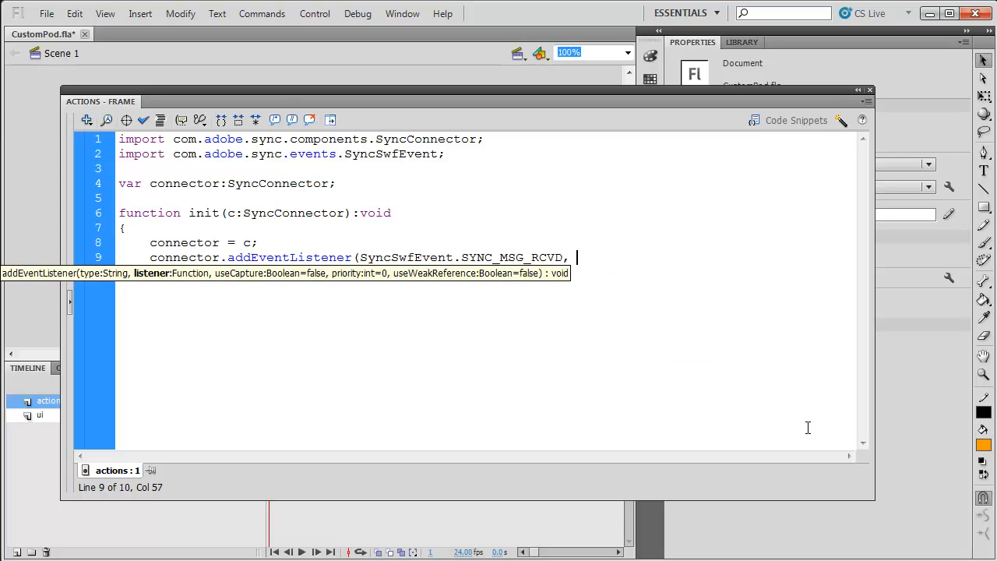
{"action": "type", "text": "onMessageRecieved"}
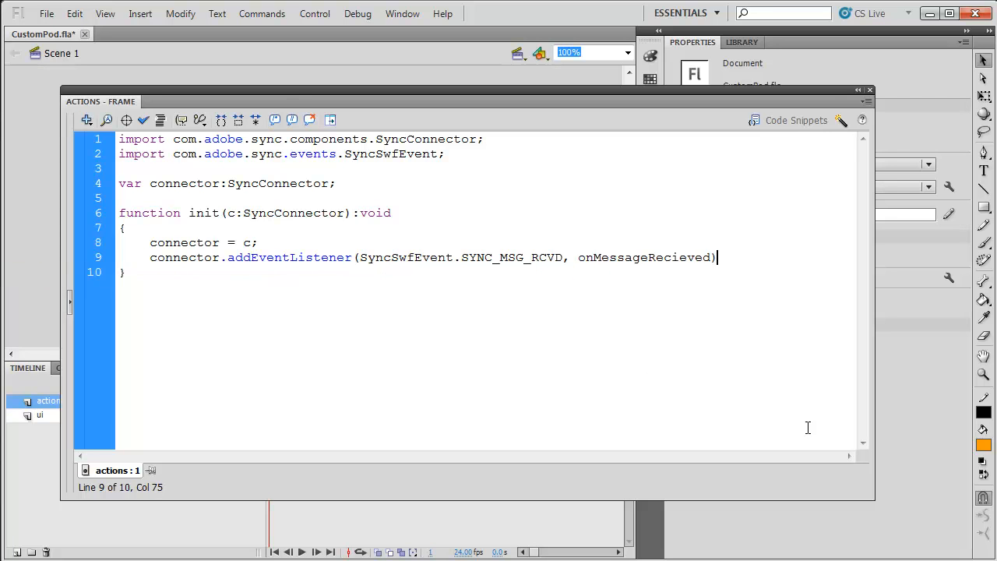
{"action": "type", "text": ";"}
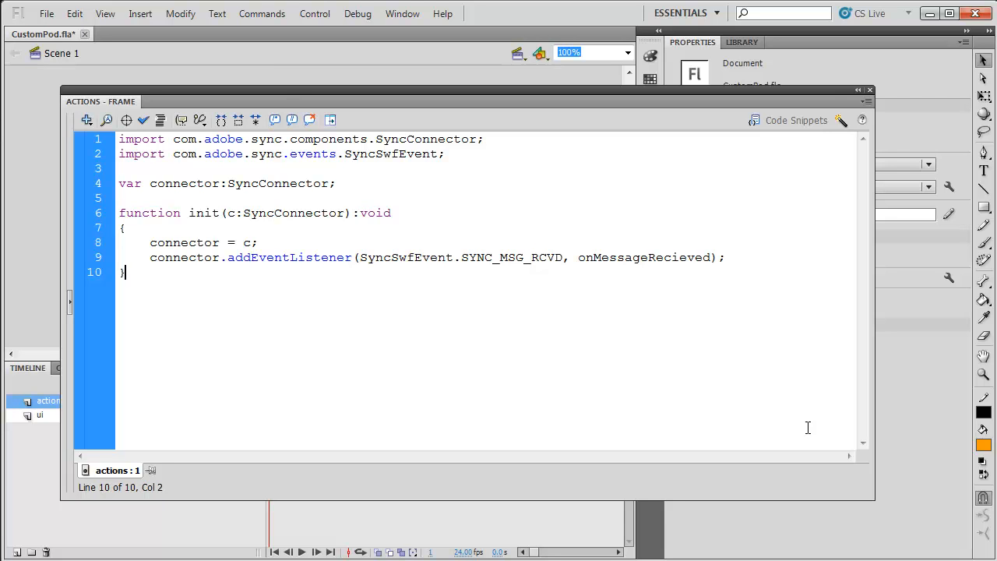
Declare function onMessageReceived(e:SyncSwfEvent):void below init.
{"action": "type", "text": "func"}
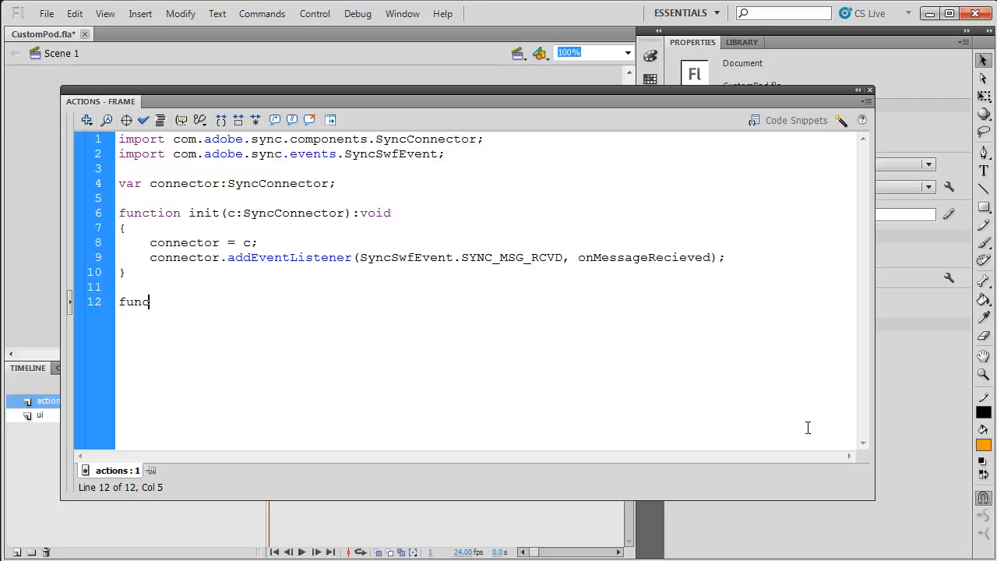
{"action": "type", "text": "tion onMessageR"}
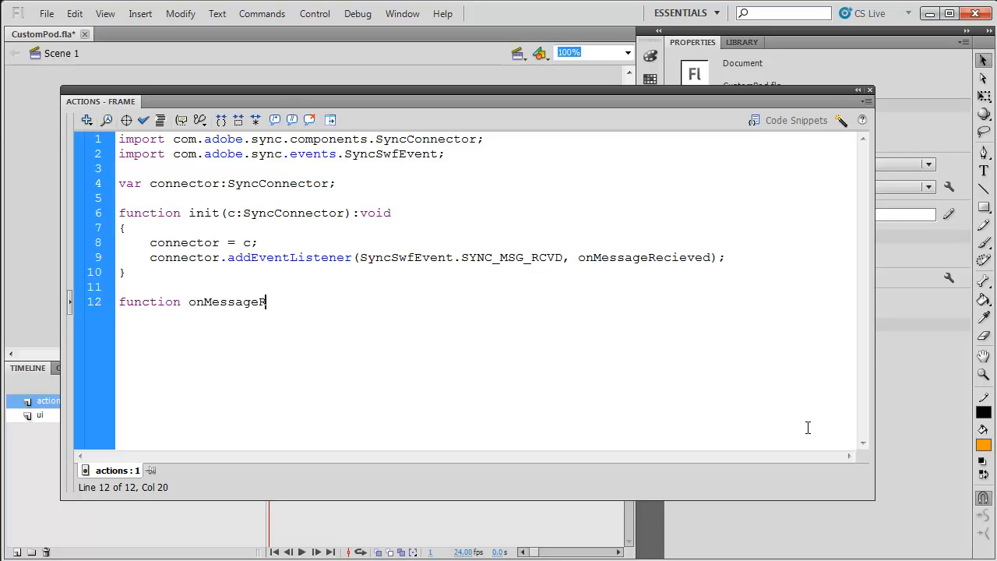
{"action": "type", "text": "eceived(e"}
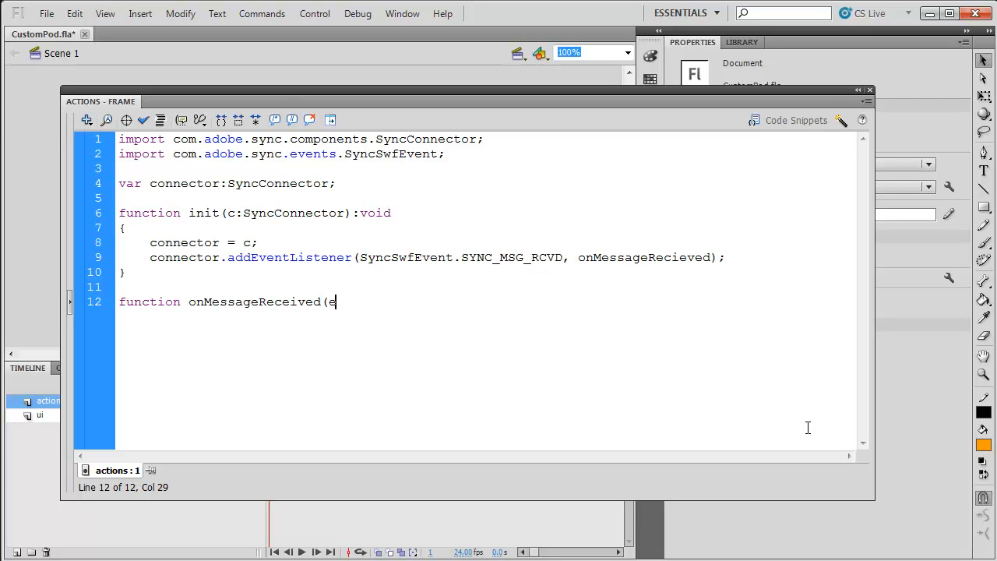
{"action": "type", "text": ":Syn"}
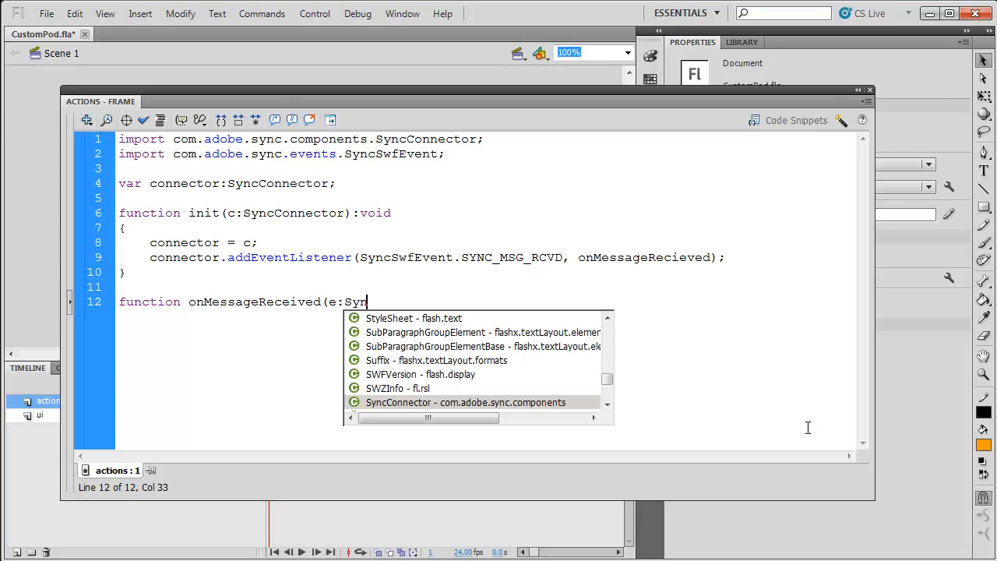
{"action": "type", "text": "nS"}
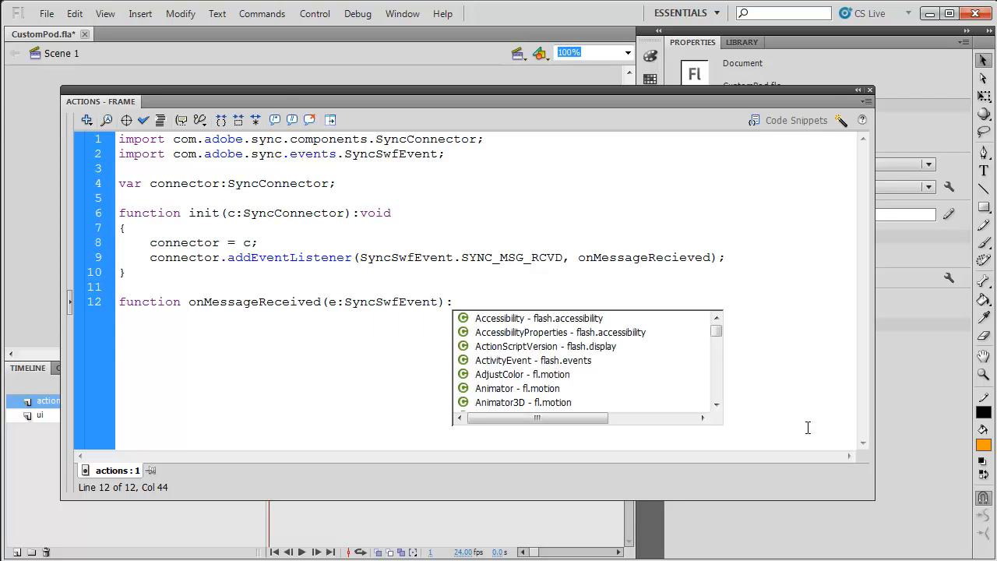
{"action": "type", "text": "void"}
{"action": "type", "text": "if("}
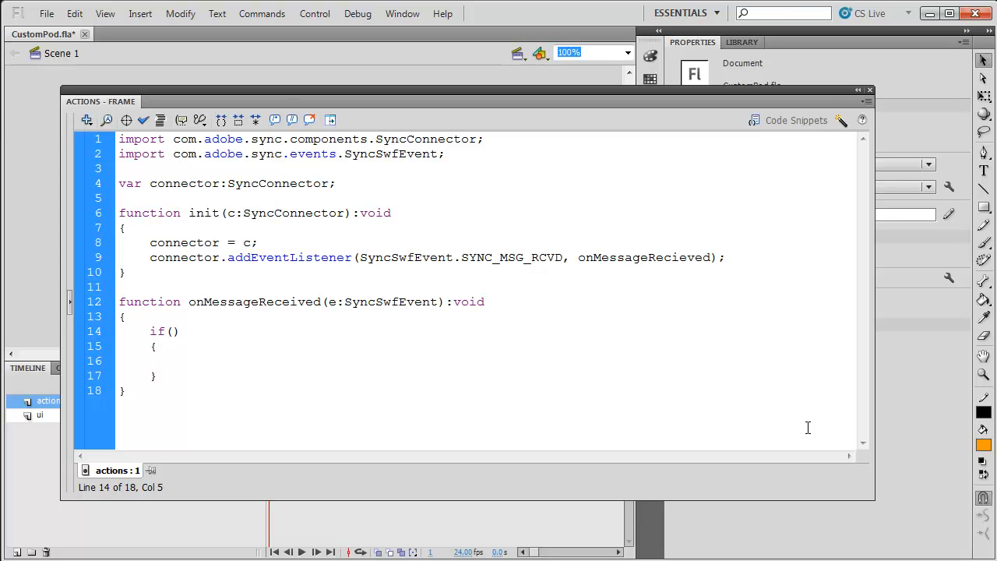
Add an empty if(e.data.msgNm == "chat") block, then place the cursor back inside init.
{"action": "type", "text": "e.dtata"}
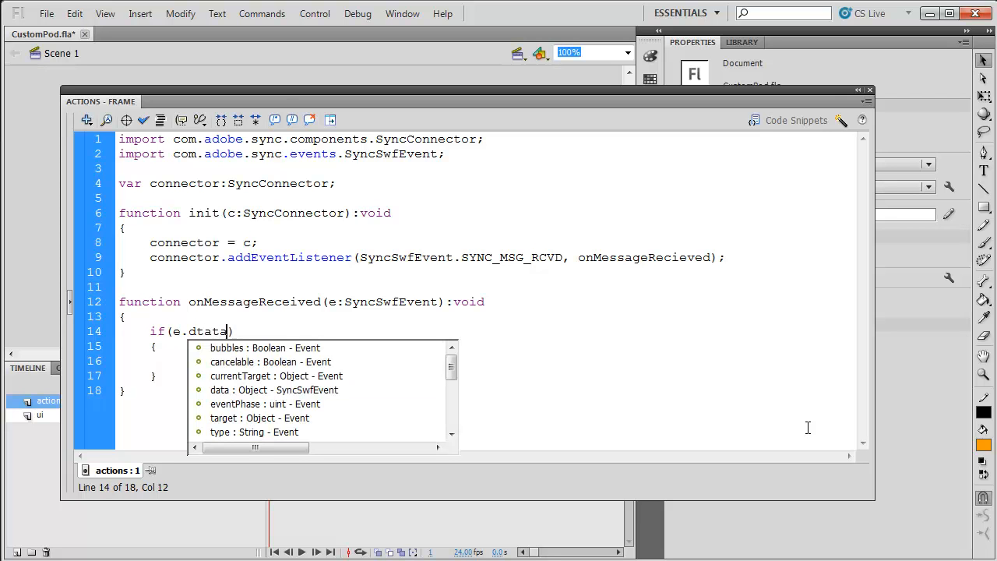
{"action": "type", "text": ".ms"}
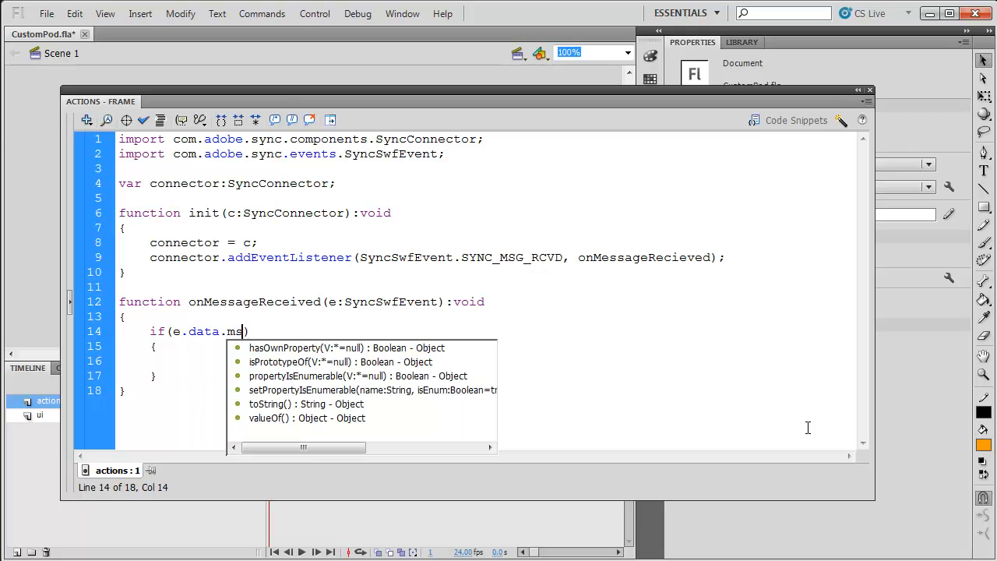
{"action": "type", "text": "gNm =="}
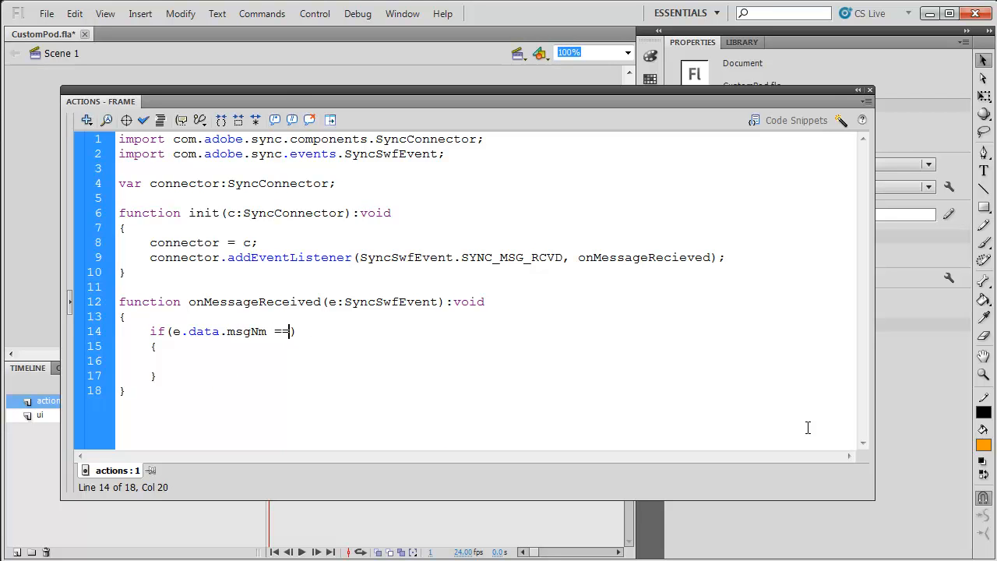
{"action": "type", "text": "\"chat\""}
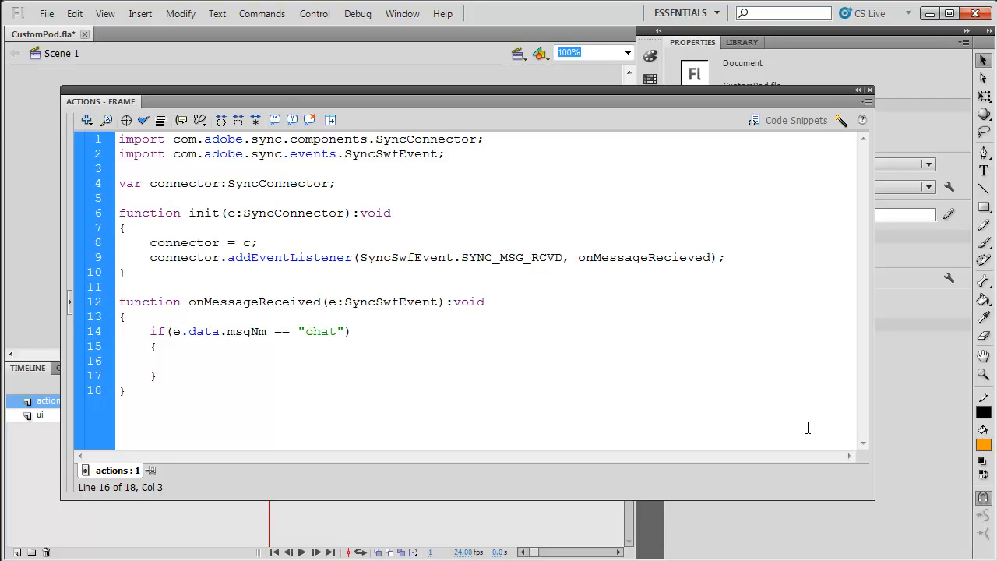
{"action": "left_click", "coordinate": [179, 360]}
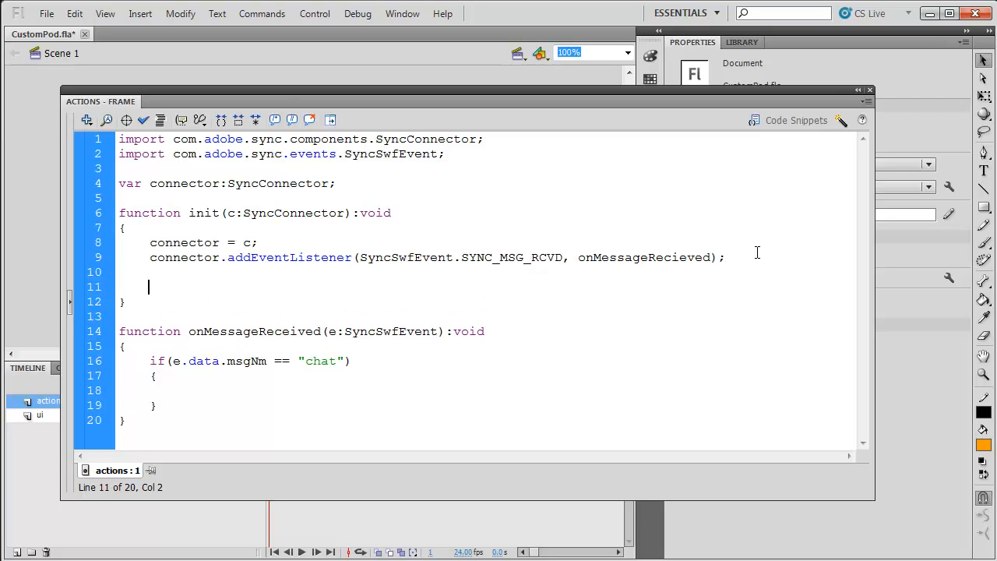
Add connector.allowParticipantPublish("chat", true); inside the init function.
{"action": "type", "text": "conn"}
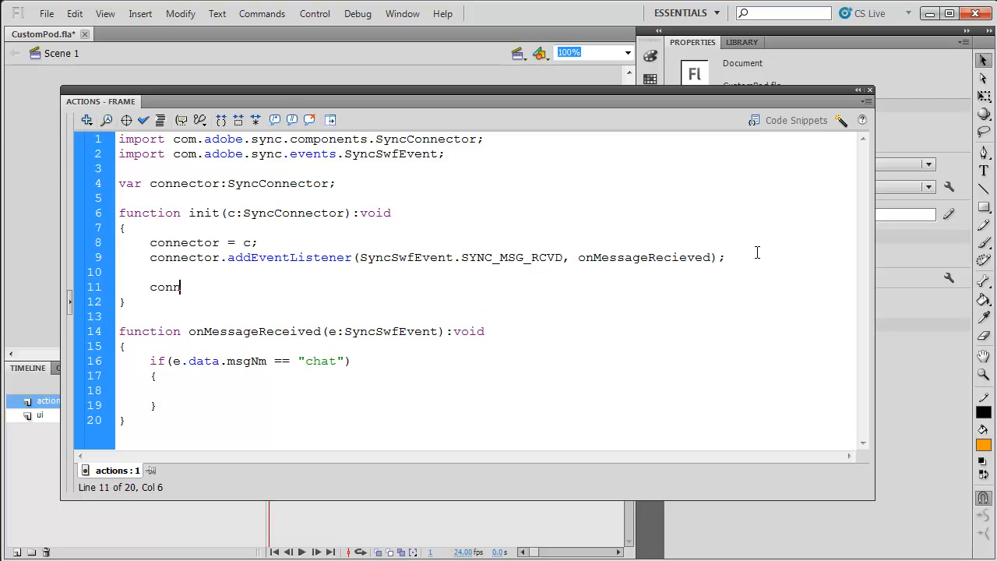
{"action": "type", "text": "ector"}
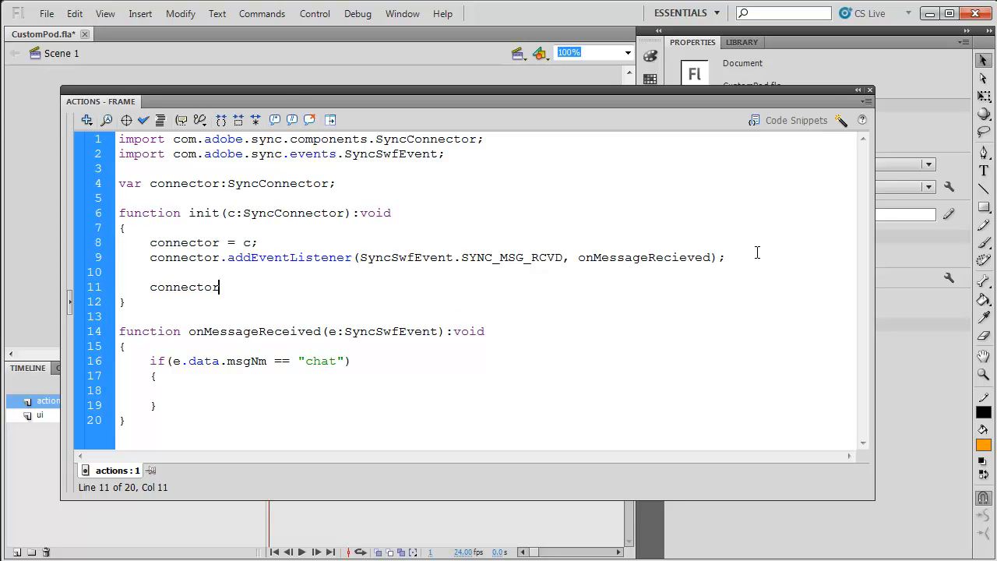
{"action": "type", "text": ".allowParticipantPublish("}
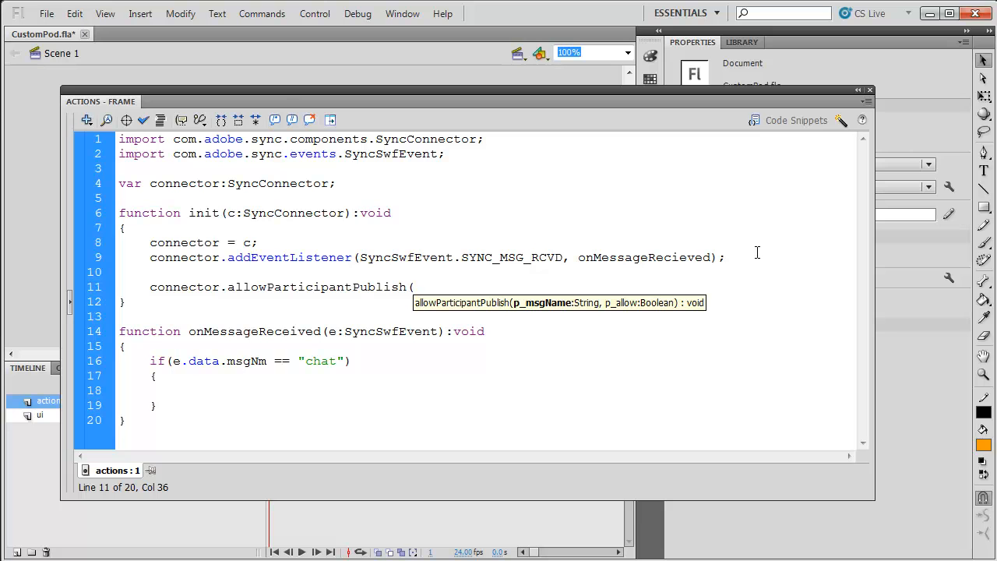
{"action": "type", "text": "\"chat\""}
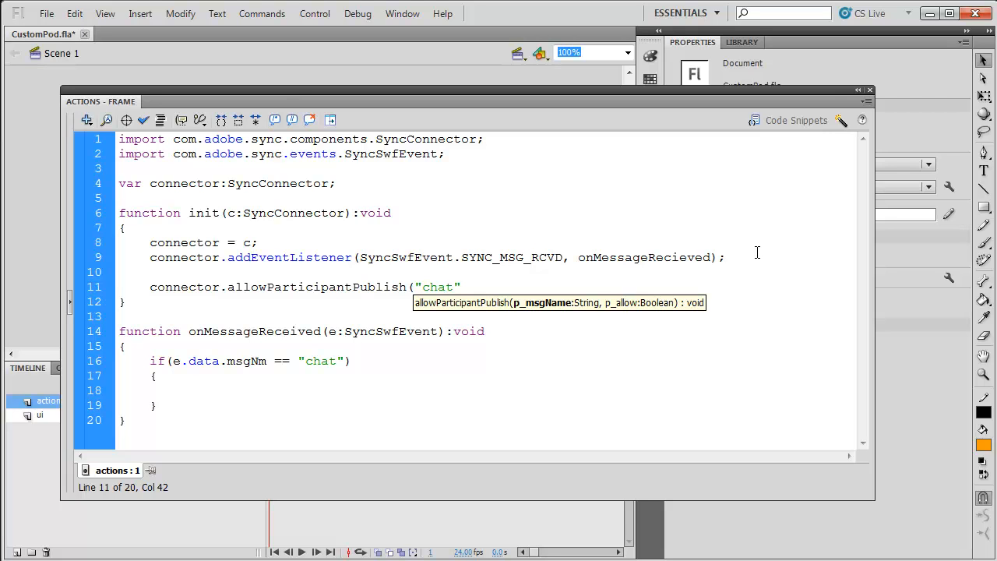
{"action": "type", "text": ", true"}
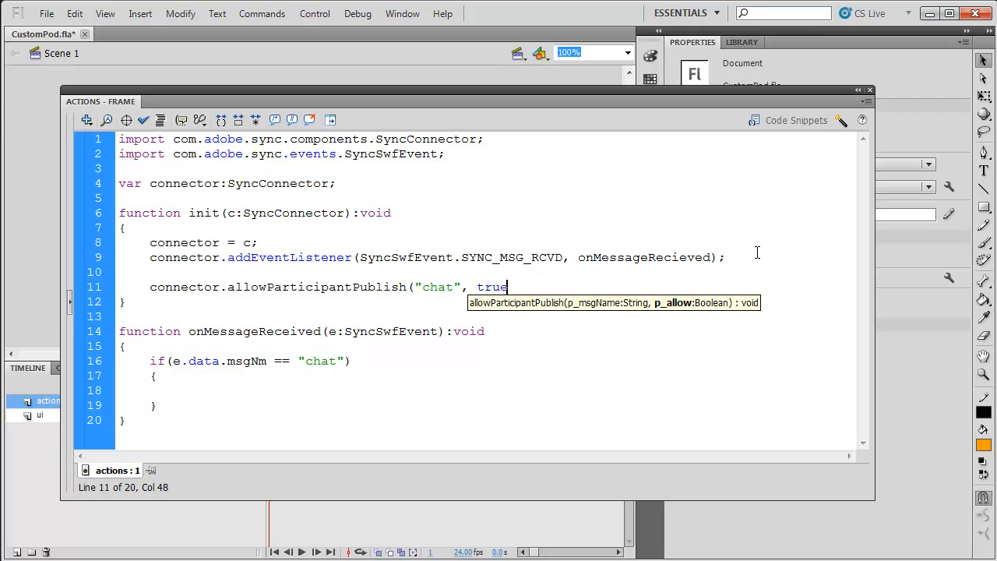
{"action": "type", "text": ");"}
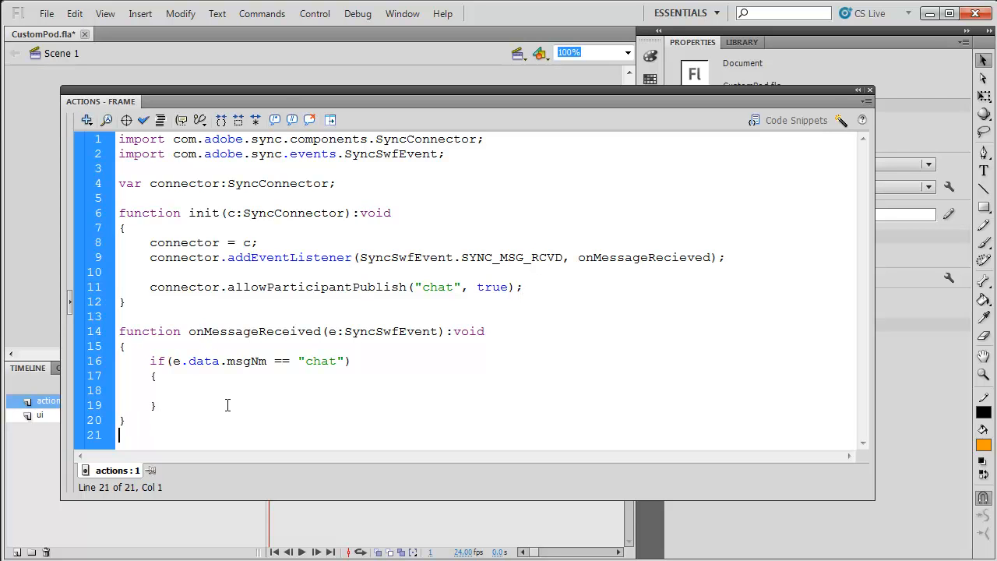
Declare function updateChat(msg:String):void.
{"action": "type", "text": "func"}
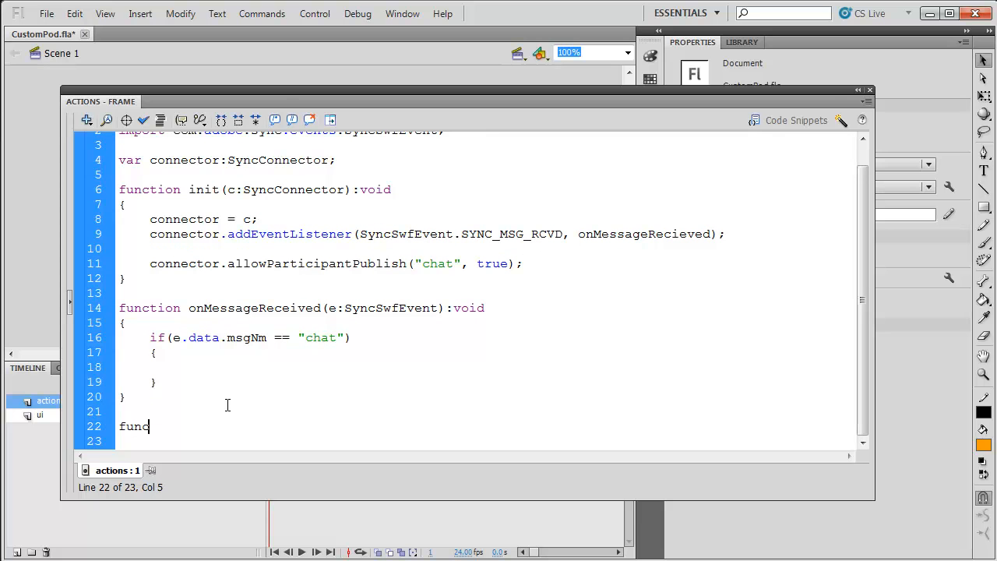
{"action": "type", "text": "tion update"}
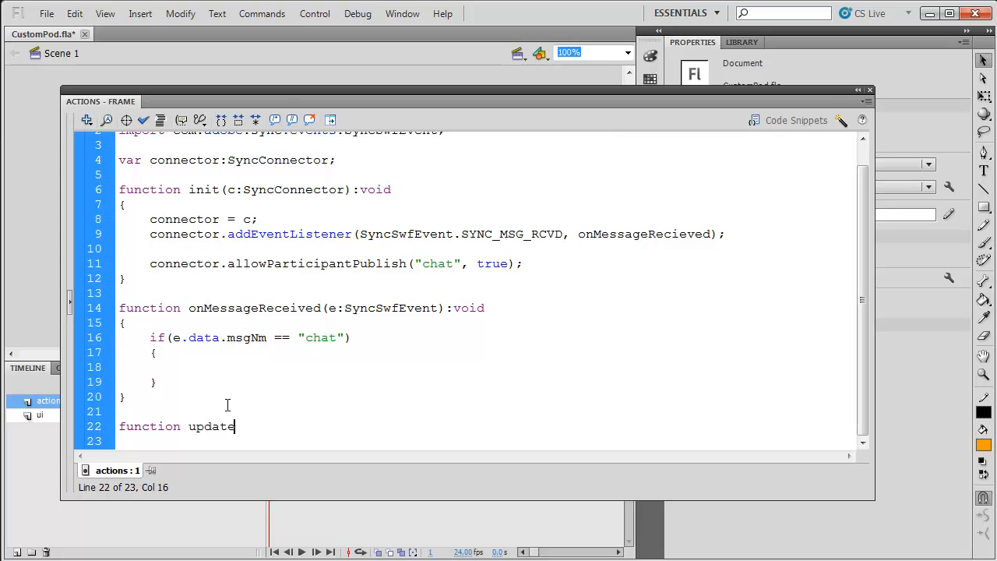
{"action": "type", "text": "Chat(m"}
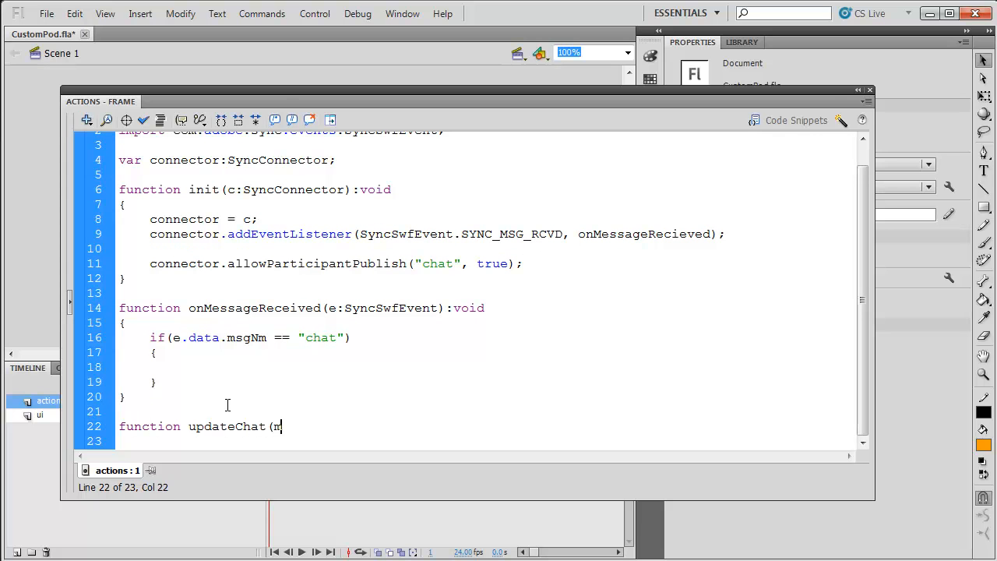
{"action": "type", "text": "sg:Strin"}
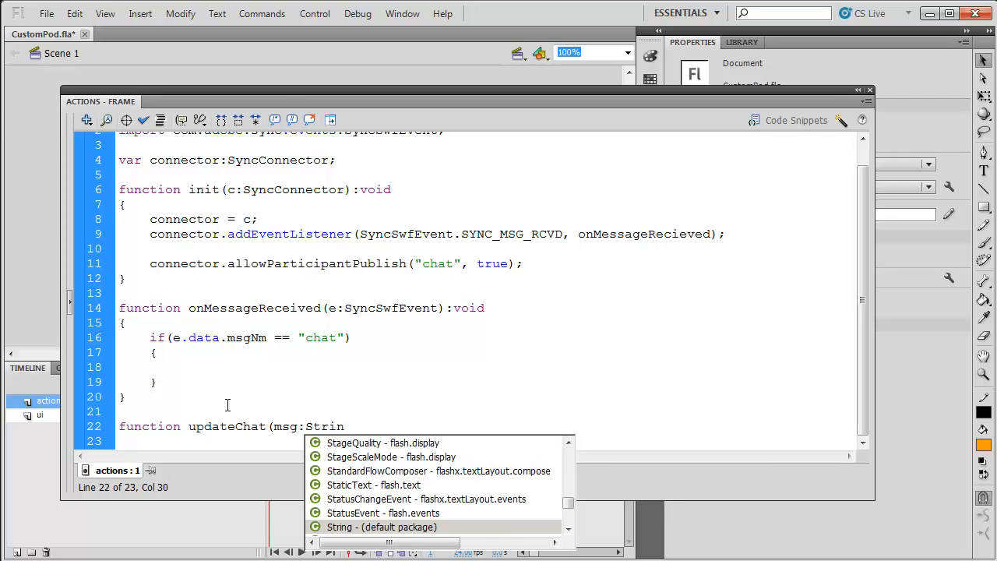
{"action": "type", "text": "g):void"}
{"action": "left_click", "coordinate": [486, 441]}
{"action": "type", "text": "{"}
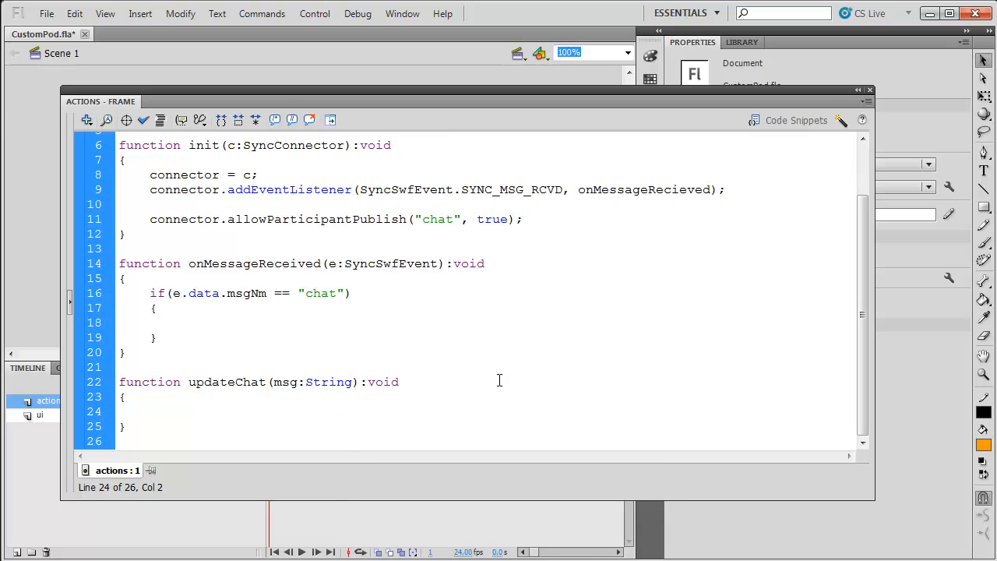
Fill updateChat with output_txt.appendText(msg + "\n"); to show each message on a new line.
{"action": "type", "text": "output_txt"}
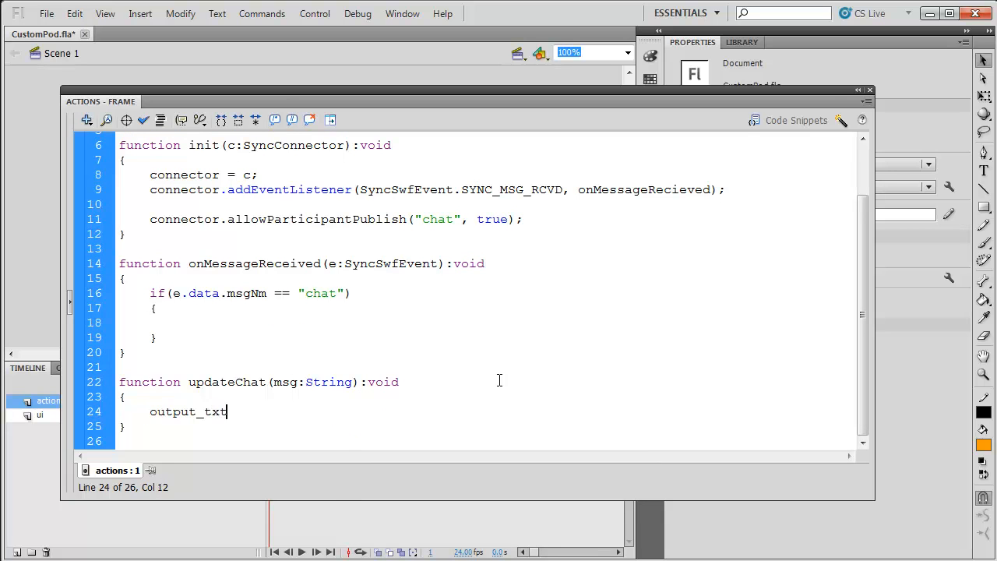
{"action": "type", "text": "."}
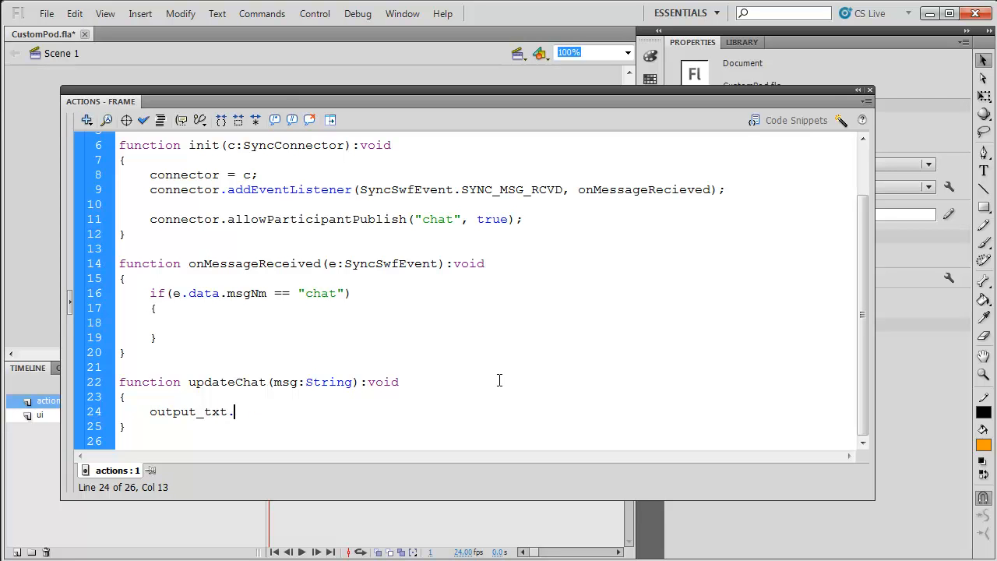
{"action": "type", "text": "appendT"}
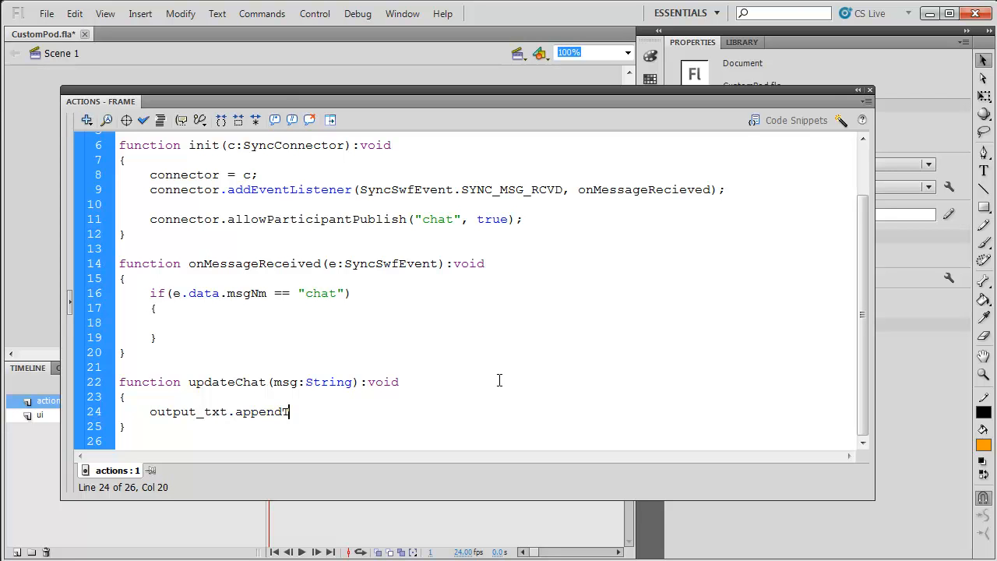
{"action": "type", "text": "ext("}
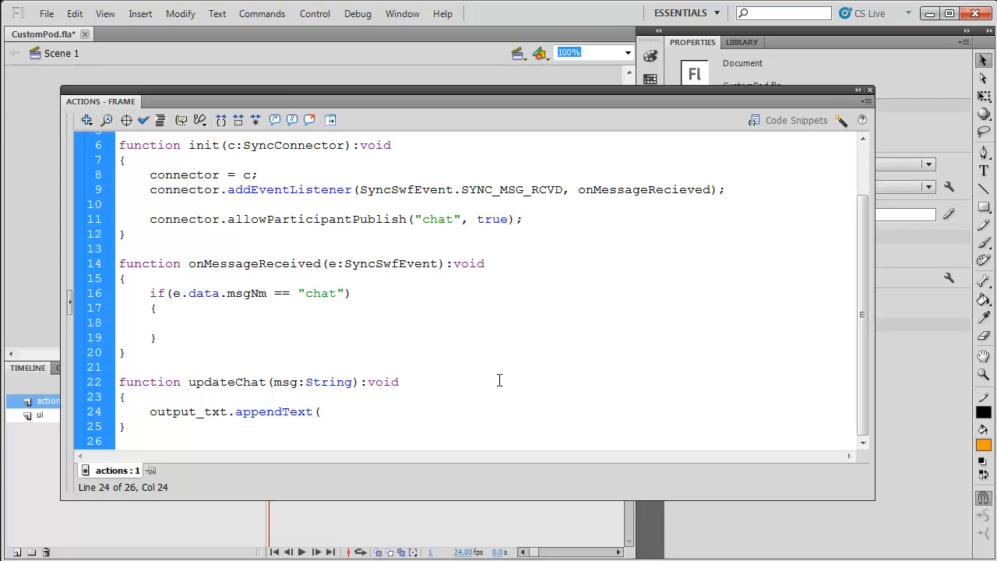
{"action": "type", "text": "m);"}
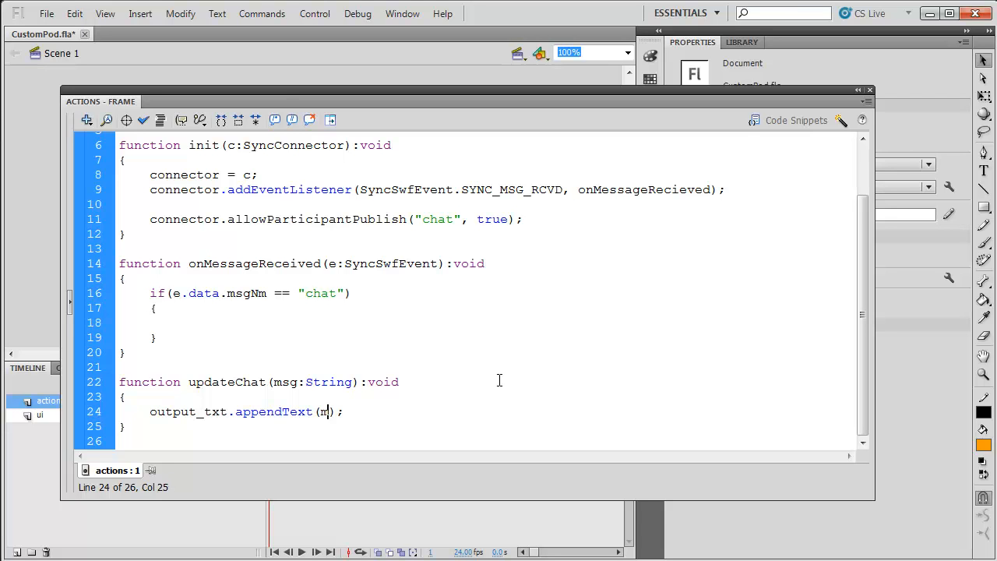
{"action": "type", "text": "sg +"}
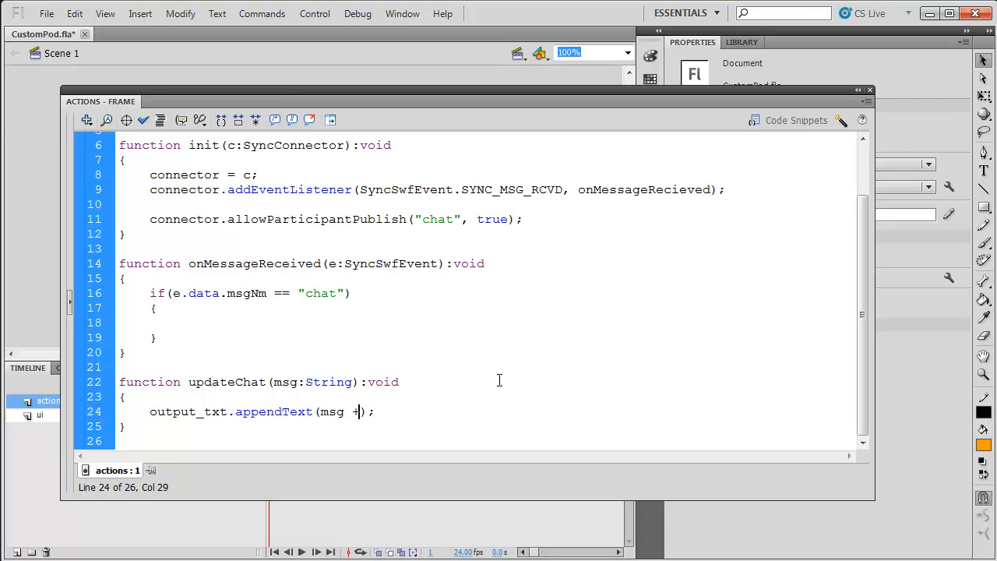
{"action": "type", "text": "\"\\n\""}
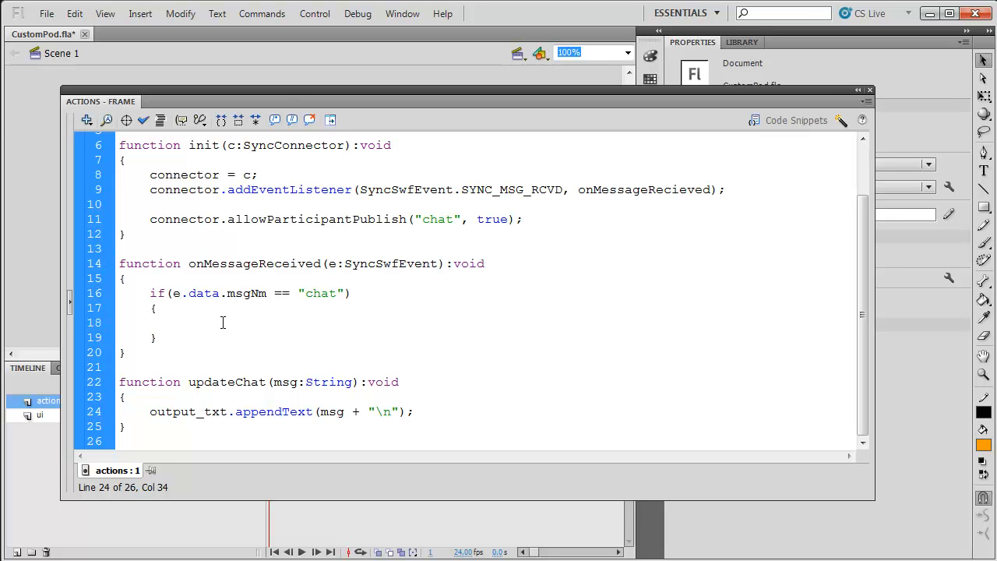
Inside the chat if block, add the line updateChat(e.data.msgVal);.
{"action": "left_click", "coordinate": [388, 321]}
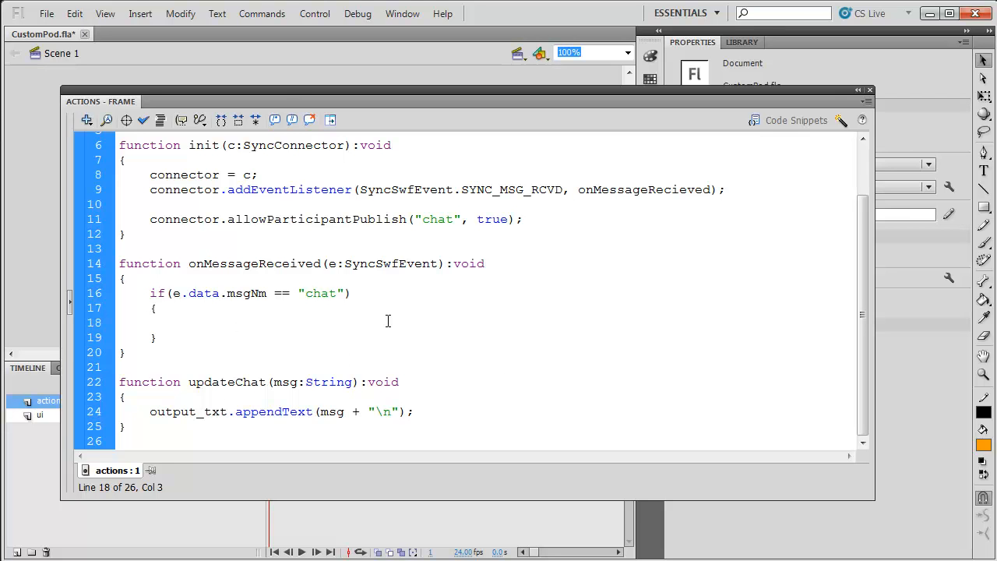
{"action": "type", "text": "up"}
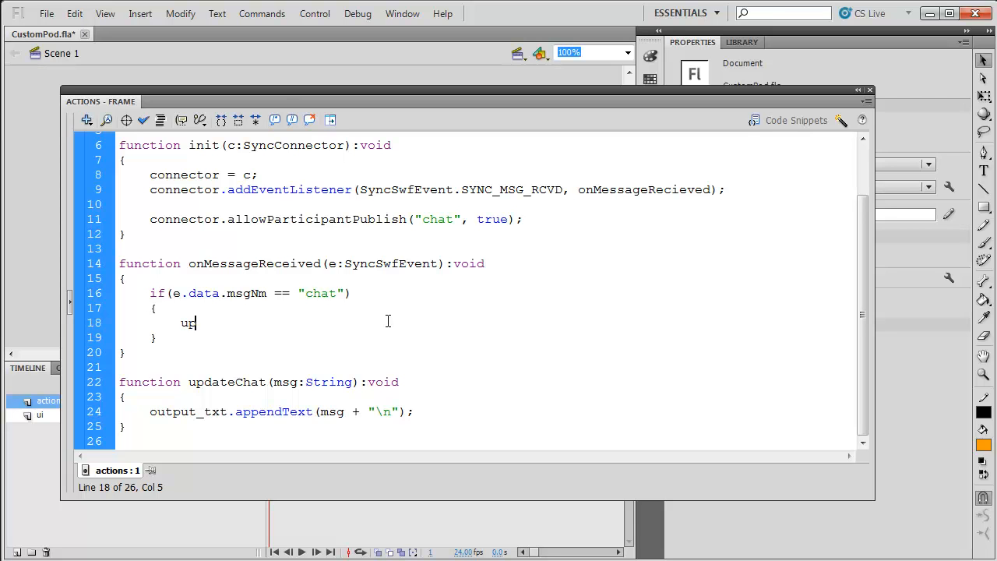
{"action": "type", "text": "dateChat("}
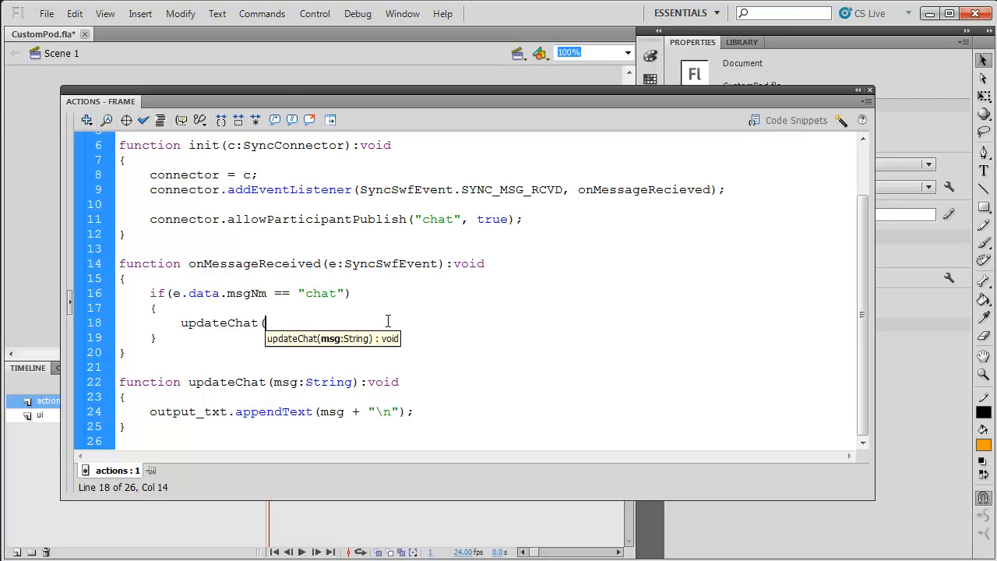
{"action": "type", "text": "e.dtata."}
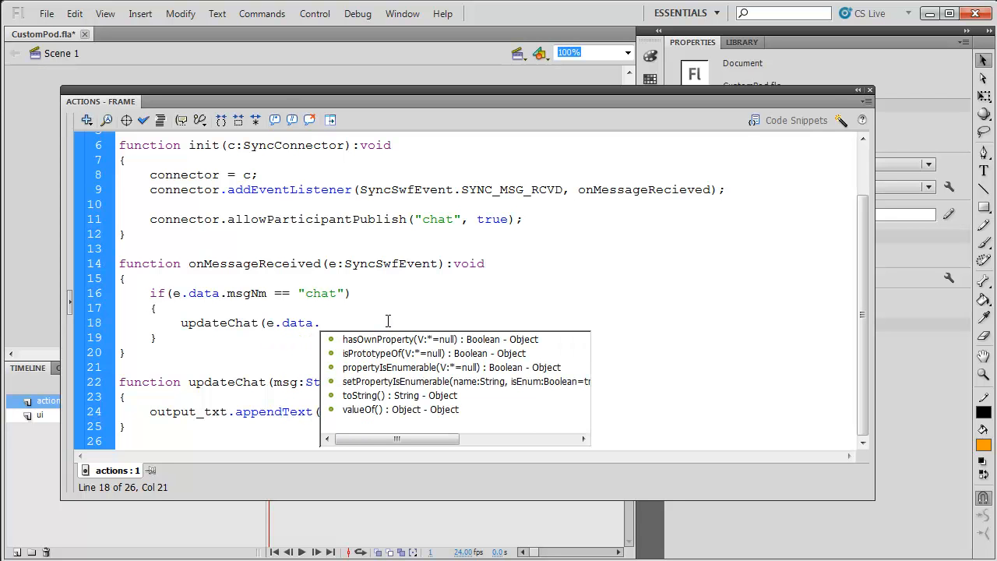
{"action": "type", "text": "msgVal"}
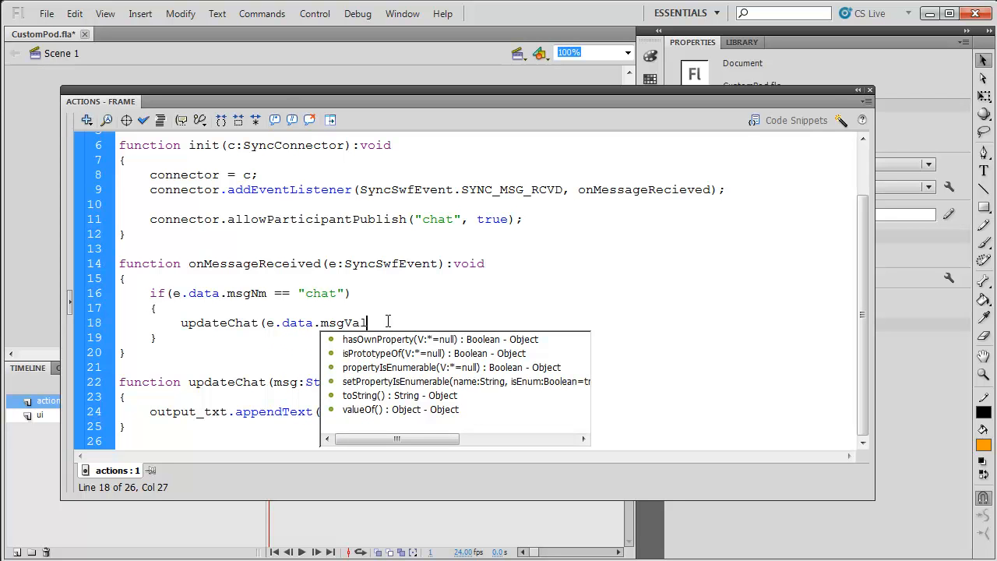
{"action": "type", "text": ");"}
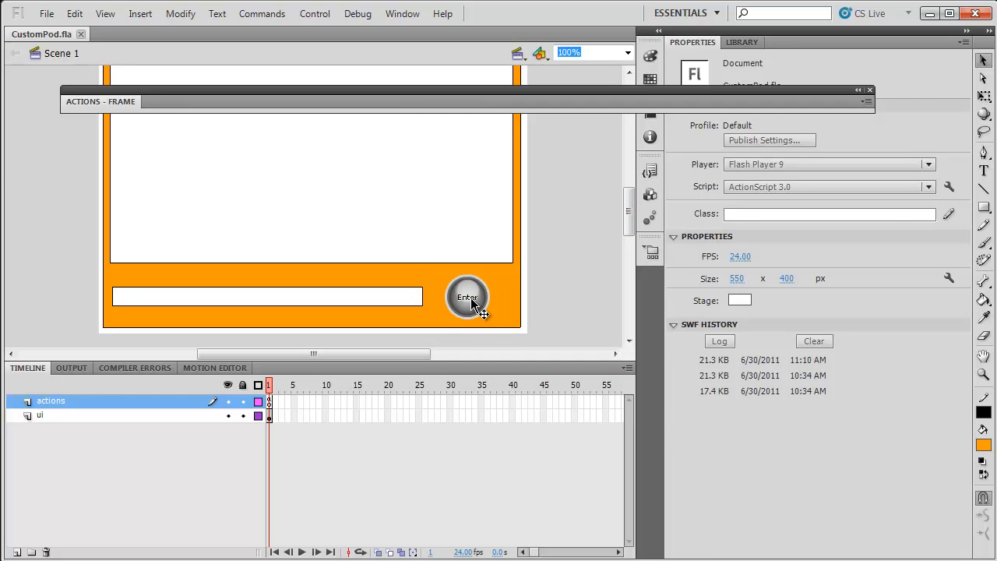
With enter_btn selected, insert the Mouse Click event snippet creating an enter_btn CLICK listener.
{"action": "left_click", "coordinate": [467, 296]}
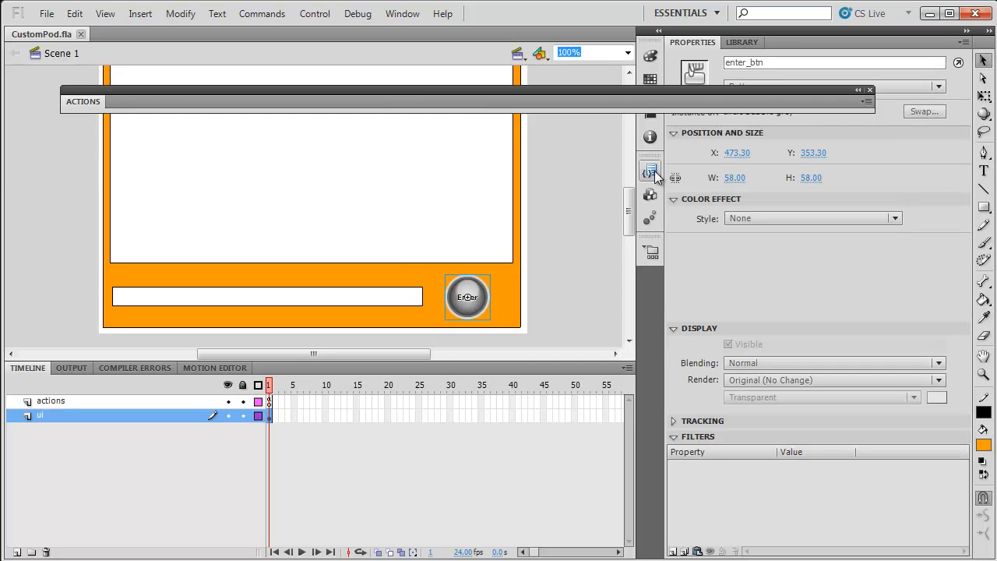
{"action": "left_click", "coordinate": [651, 171]}
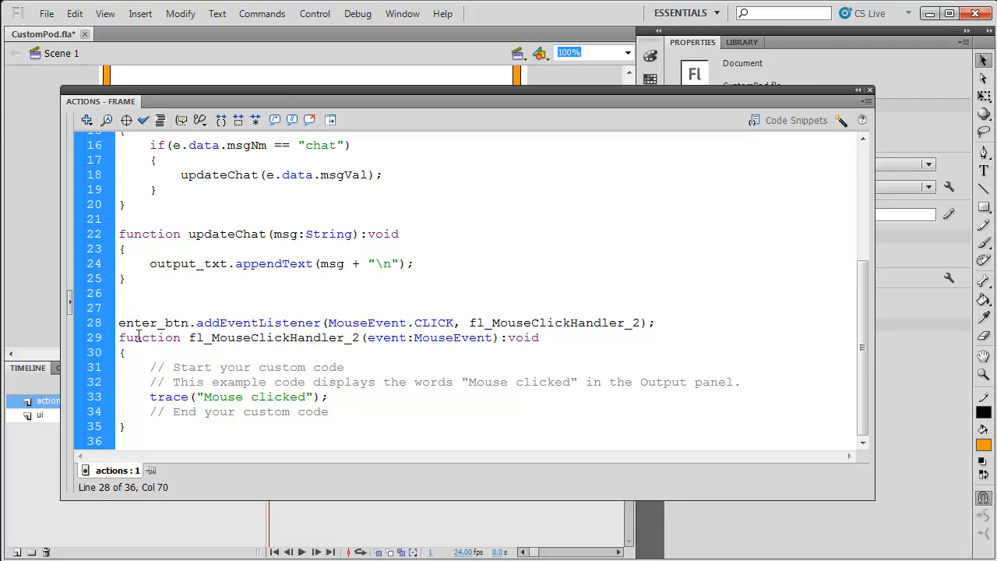
Delete the placeholder comments and trace, and rename fl_MouseClickHandler_2 to sendMessage.
{"action": "left_click_drag", "start_coordinate": [156, 368], "coordinate": [328, 412]}
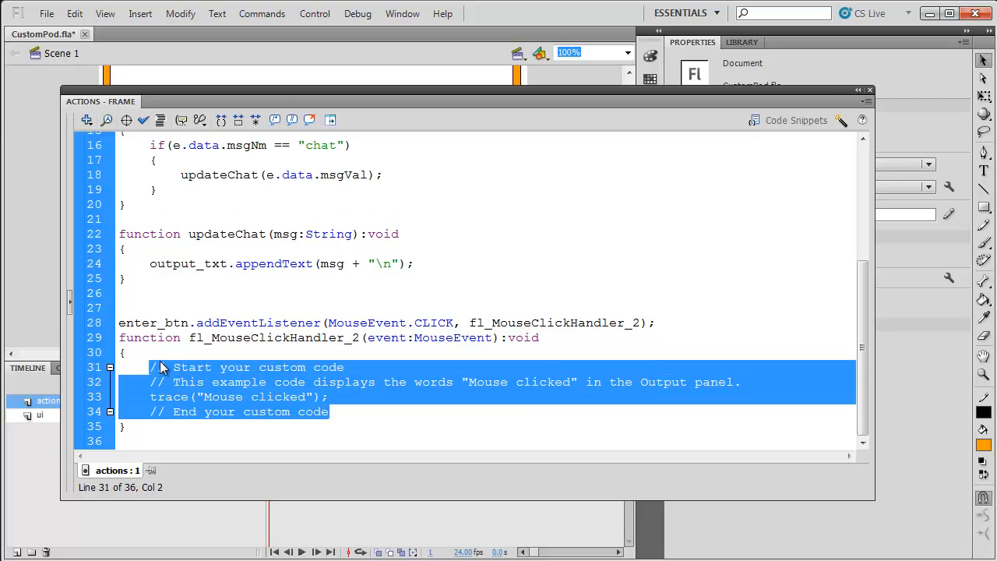
{"action": "key", "text": "Delete"}
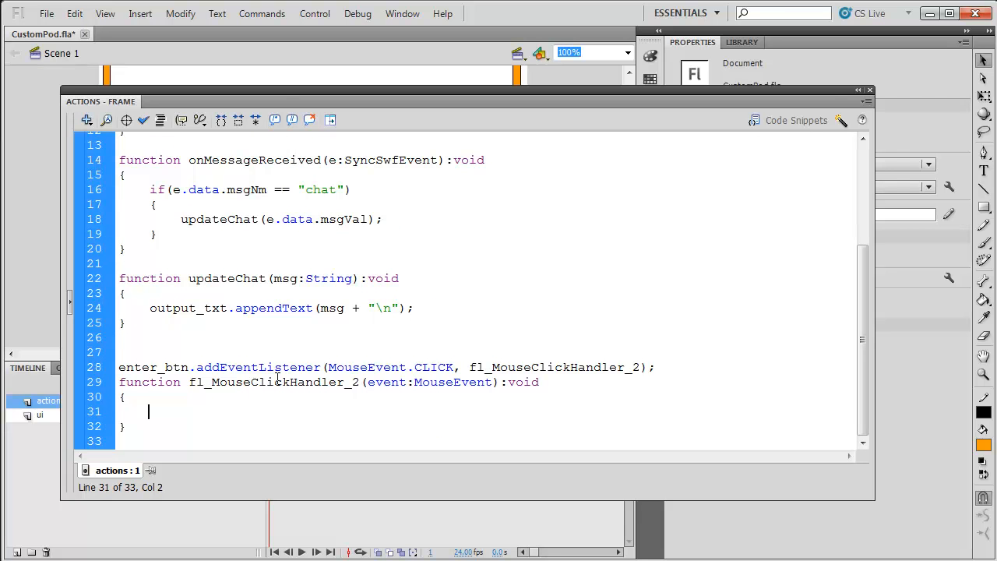
{"action": "double_click", "coordinate": [545, 368]}
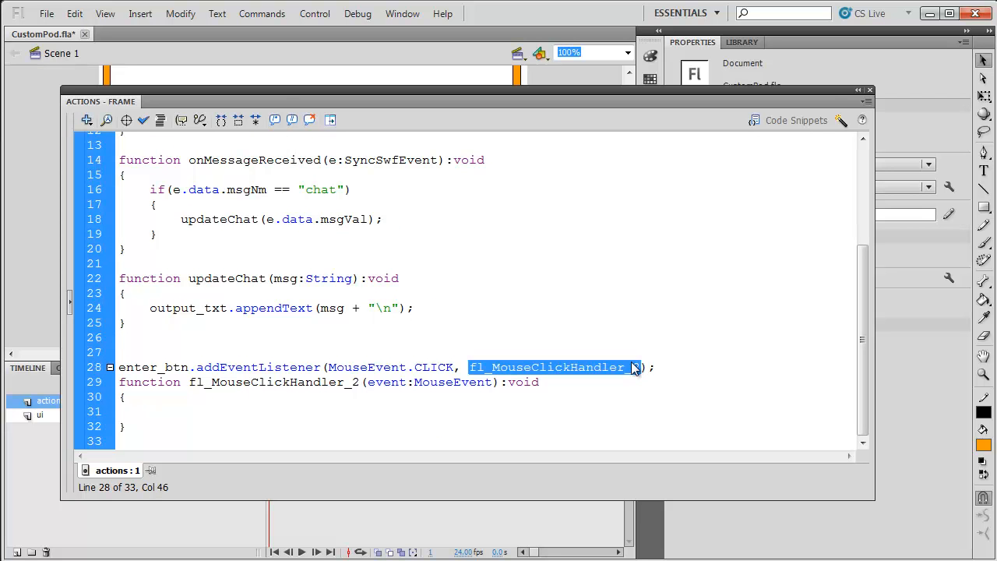
{"action": "type", "text": "sendMessage"}
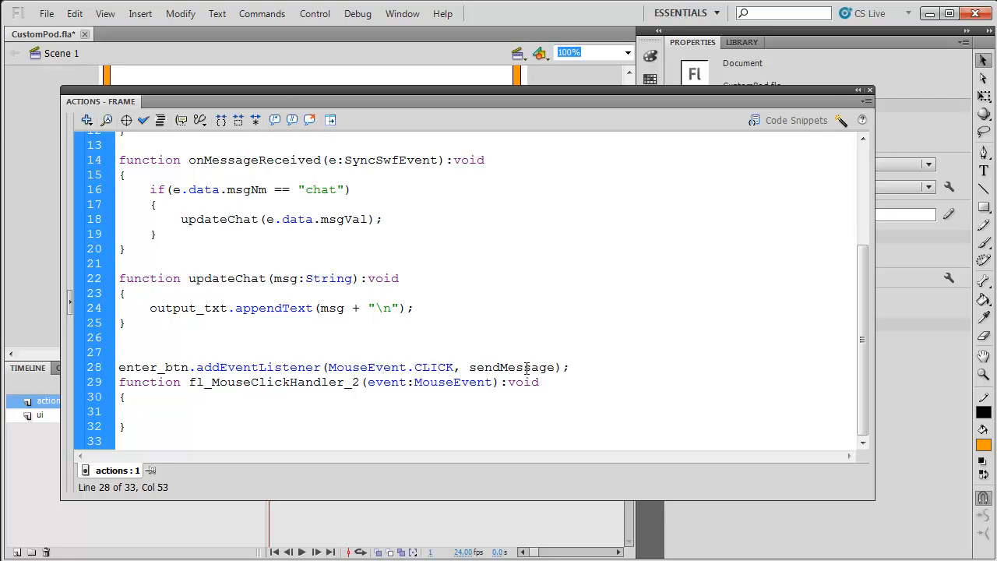
{"action": "type", "text": "sendMessage"}
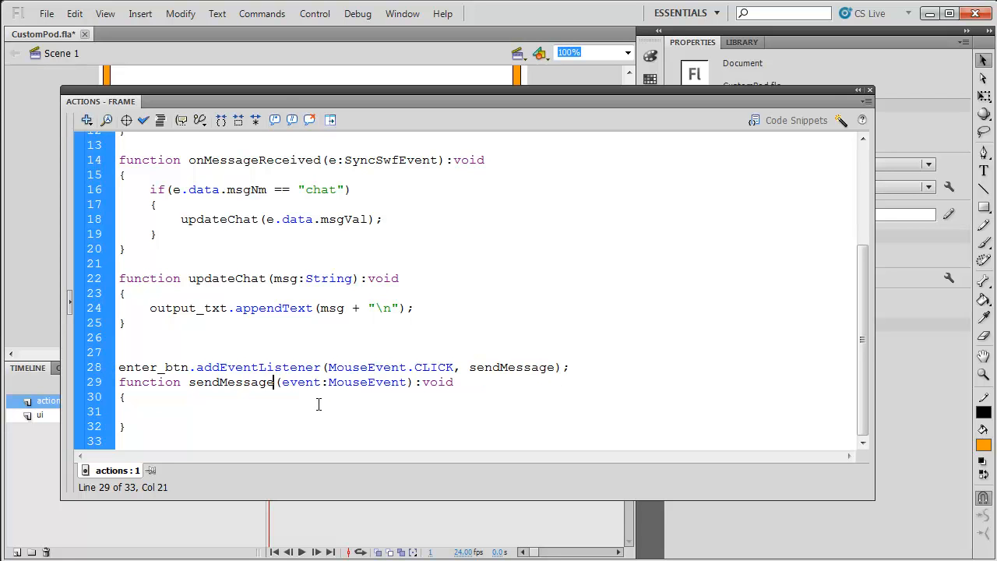
{"action": "left_click", "coordinate": [214, 427]}
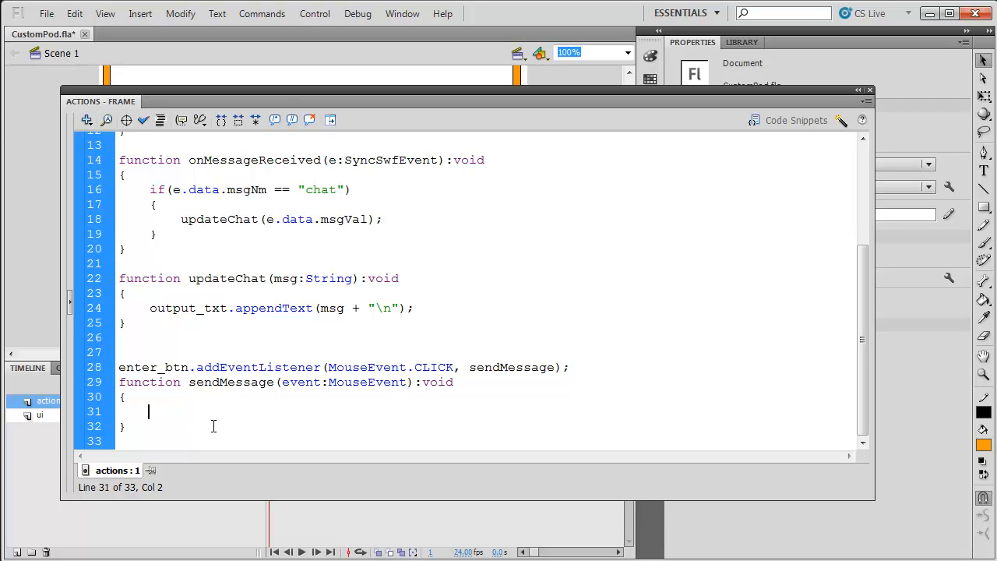
Write var fullMessage:String = connector.userName + ": " + input_txt.text; in sendMessage.
{"action": "type", "text": "var"}
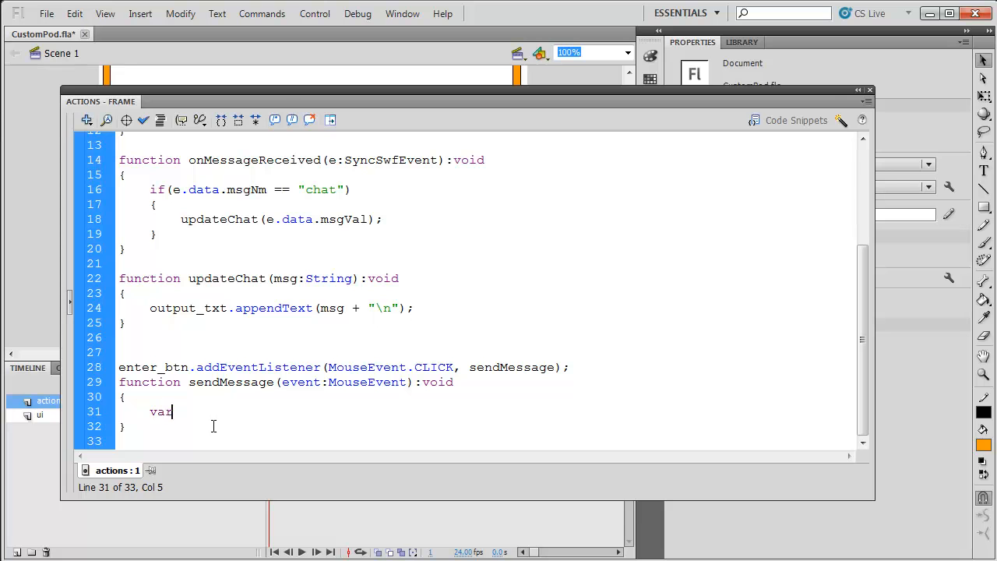
{"action": "type", "text": "full"}
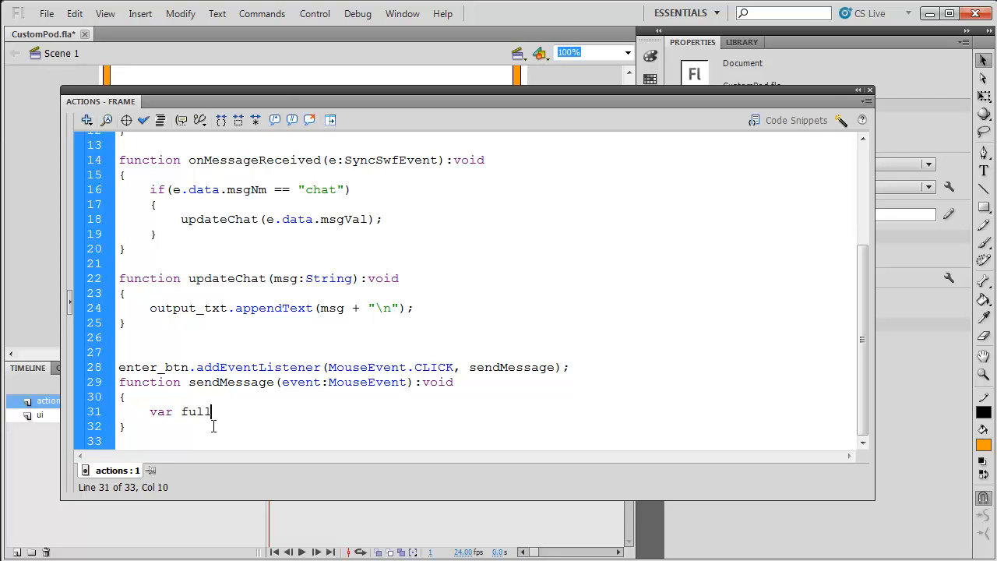
{"action": "type", "text": "Message:"}
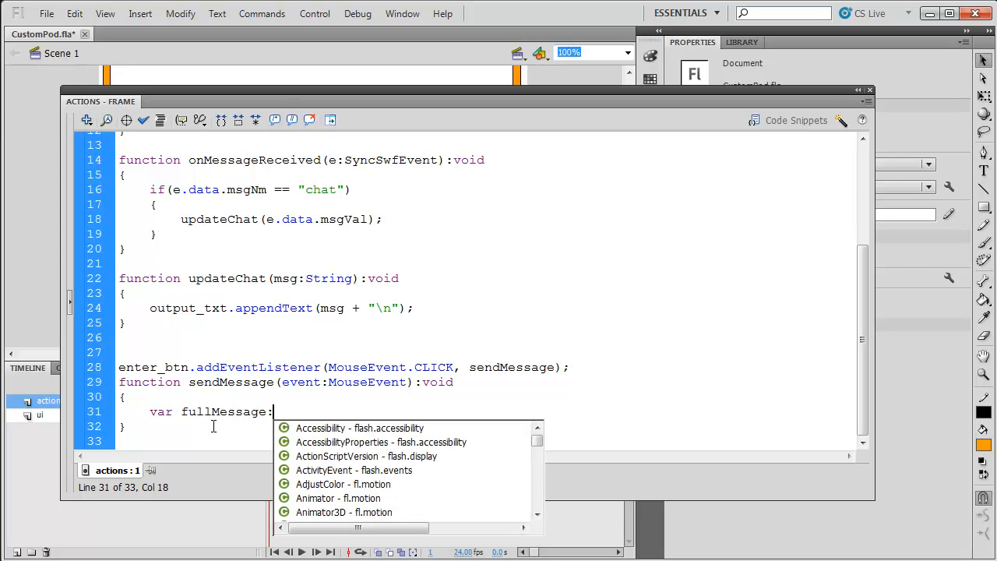
{"action": "type", "text": "String"}
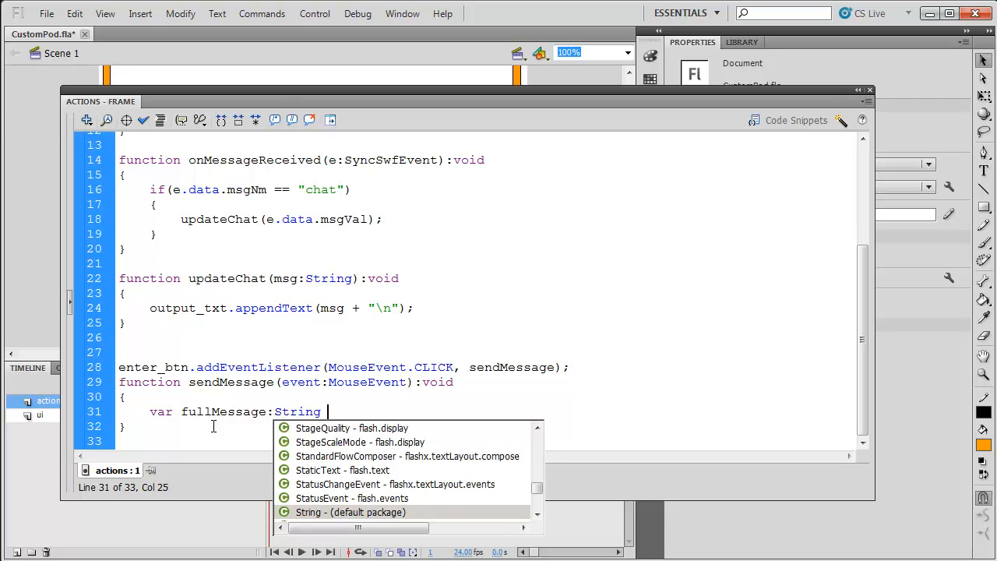
{"action": "type", "text": "= conr"}
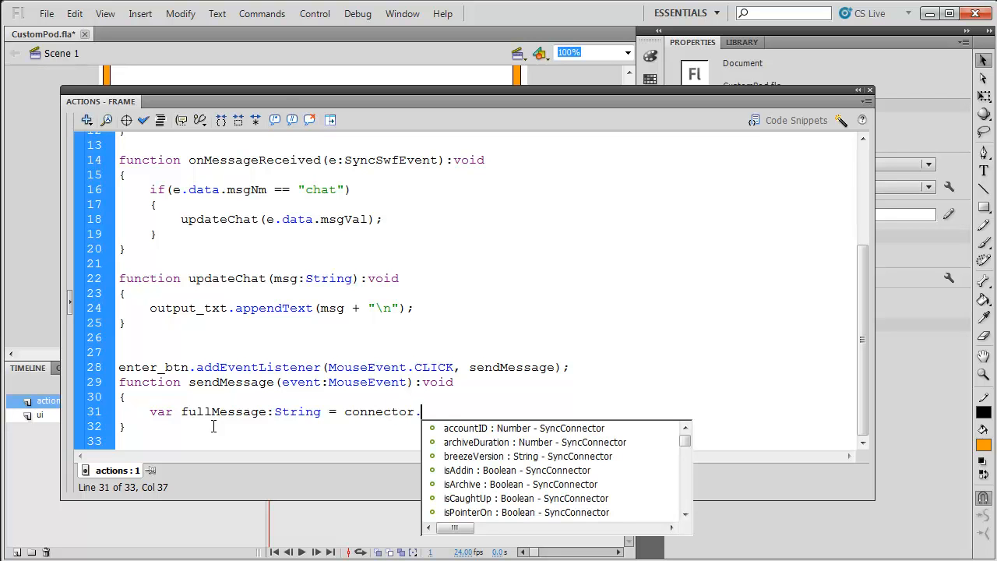
{"action": "type", "text": "userName"}
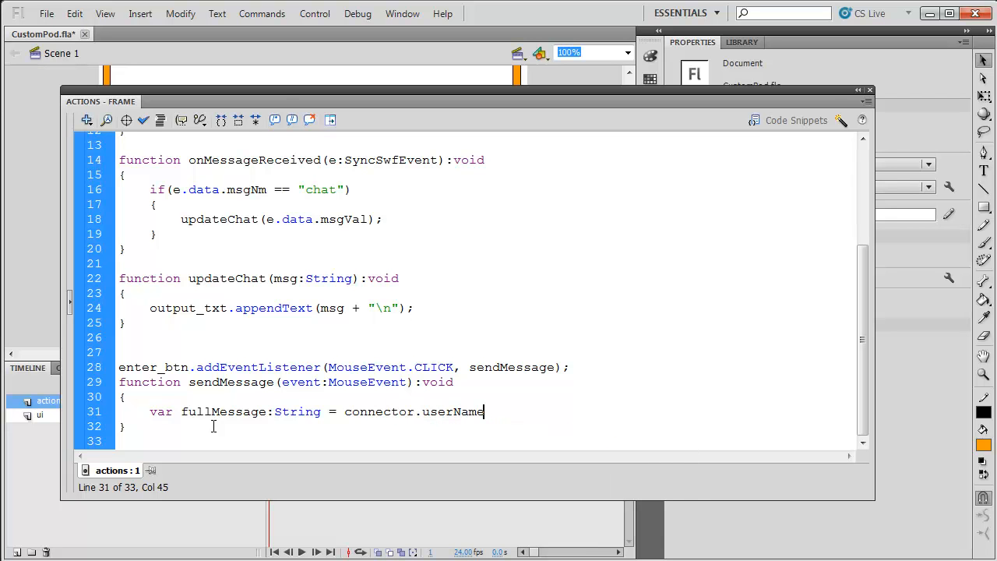
{"action": "type", "text": "+ \":"}
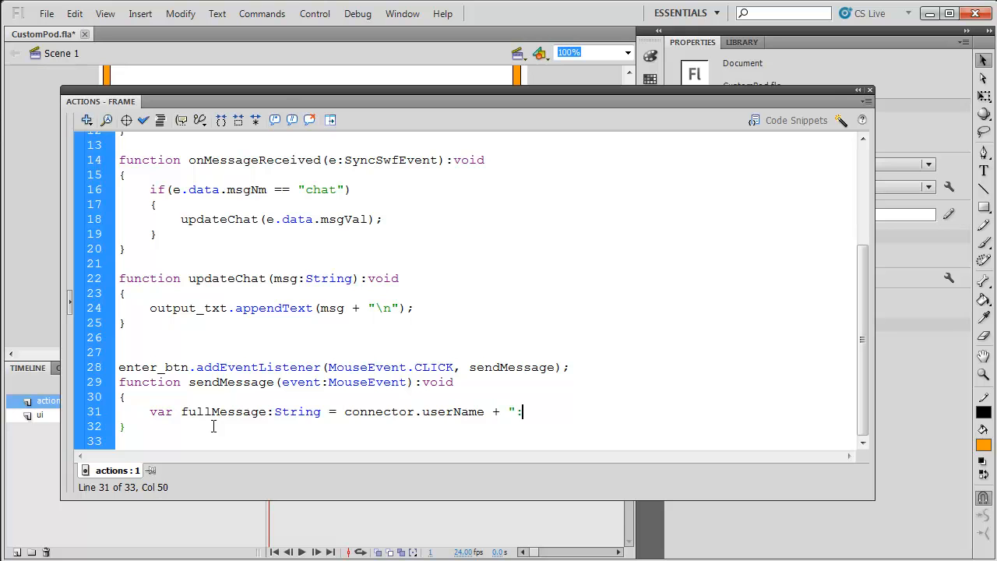
{"action": "type", "text": "\" \""}
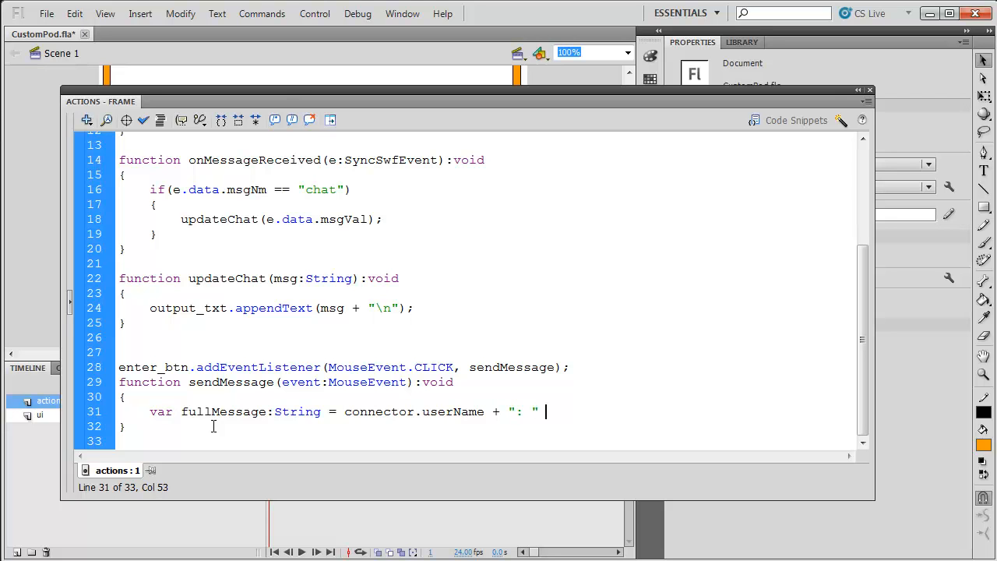
{"action": "type", "text": "+"}
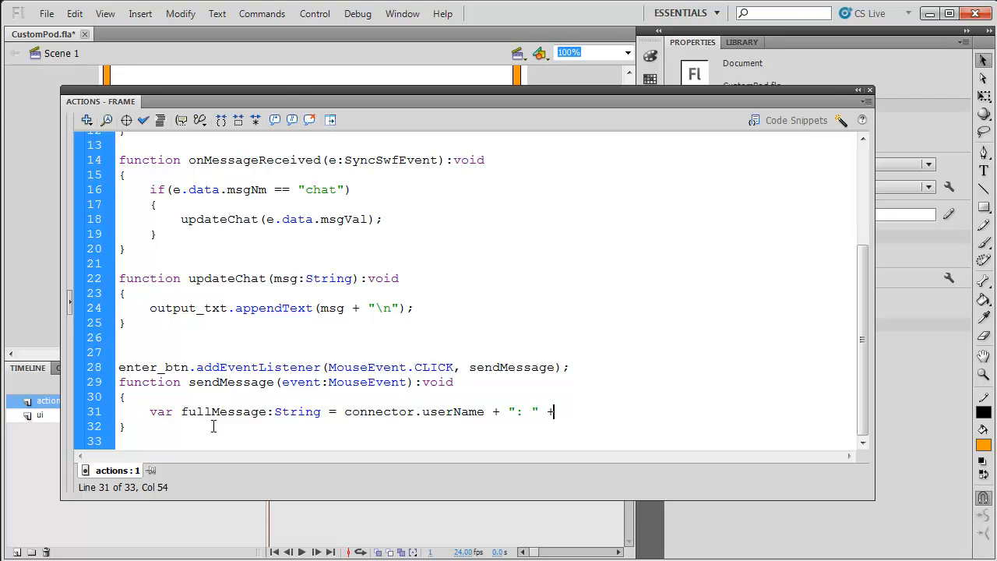
{"action": "type", "text": "input"}
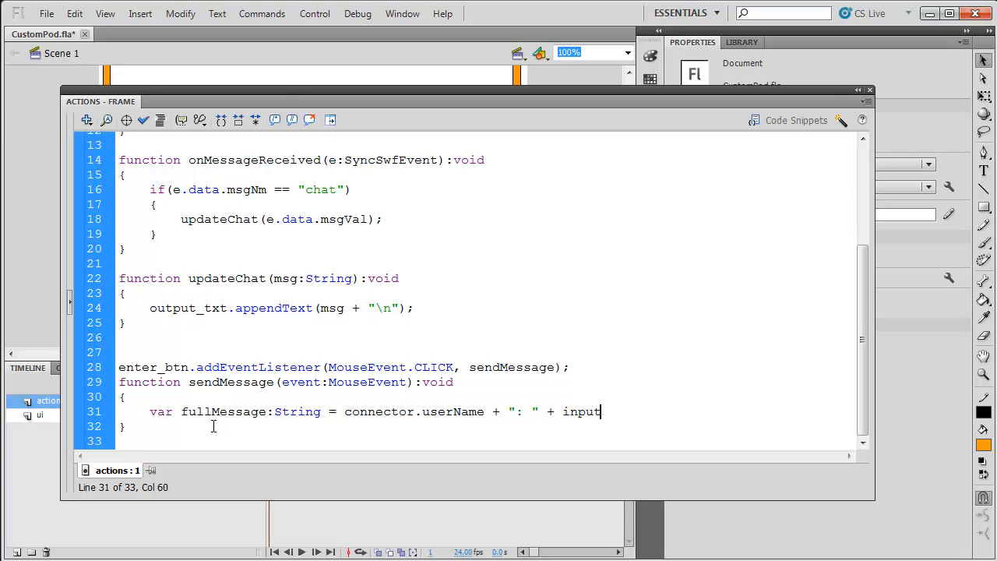
{"action": "type", "text": "_txt.text"}
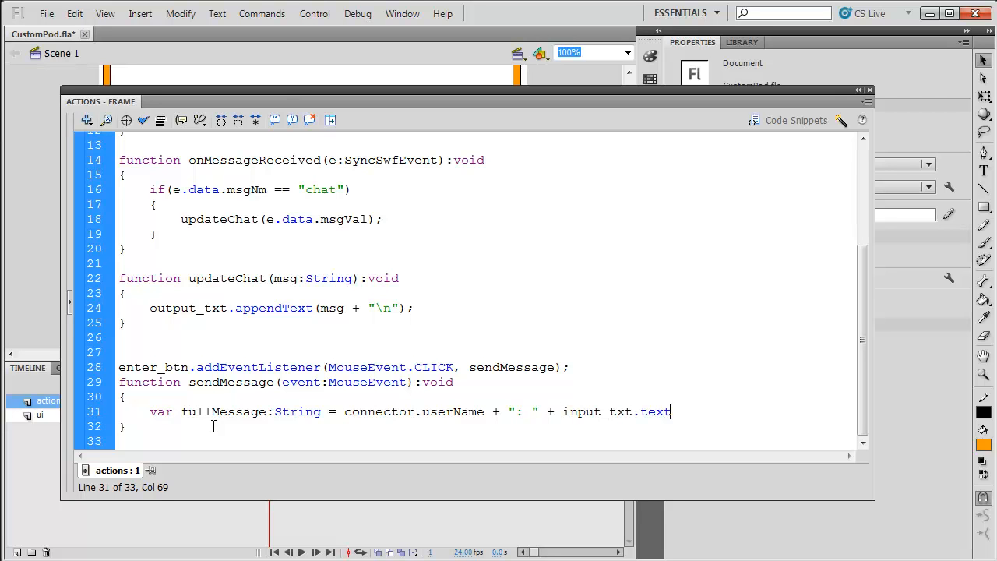
{"action": "type", "text": ";"}
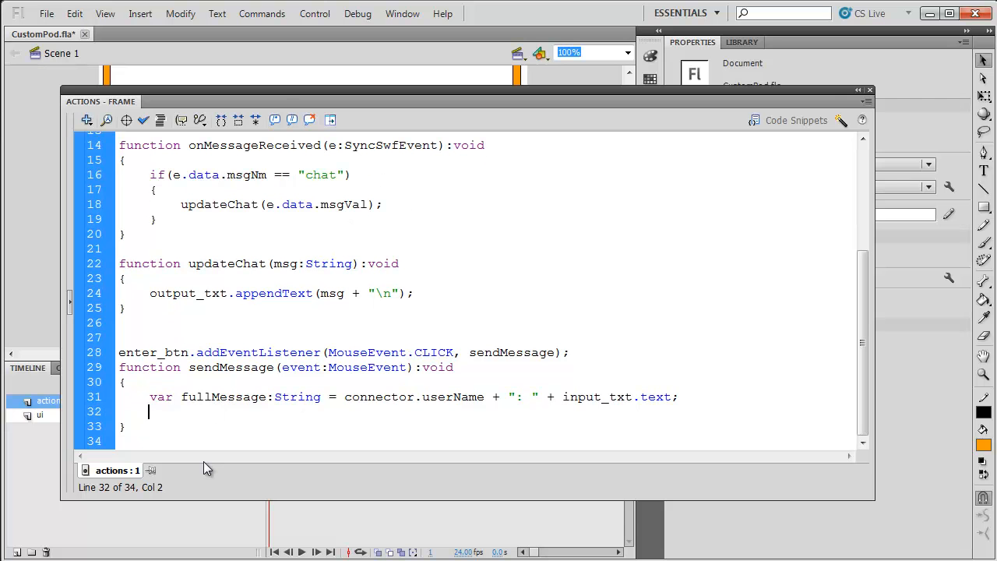
Add connector.dispatchSyncMessage("chat", fullMessage, false); to sendMessage.
{"action": "type", "text": "connector"}
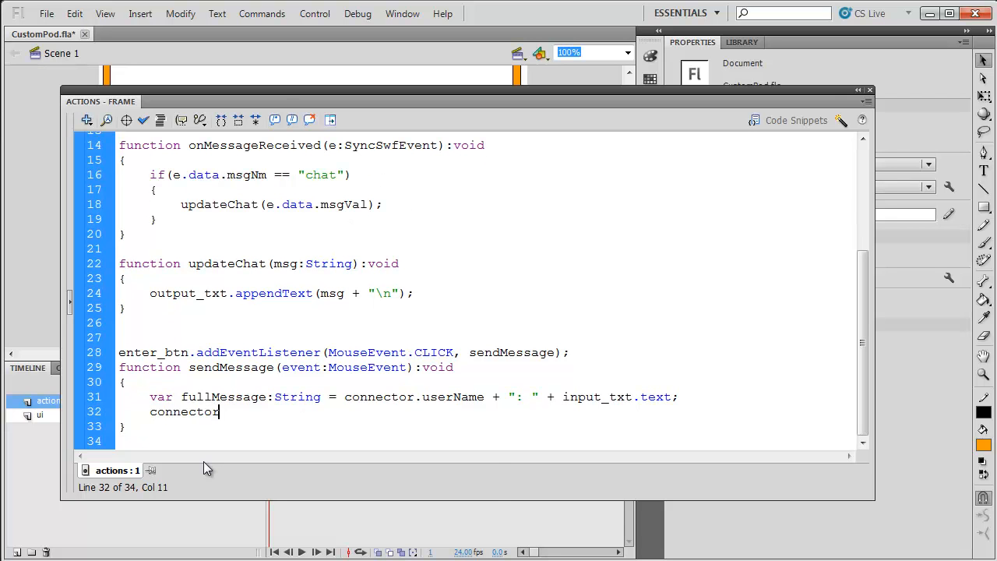
{"action": "type", "text": ".disp"}
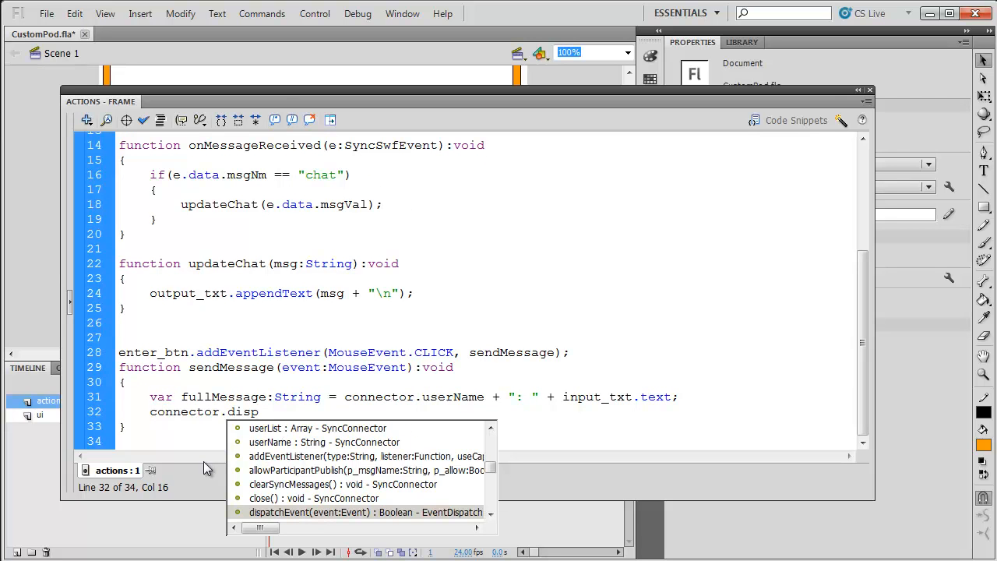
{"action": "type", "text": "dispatchSyncMessage();"}
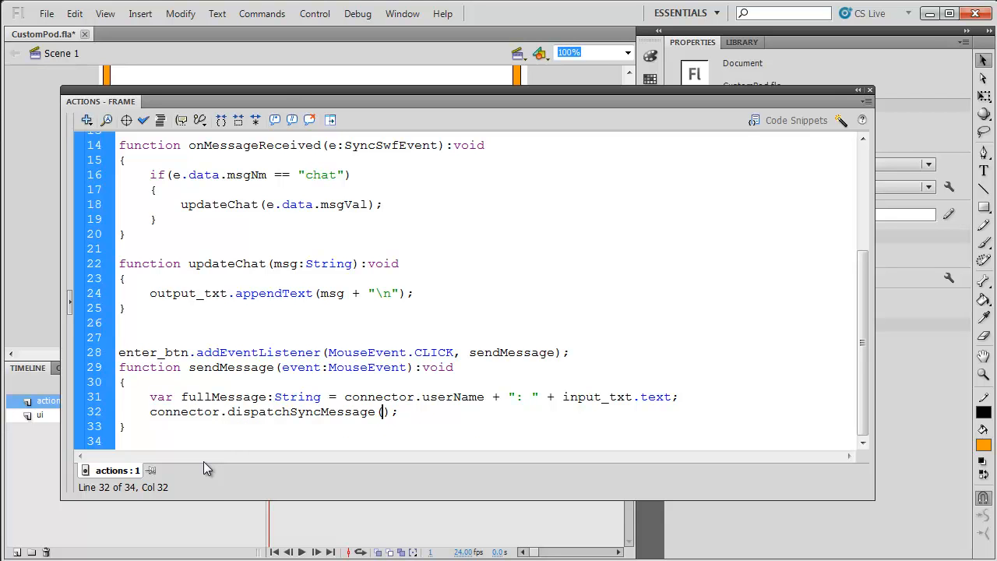
{"action": "type", "text": "\"cha"}
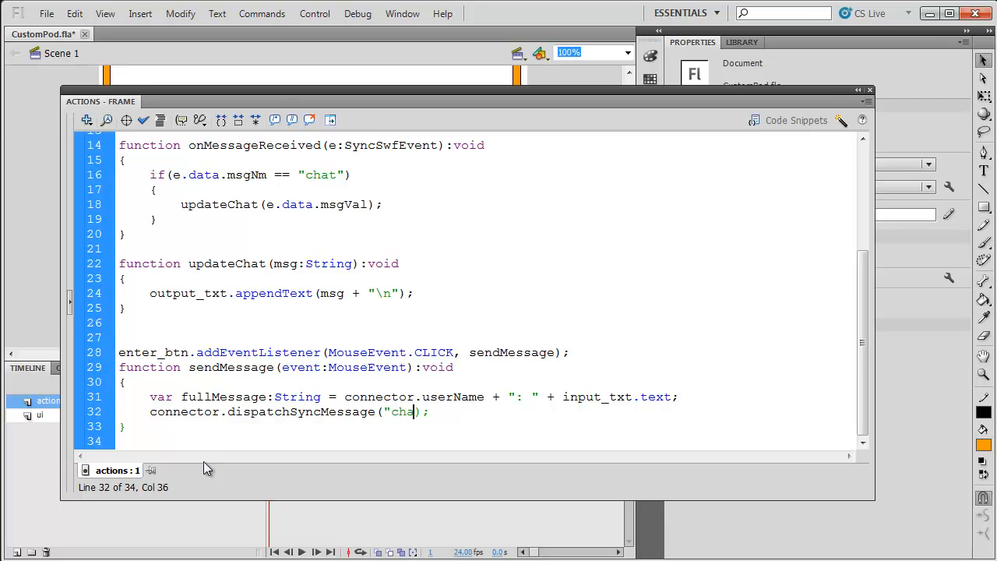
{"action": "type", "text": "t\""}
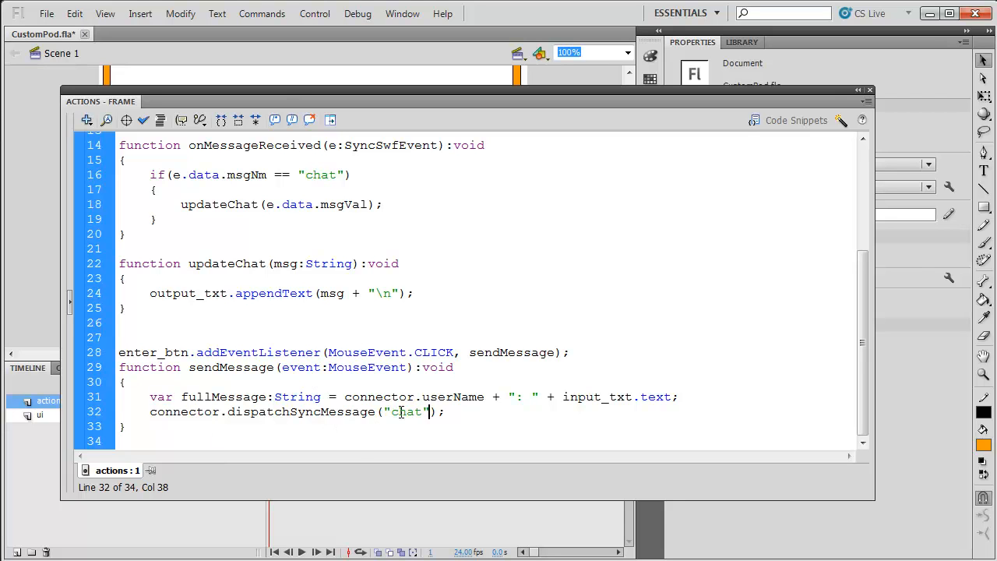
{"action": "double_click", "coordinate": [318, 174]}
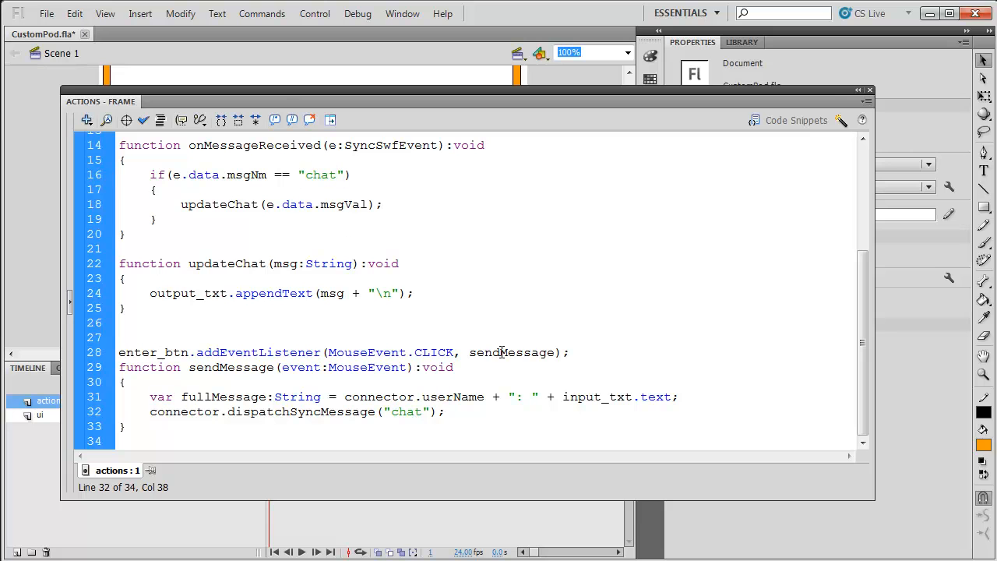
{"action": "type", "text": ", fullMessage,"}
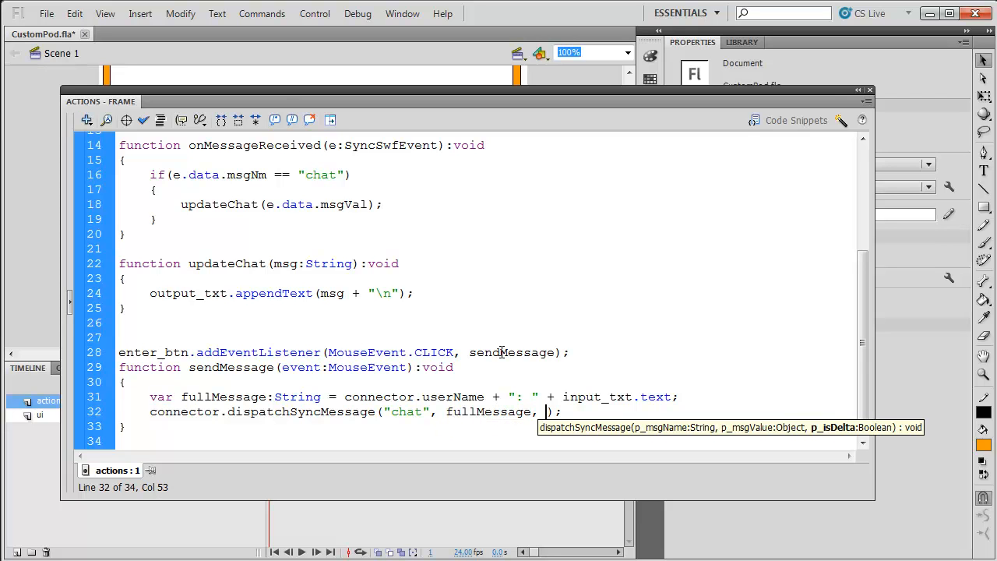
{"action": "type", "text": "fal"}
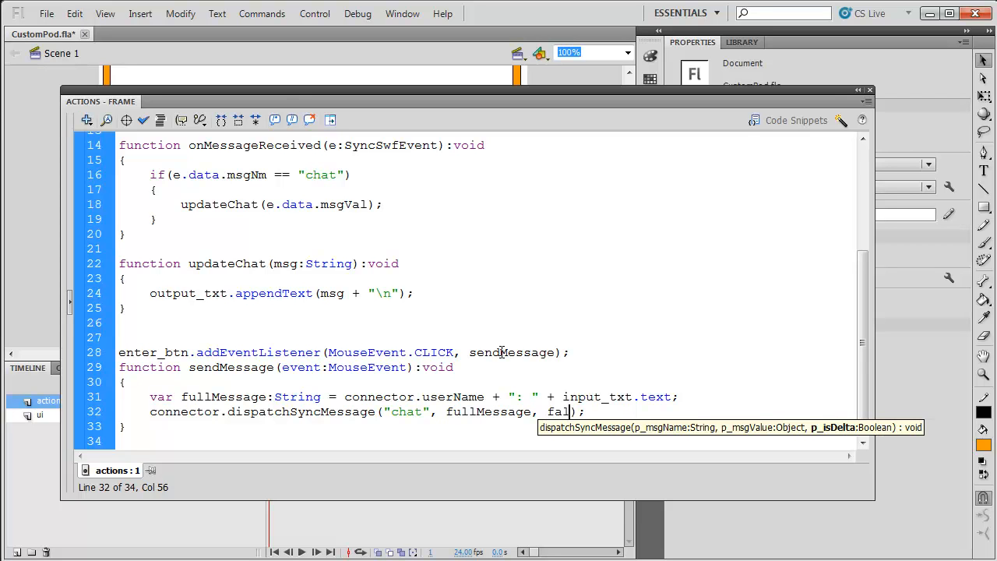
{"action": "type", "text": "se"}
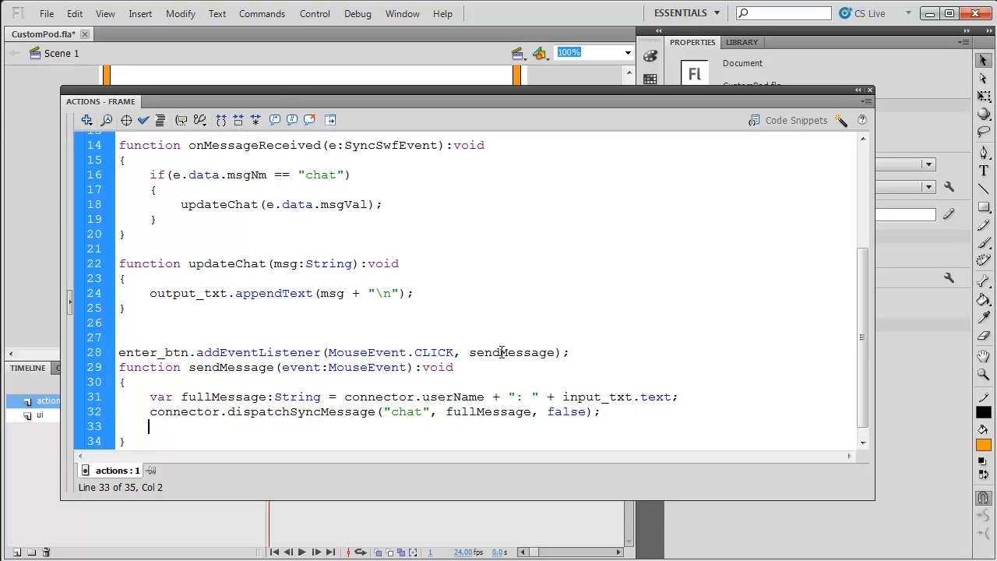
Add updateChat(fullMessage); and clear the field with input_txt.text = "".
{"action": "type", "text": "updateChat"}
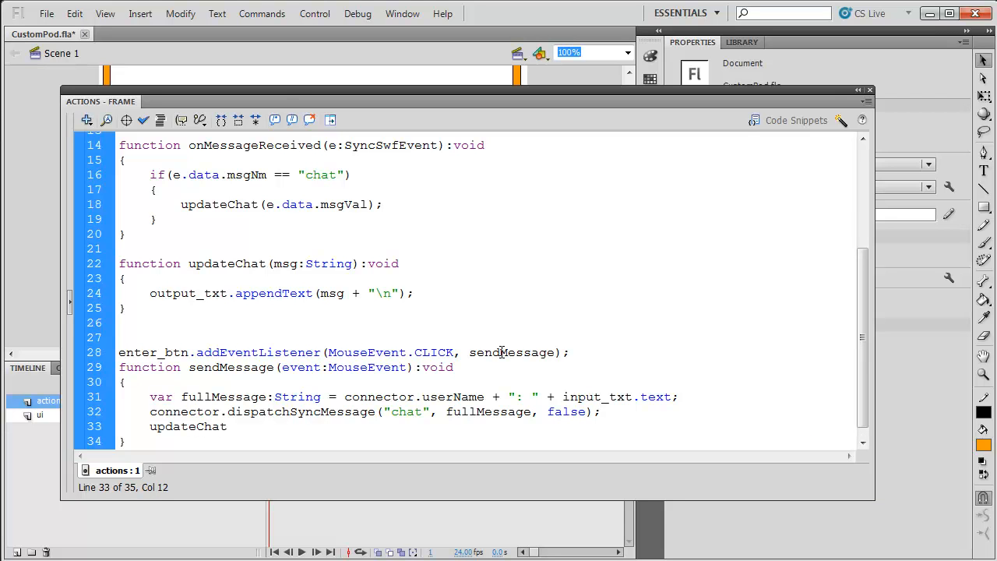
{"action": "type", "text": "("}
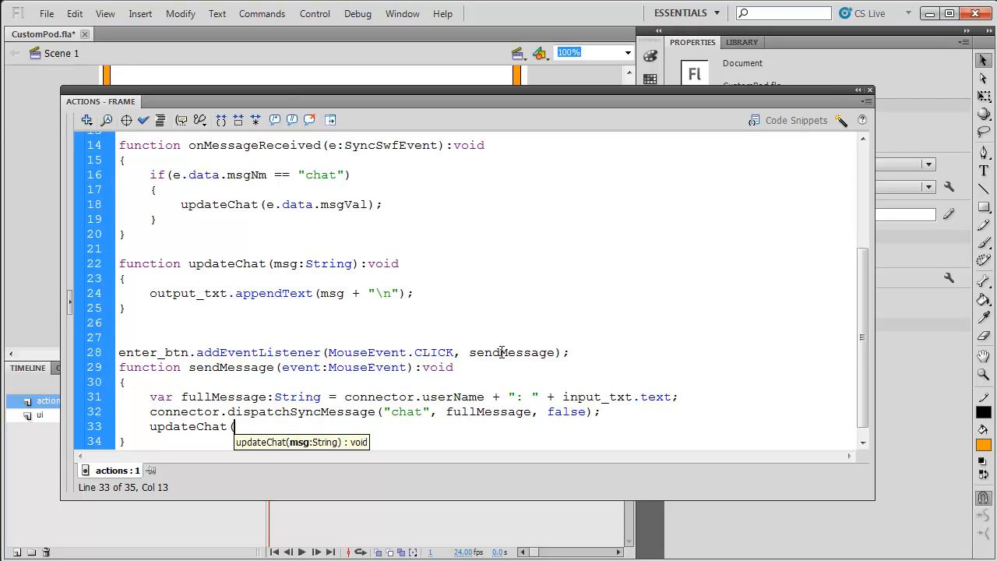
{"action": "type", "text": "full"}
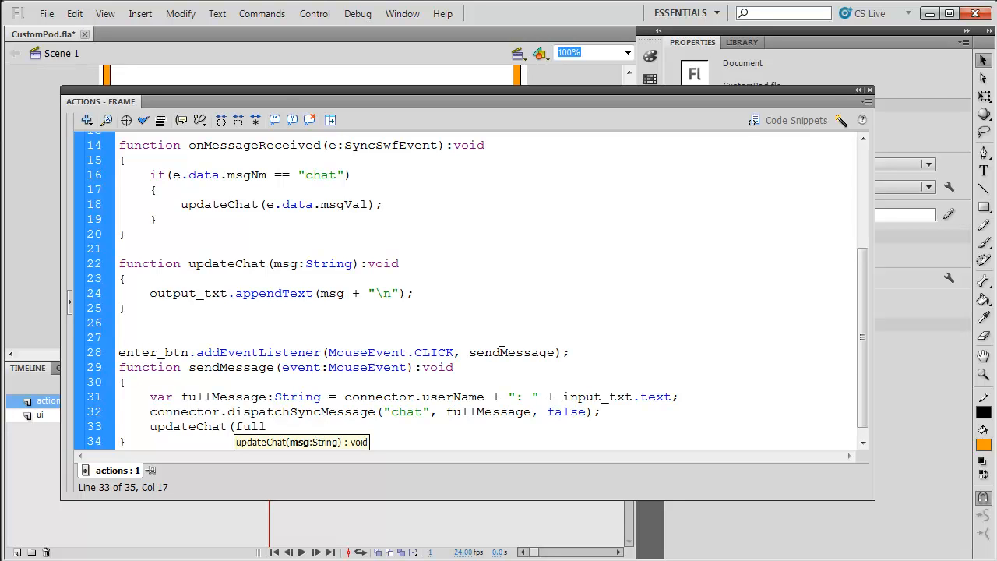
{"action": "type", "text": "Message"}
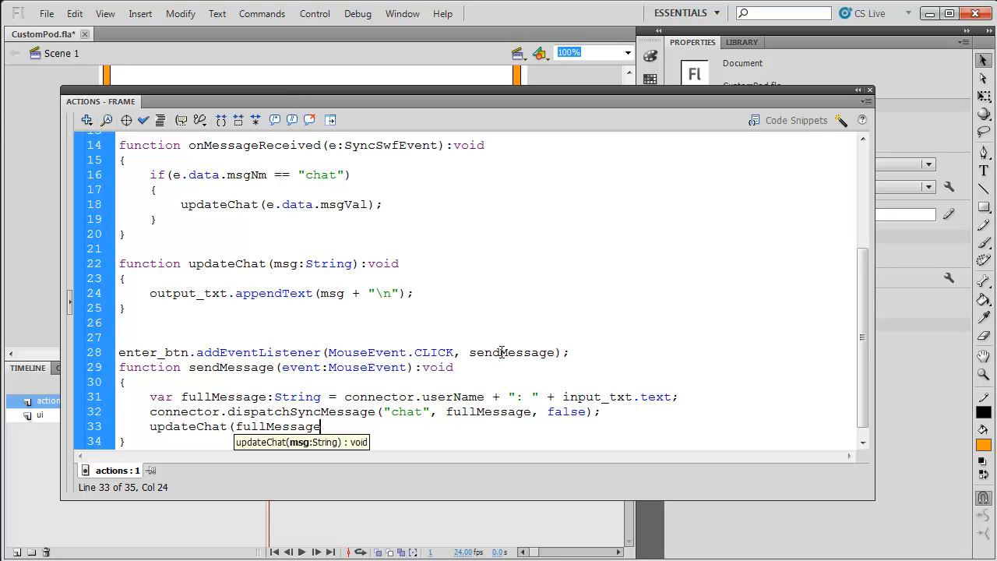
{"action": "type", "text": ");"}
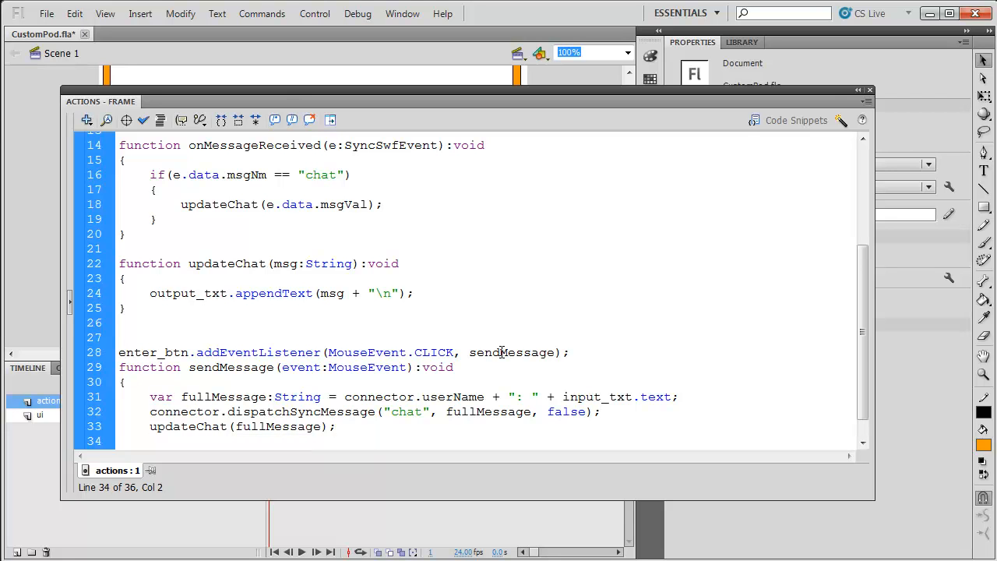
{"action": "type", "text": "input_txt"}
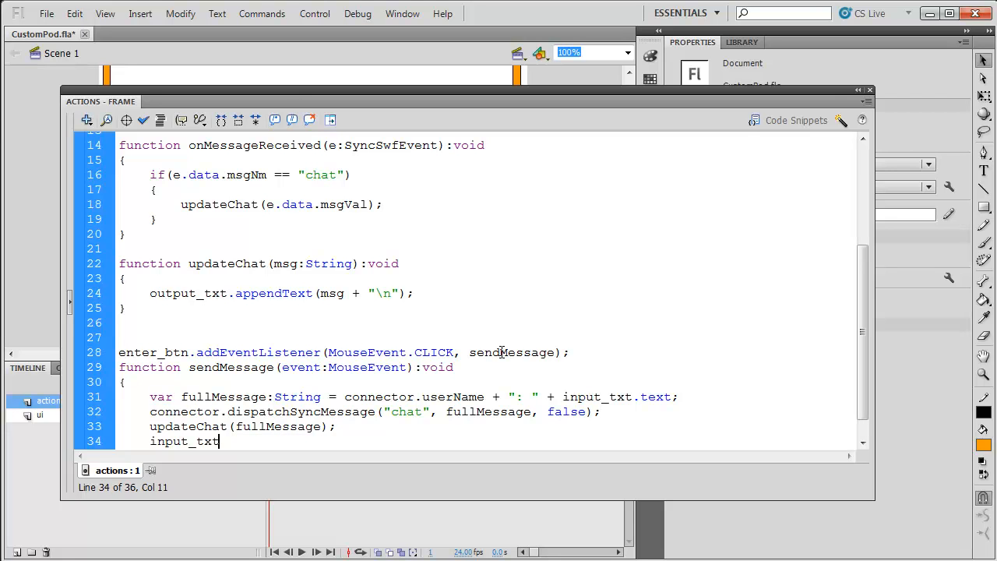
{"action": "type", "text": ".text = \"\";"}
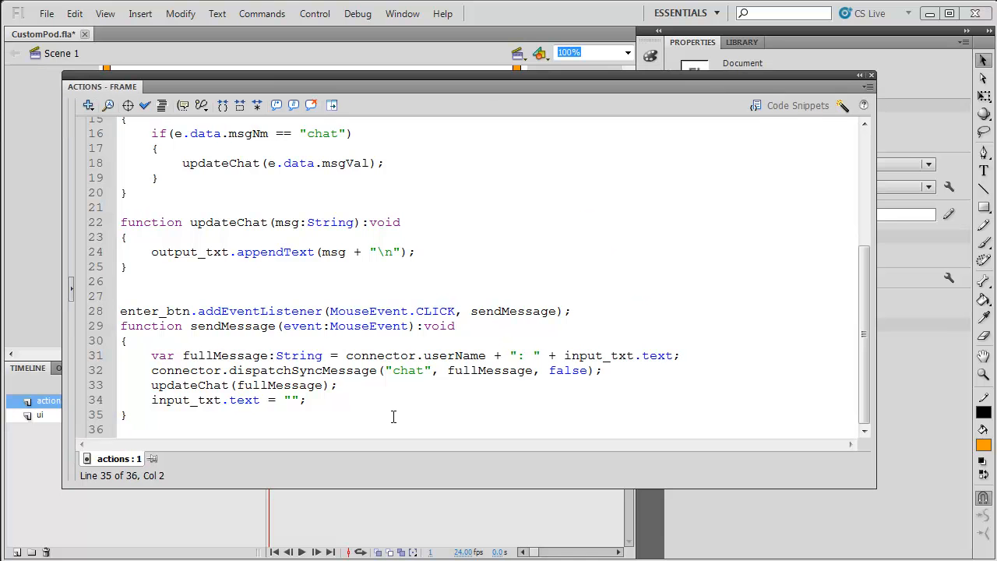
Test the movie, then correct the listener's onMessageRecieved to onMessageReceived.
{"action": "left_click", "coordinate": [368, 399]}
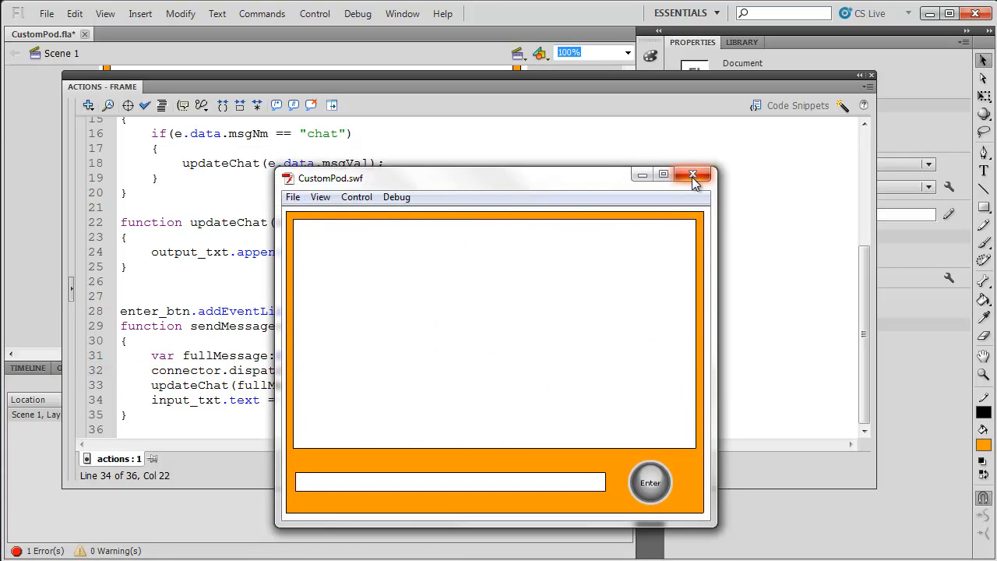
{"action": "left_click", "coordinate": [692, 174]}
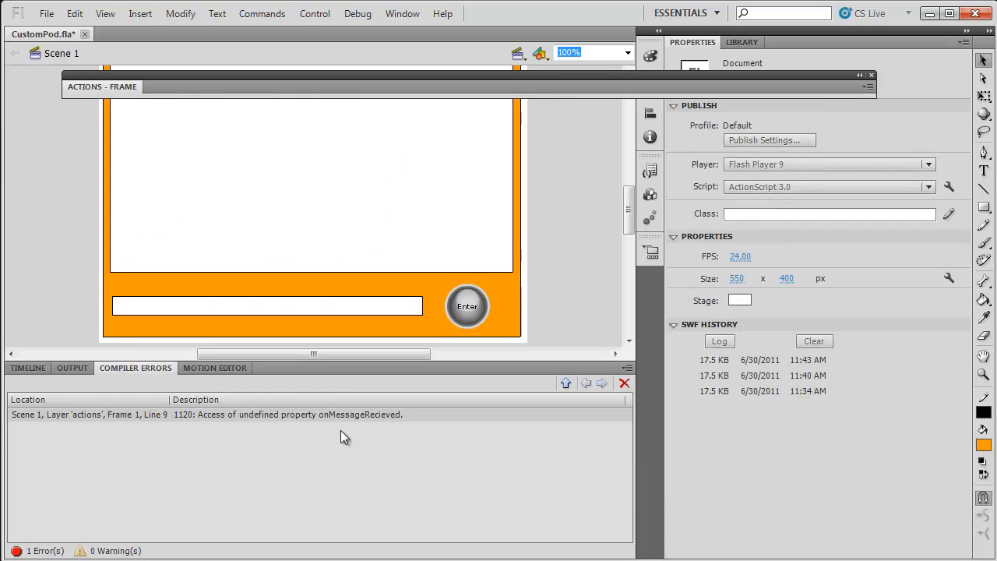
{"action": "mouse_move", "coordinate": [359, 420]}
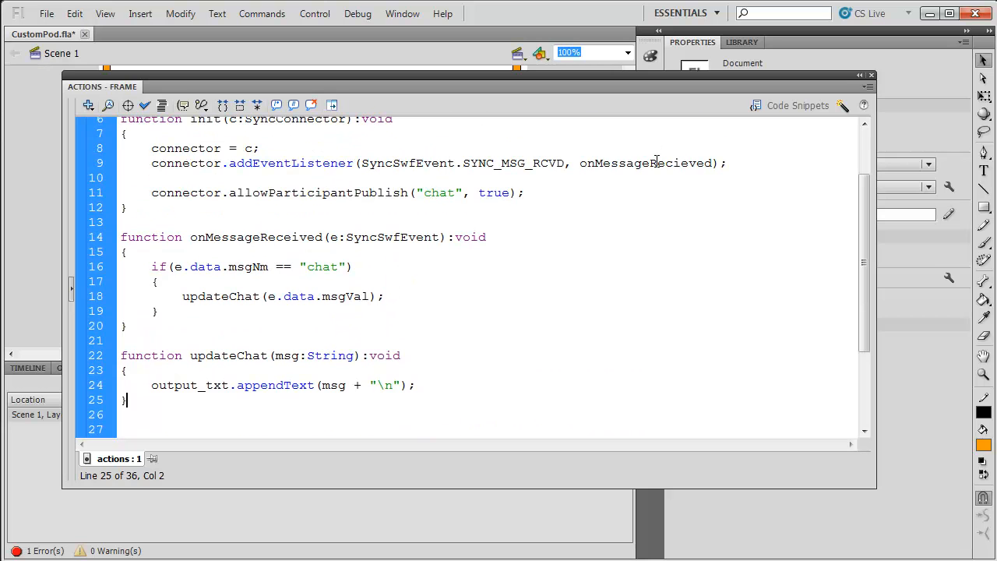
{"action": "double_click", "coordinate": [256, 237]}
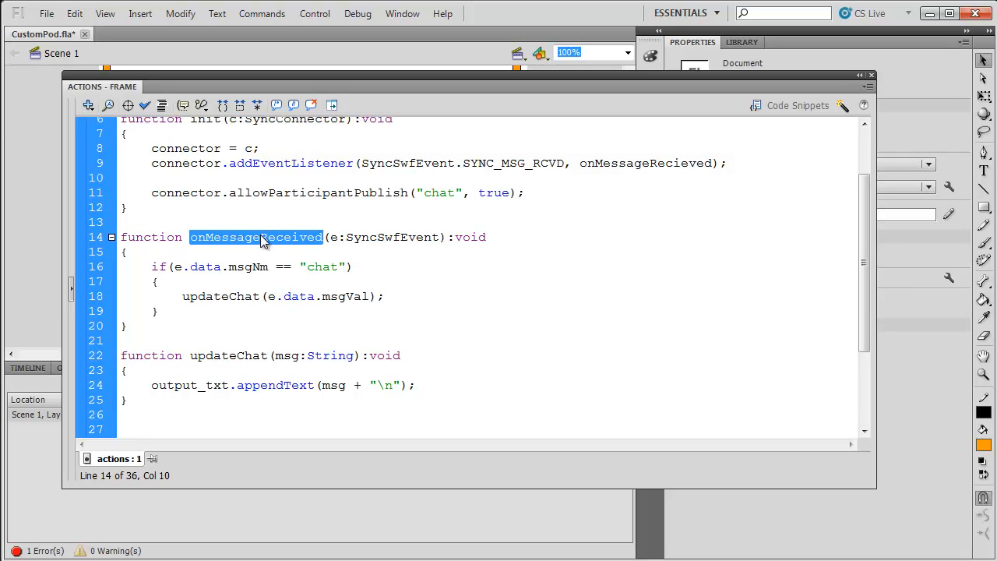
{"action": "left_click", "coordinate": [259, 148]}
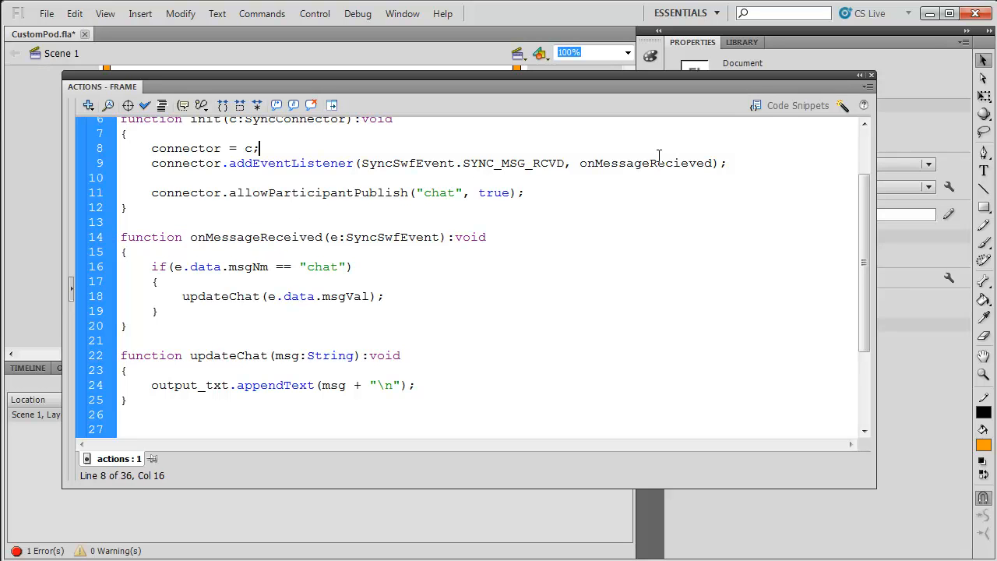
{"action": "double_click", "coordinate": [256, 237]}
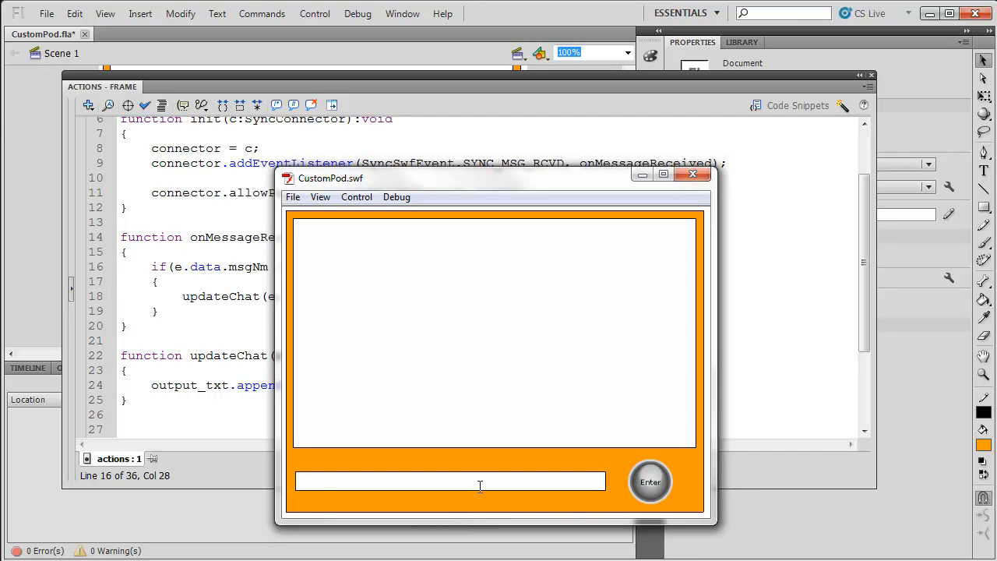
Run CustomPod.swf again and send the test message asdfas with Enter.
{"action": "type", "text": "asdfas"}
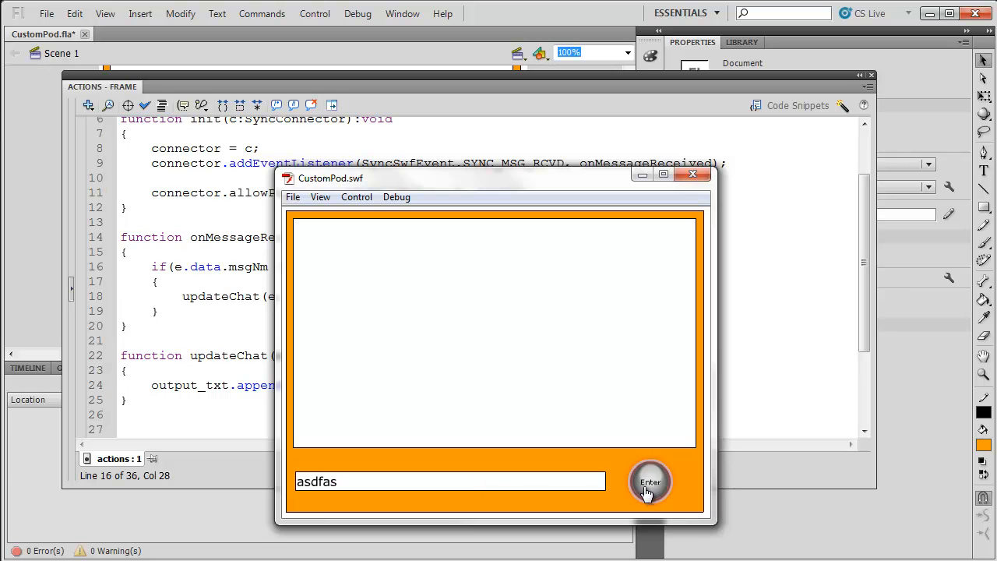
{"action": "left_click", "coordinate": [650, 482]}
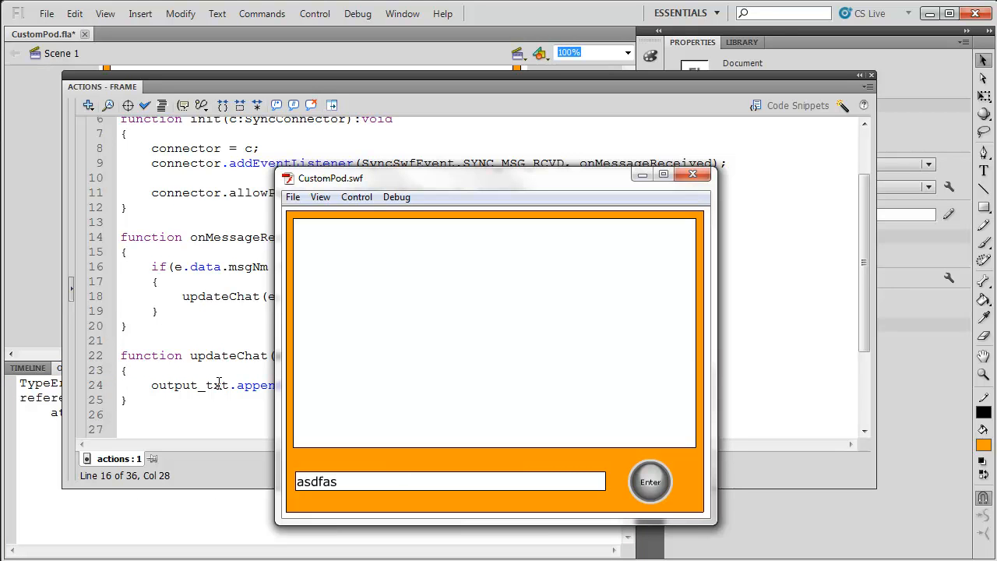
{"action": "mouse_move", "coordinate": [545, 233]}
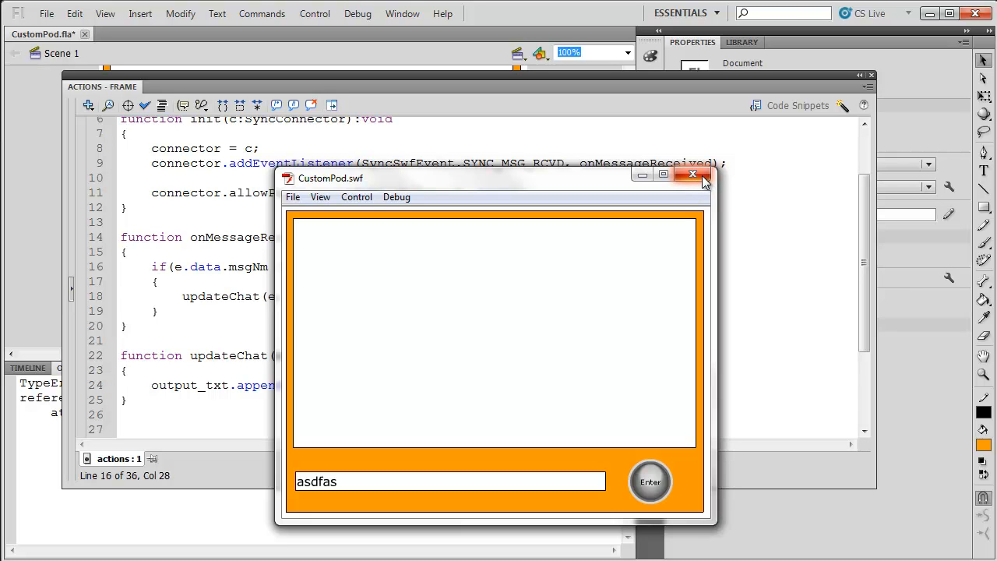
Close the test movie and launch ServiceEmulatorApp.swf from the Part2 folder in Flash Player.
{"action": "left_click", "coordinate": [692, 174]}
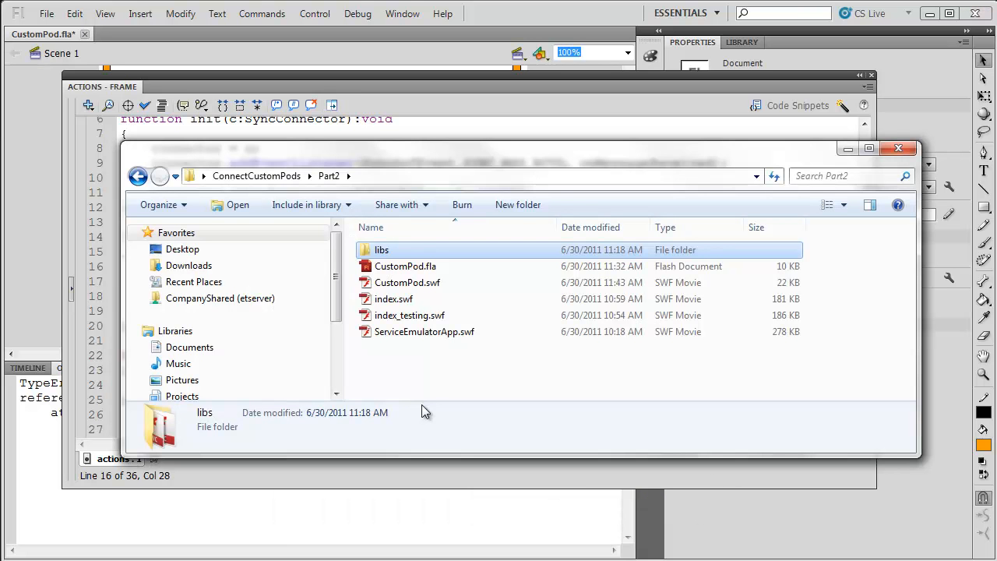
{"action": "mouse_move", "coordinate": [455, 346]}
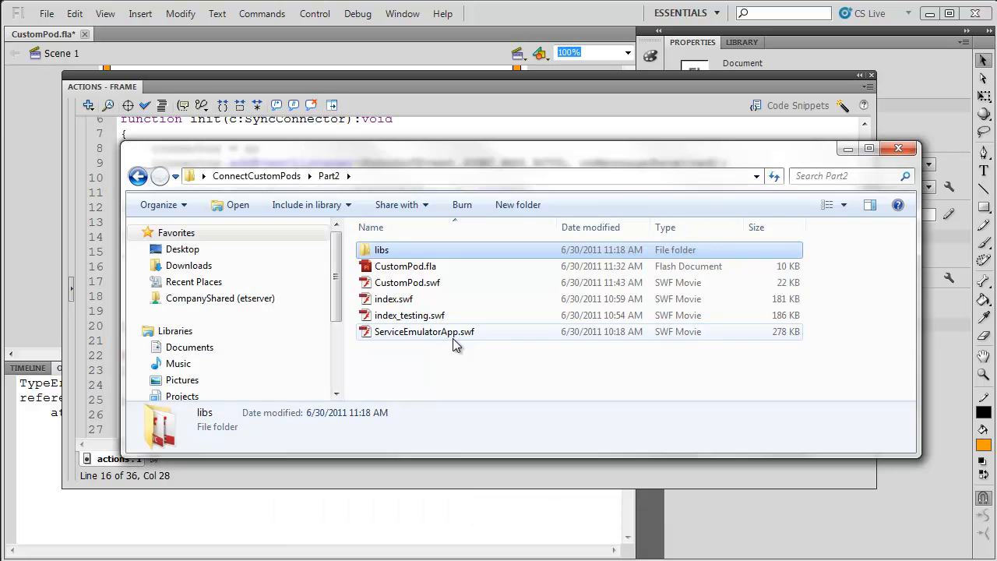
{"action": "mouse_move", "coordinate": [424, 331]}
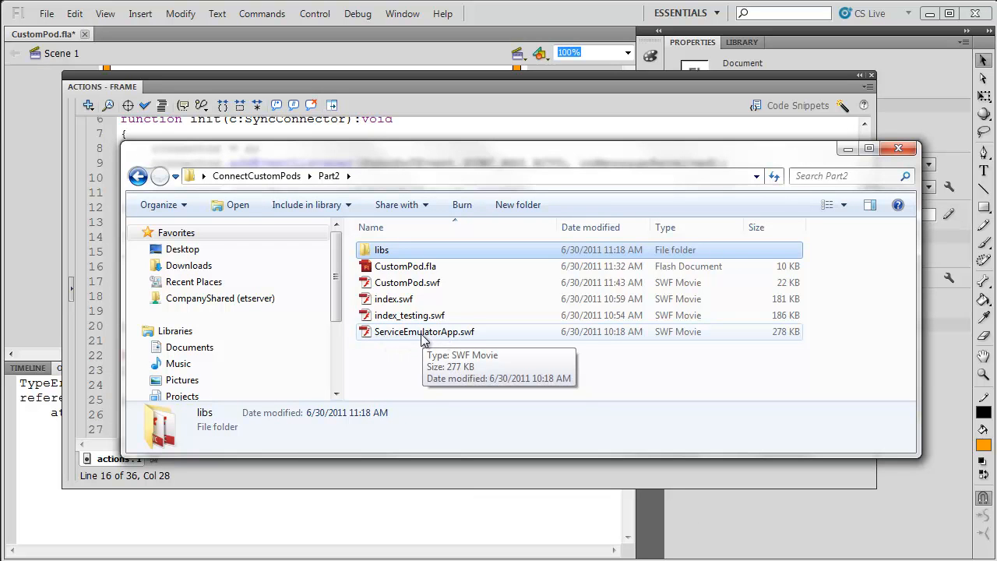
{"action": "mouse_move", "coordinate": [446, 337]}
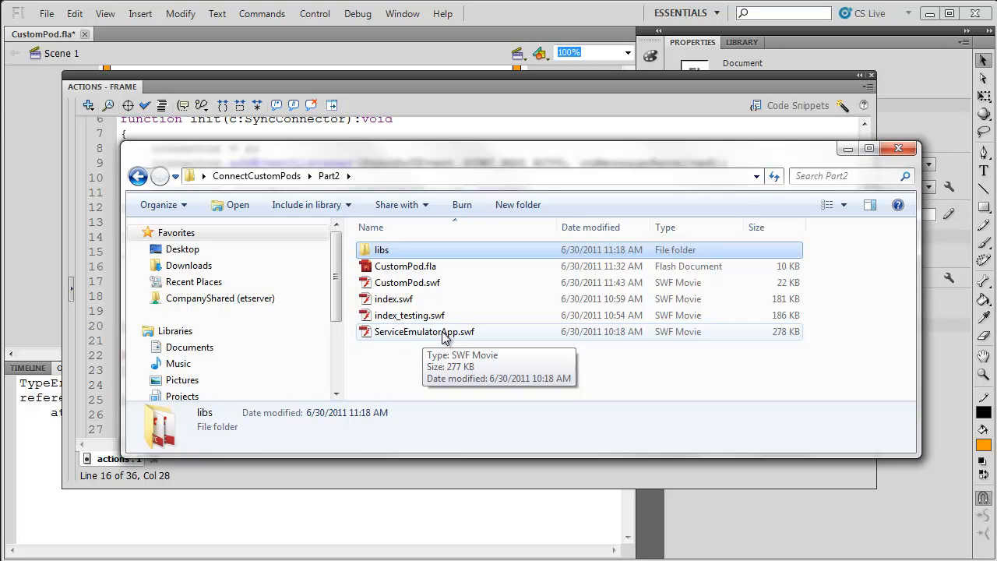
{"action": "left_click", "coordinate": [424, 331]}
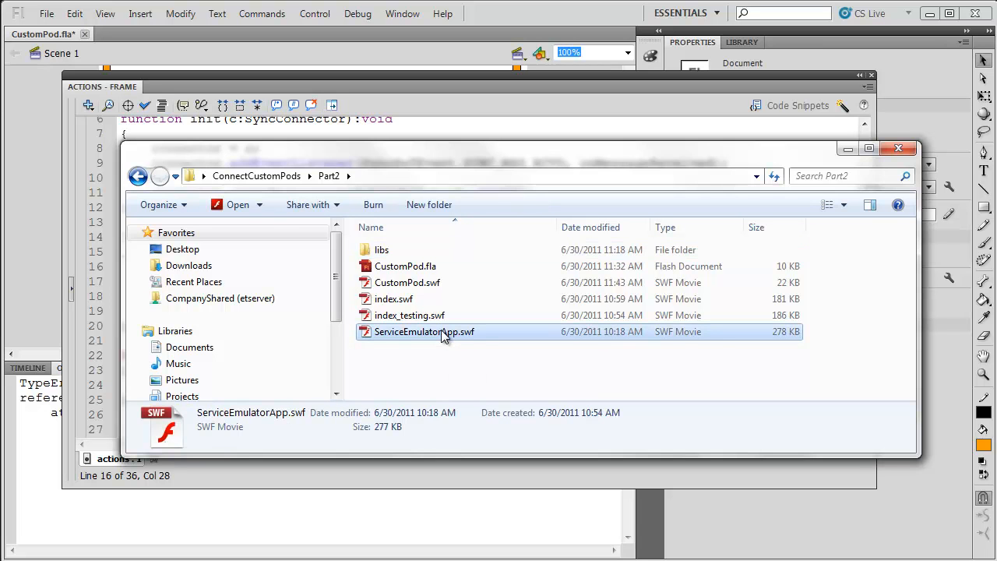
{"action": "double_click", "coordinate": [424, 330]}
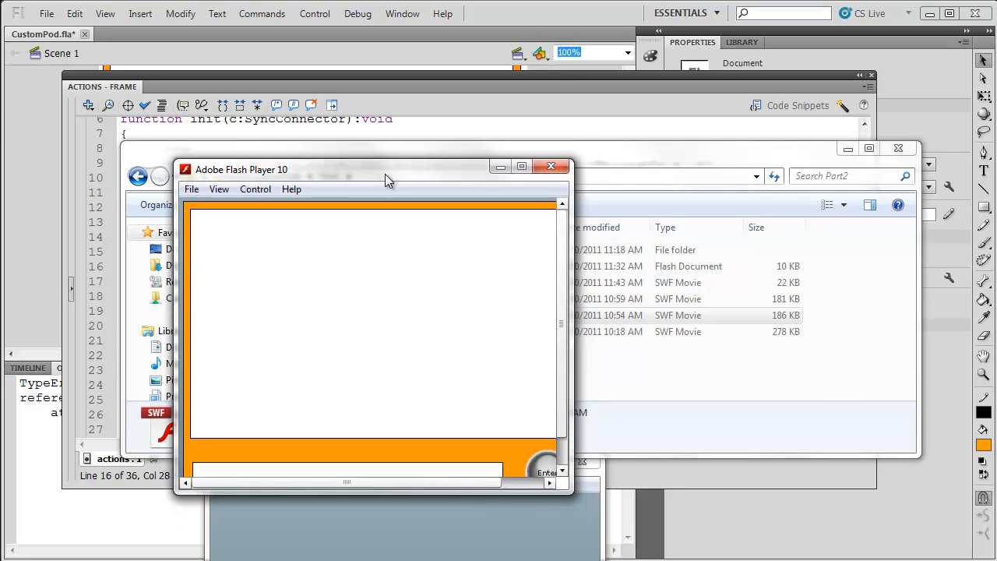
Send Hello? from one chat pod so User 1: Hello? shows in both, then close the windows.
{"action": "left_click_drag", "start_coordinate": [382, 168], "coordinate": [389, 119]}
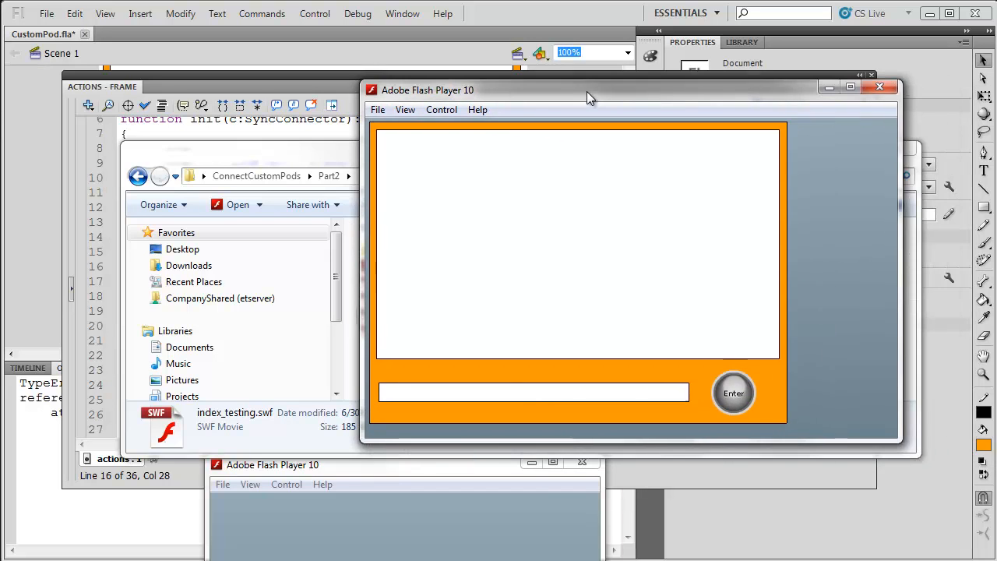
{"action": "mouse_move", "coordinate": [545, 106]}
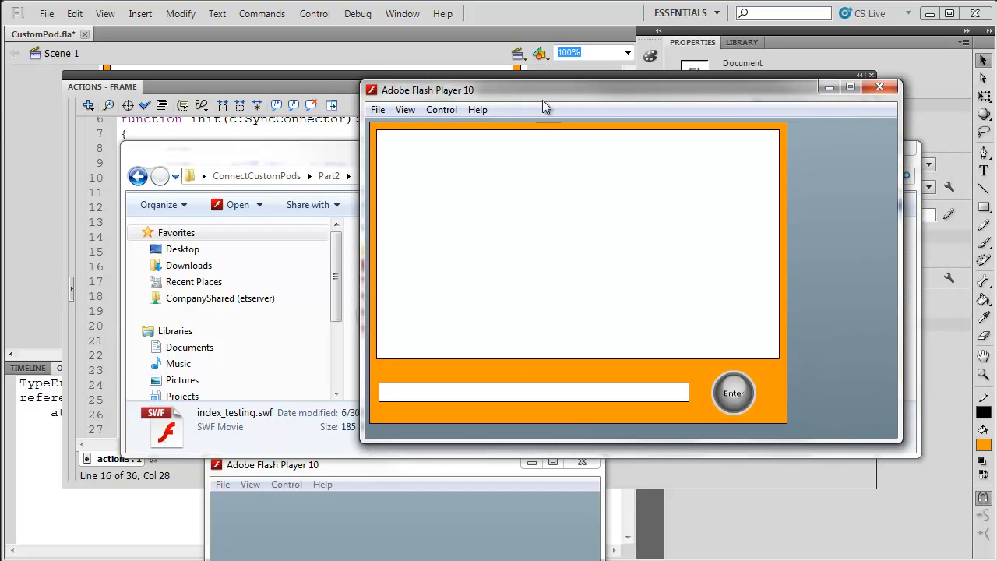
{"action": "mouse_move", "coordinate": [562, 102]}
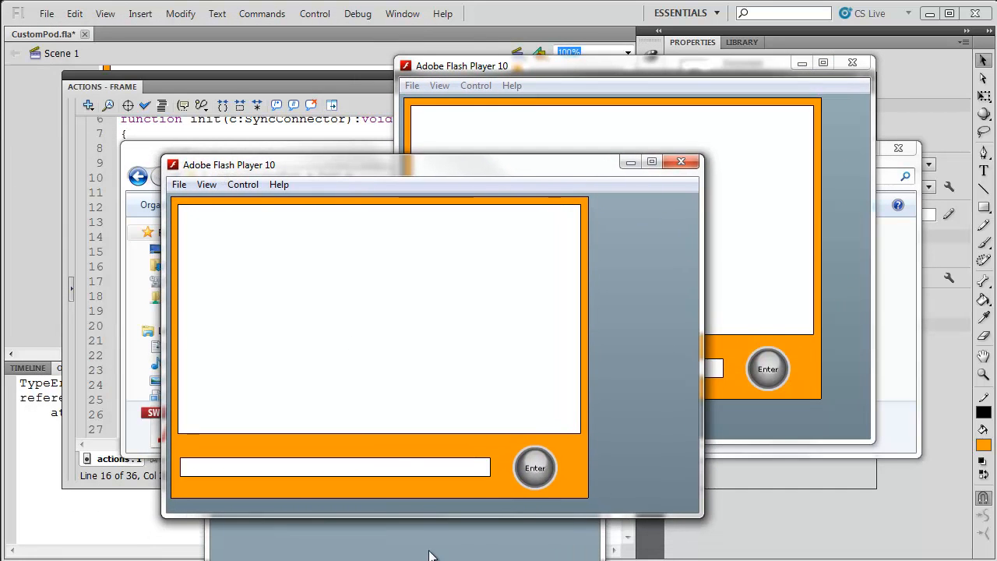
{"action": "mouse_move", "coordinate": [655, 433]}
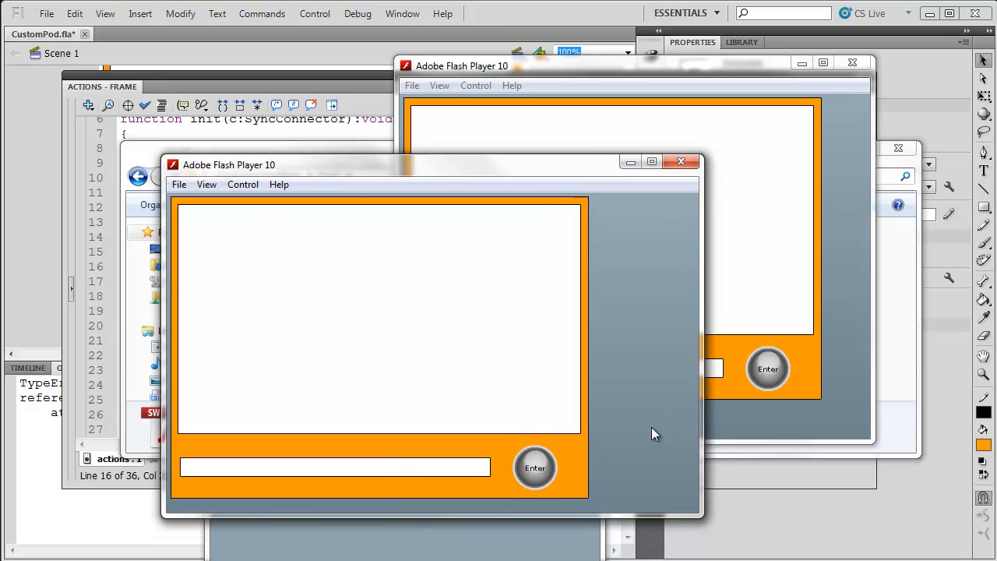
{"action": "type", "text": "Hello?"}
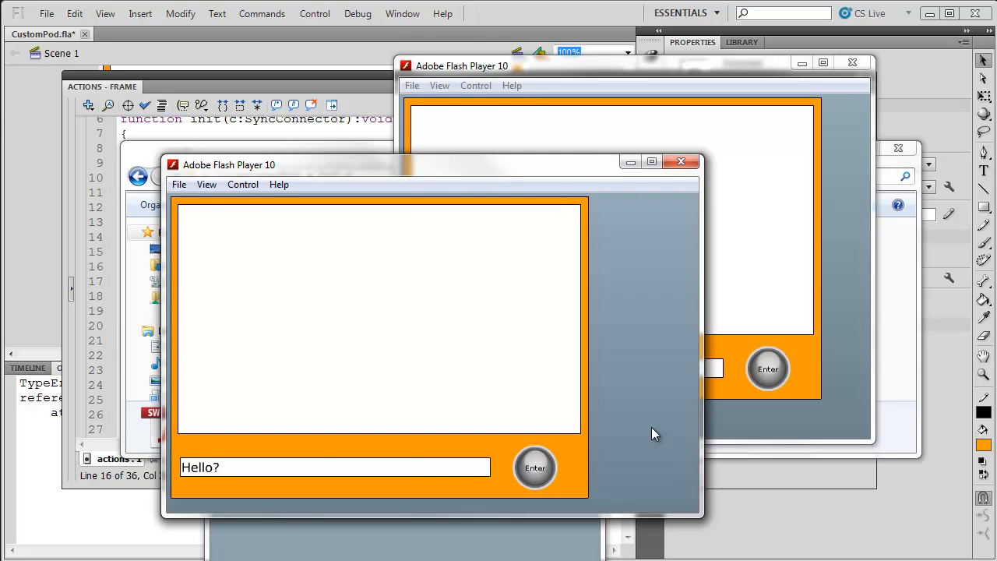
{"action": "left_click", "coordinate": [535, 467]}
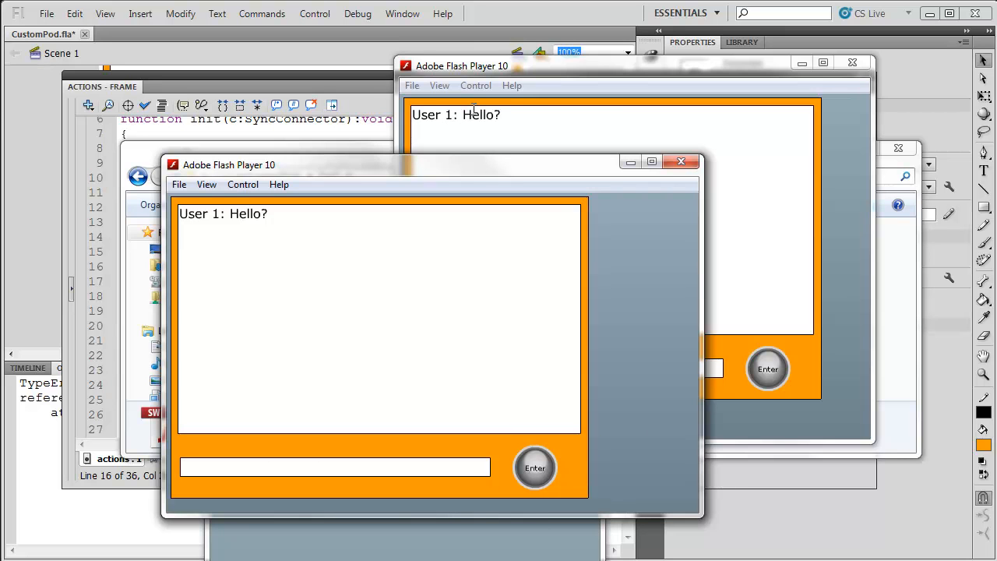
{"action": "mouse_move", "coordinate": [558, 290]}
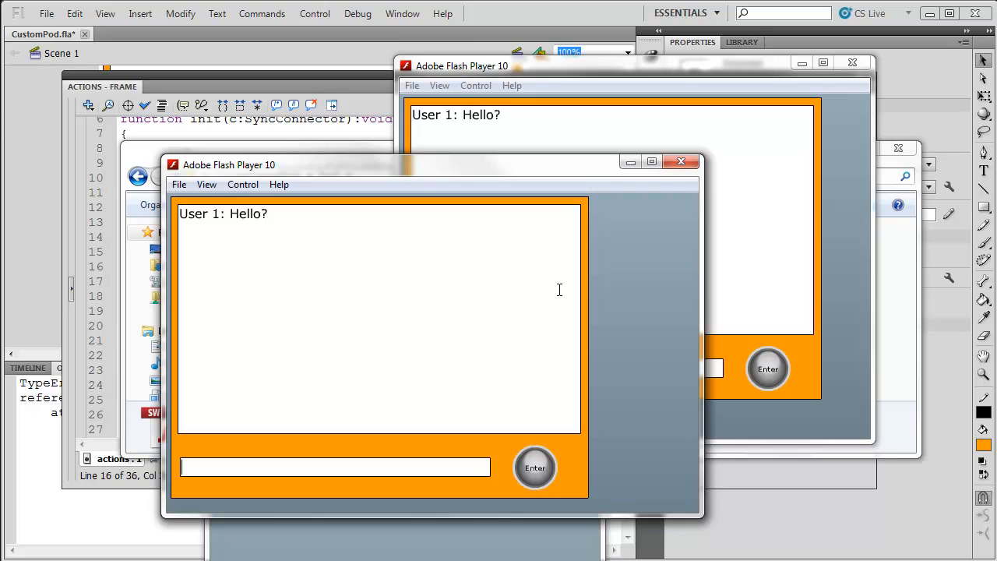
{"action": "mouse_move", "coordinate": [651, 352]}
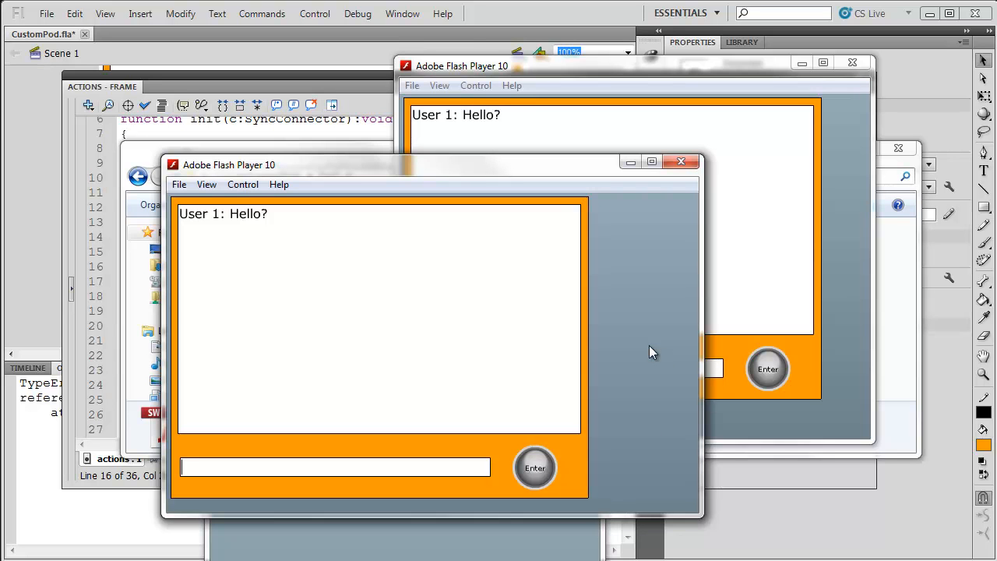
{"action": "mouse_move", "coordinate": [715, 168]}
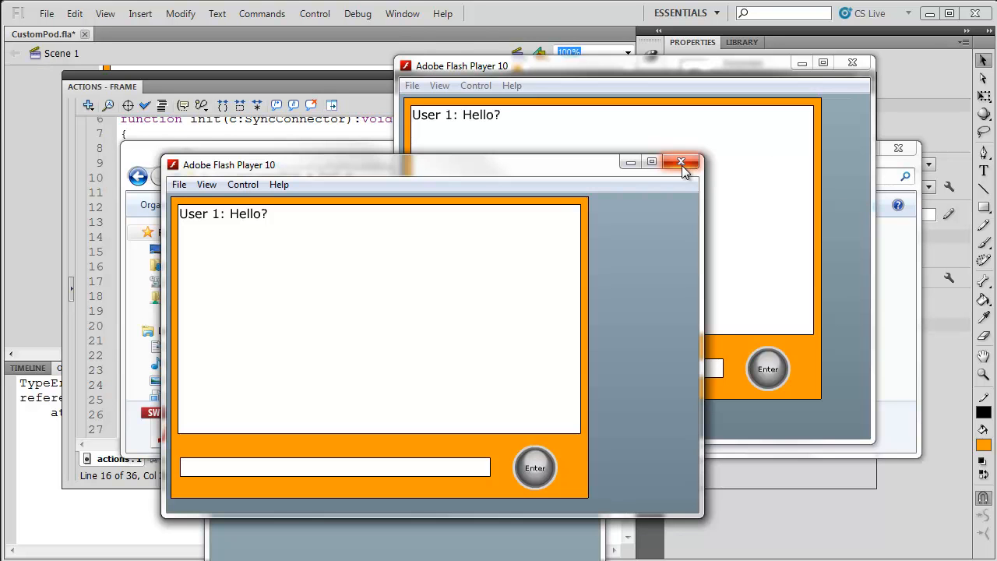
{"action": "left_click", "coordinate": [683, 162]}
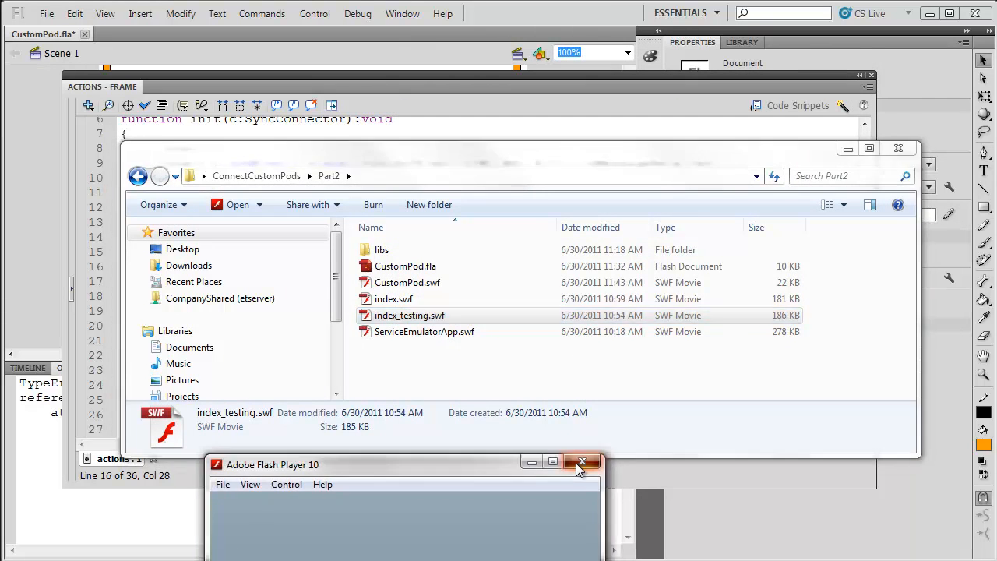
Close the emulator and send CustomPod.swf and index.swf to a compressed zip folder, renaming it.
{"action": "left_click", "coordinate": [583, 461]}
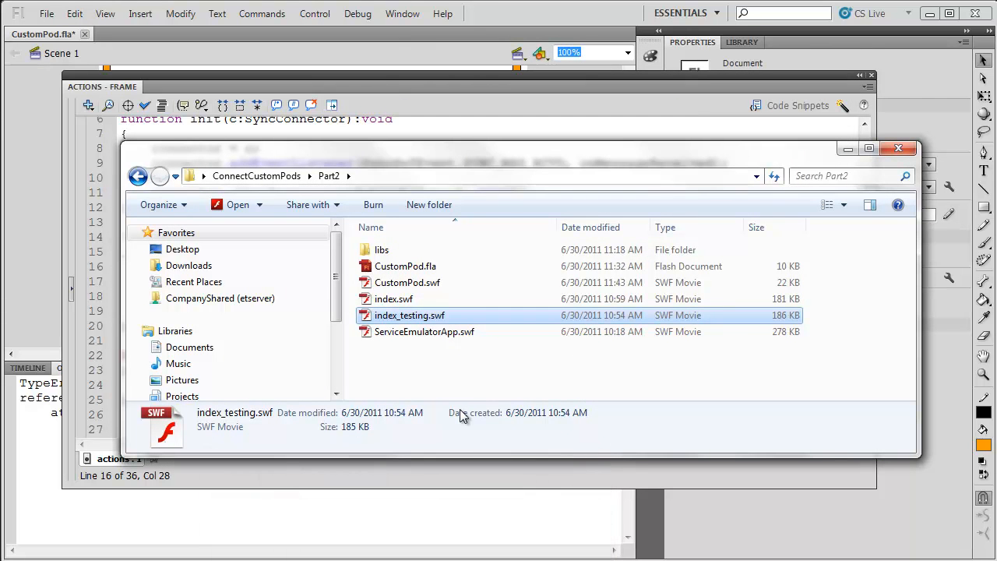
{"action": "left_click", "coordinate": [406, 371]}
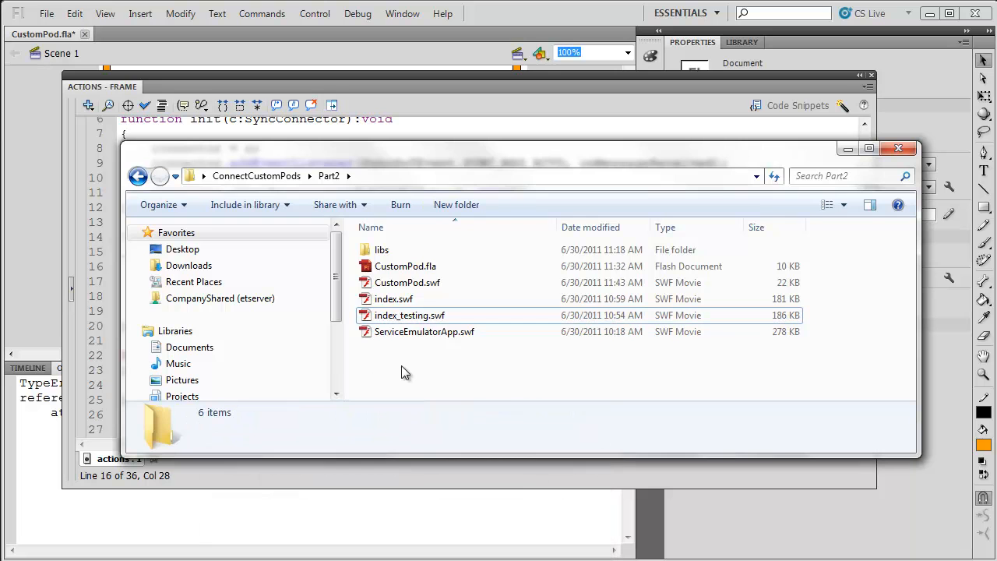
{"action": "left_click", "coordinate": [392, 299]}
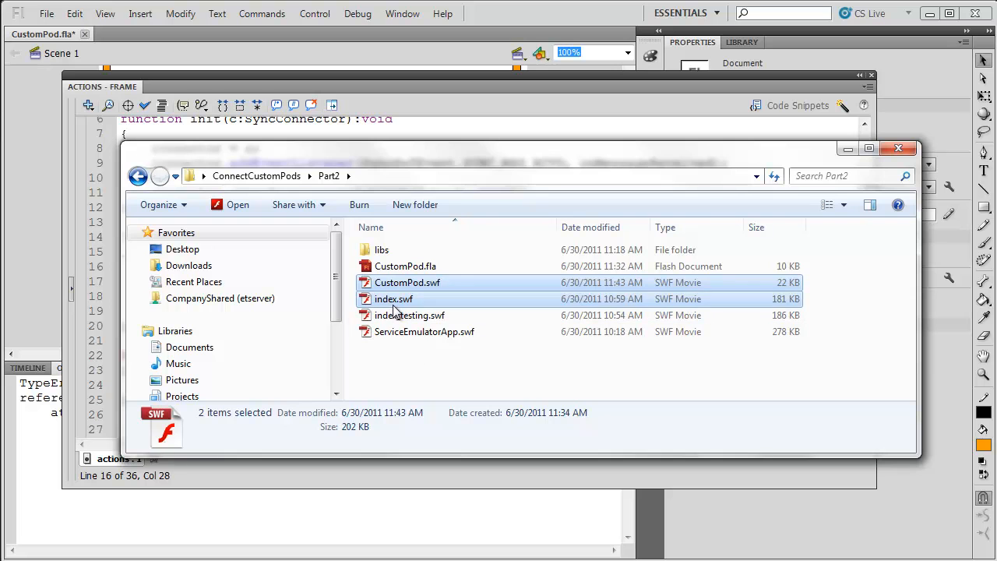
{"action": "right_click", "coordinate": [393, 299]}
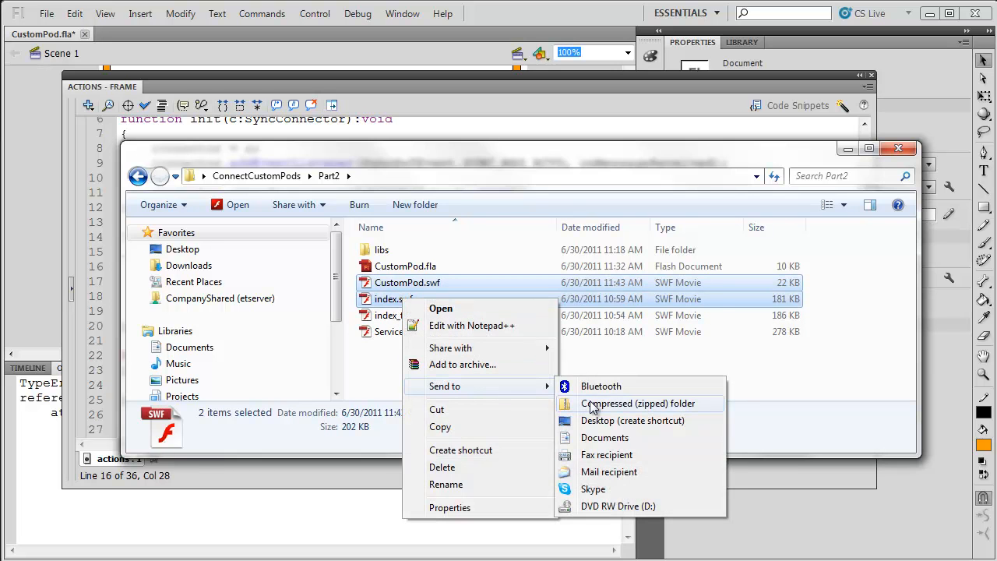
{"action": "left_click", "coordinate": [639, 402]}
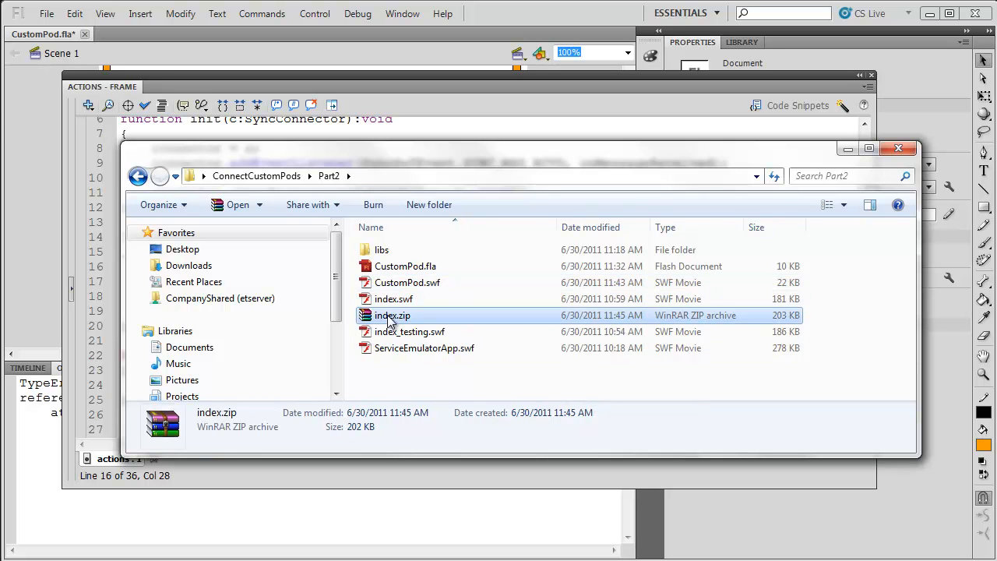
{"action": "double_click", "coordinate": [393, 315]}
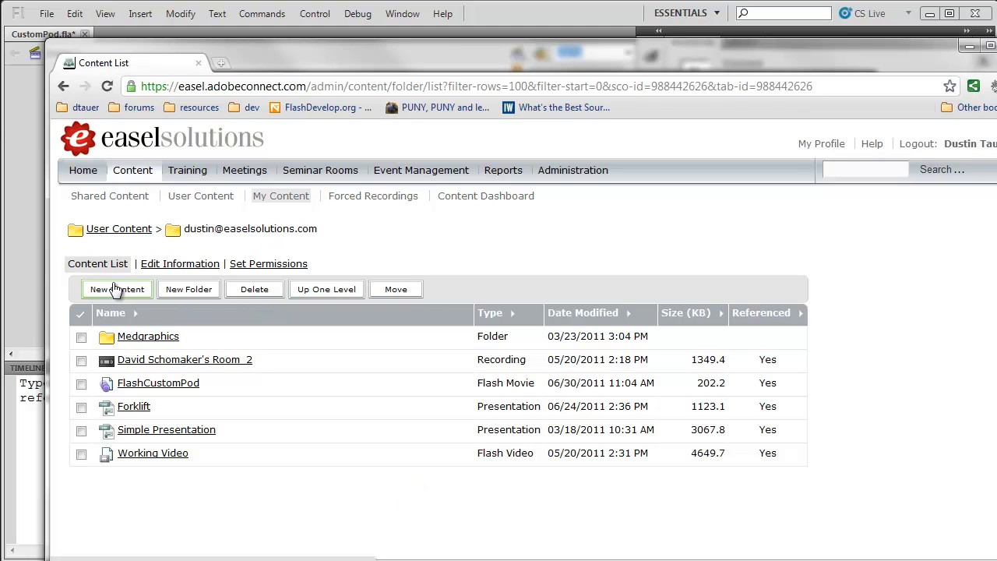
Create New Content from custompod.zip titled Part2Demo and save it to My Content.
{"action": "left_click", "coordinate": [117, 288]}
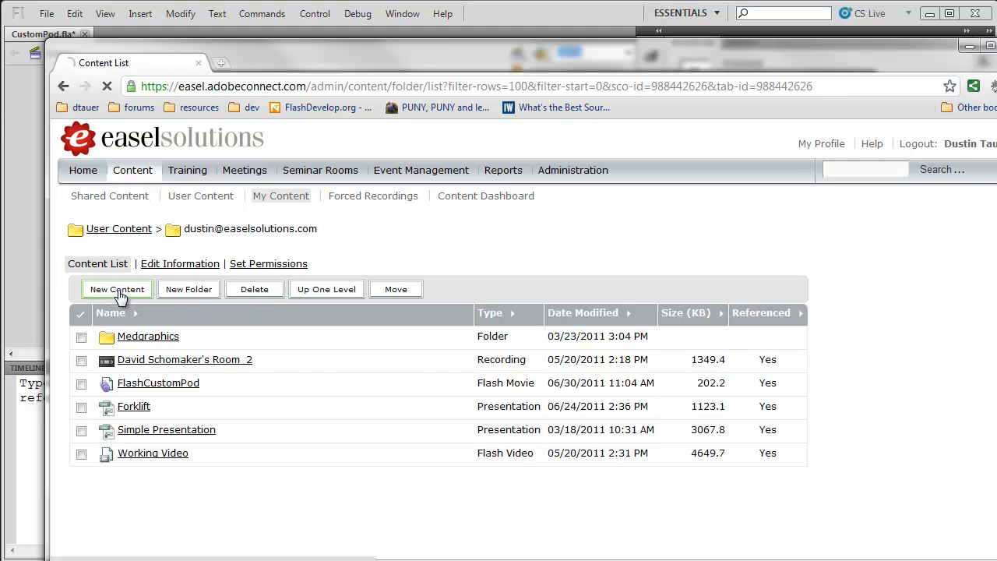
{"action": "left_click", "coordinate": [117, 288]}
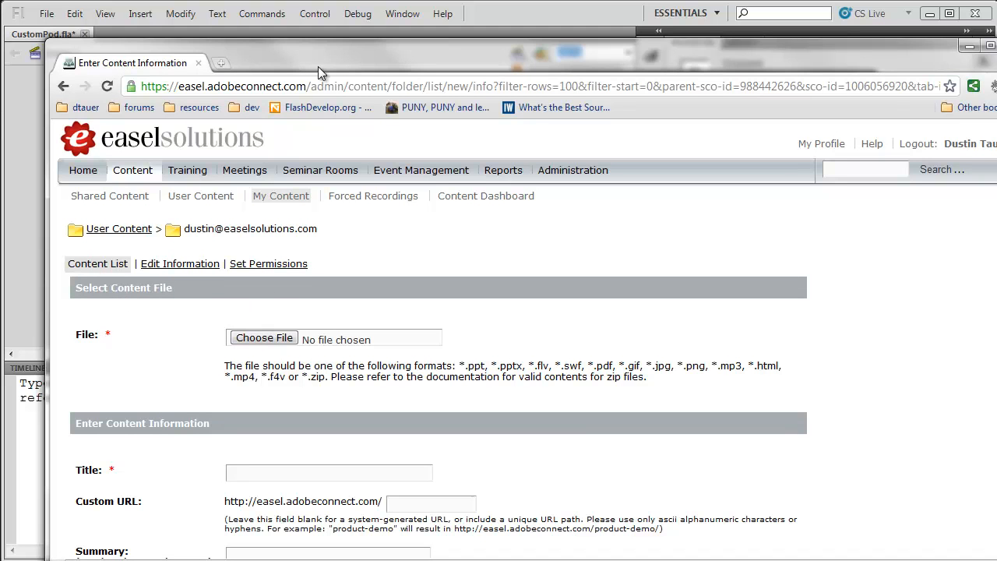
{"action": "left_click", "coordinate": [265, 337]}
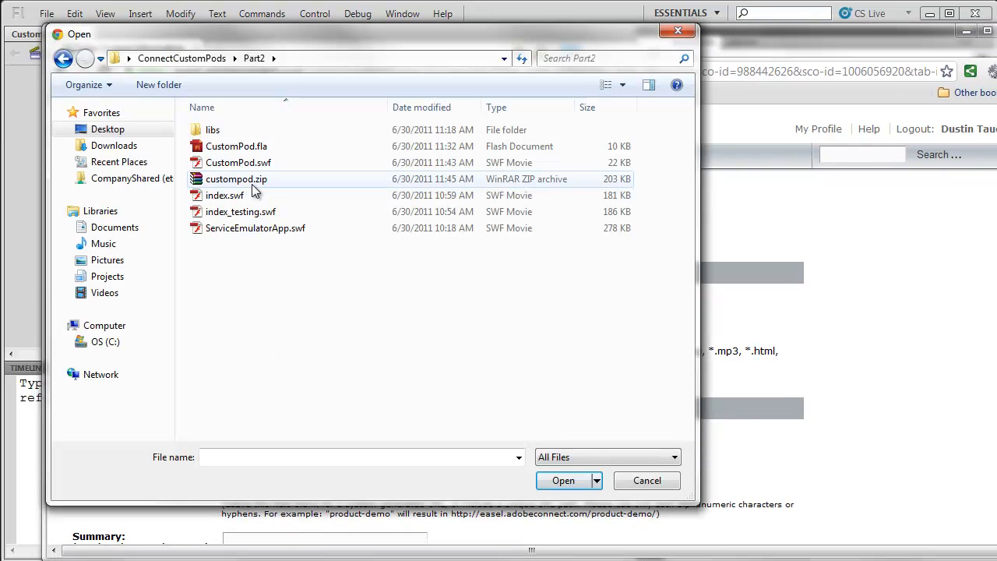
{"action": "left_click", "coordinate": [236, 179]}
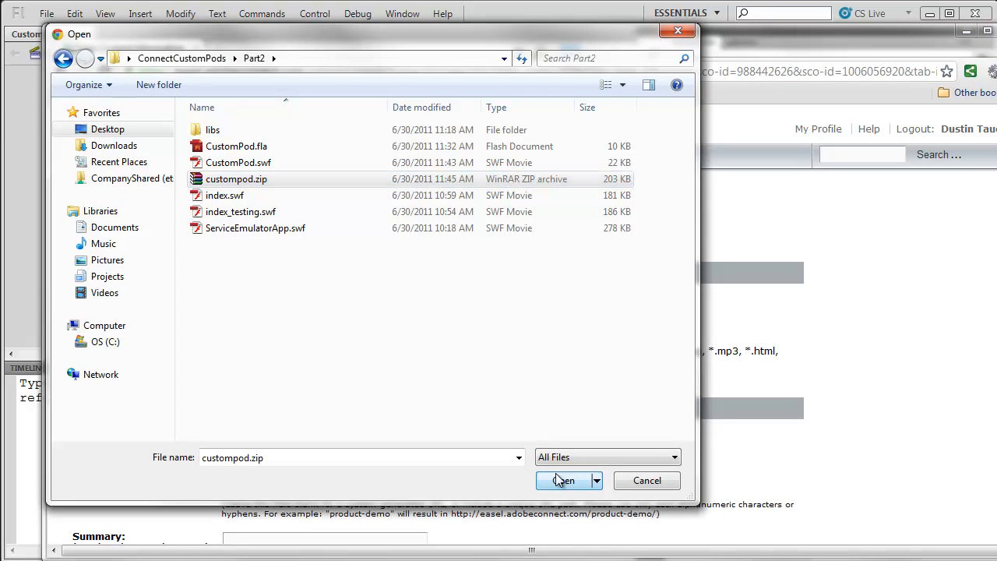
{"action": "left_click", "coordinate": [564, 480]}
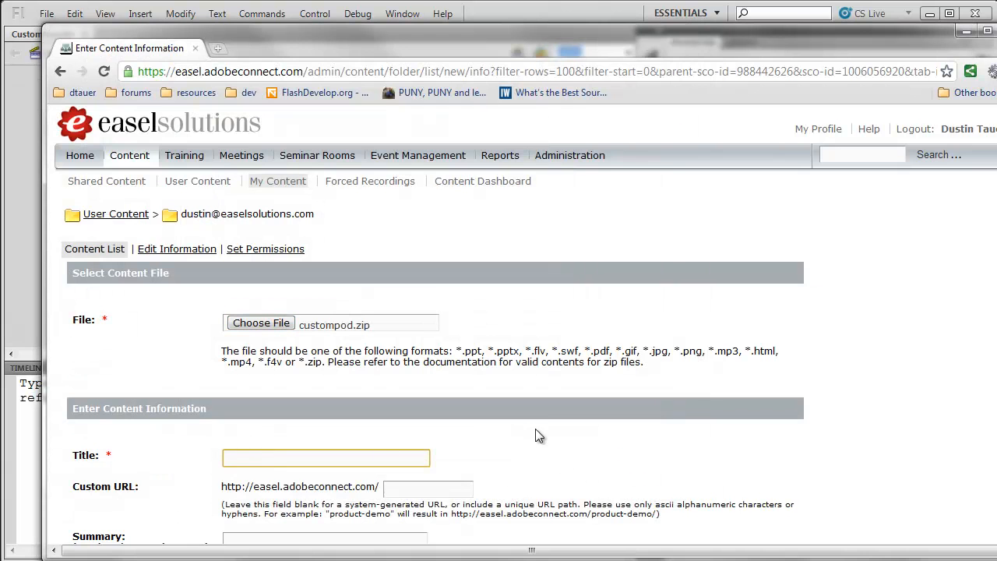
{"action": "type", "text": "Part2Demo"}
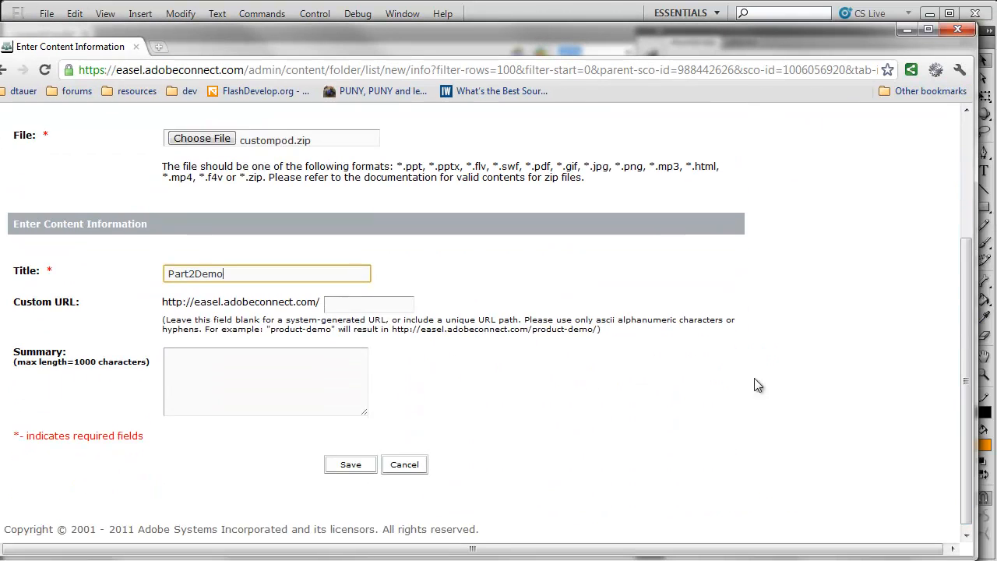
{"action": "left_click", "coordinate": [349, 464]}
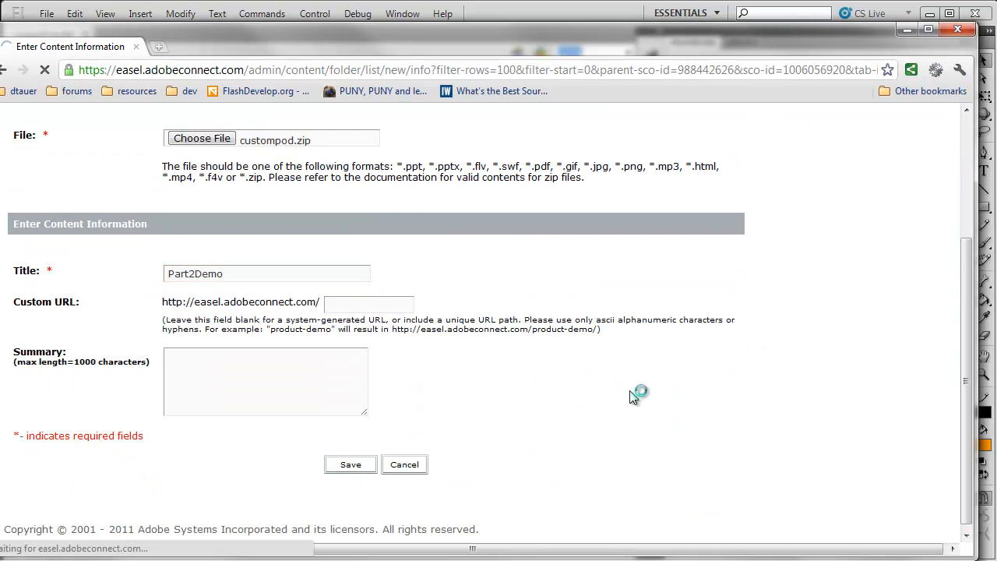
{"action": "left_click", "coordinate": [349, 464]}
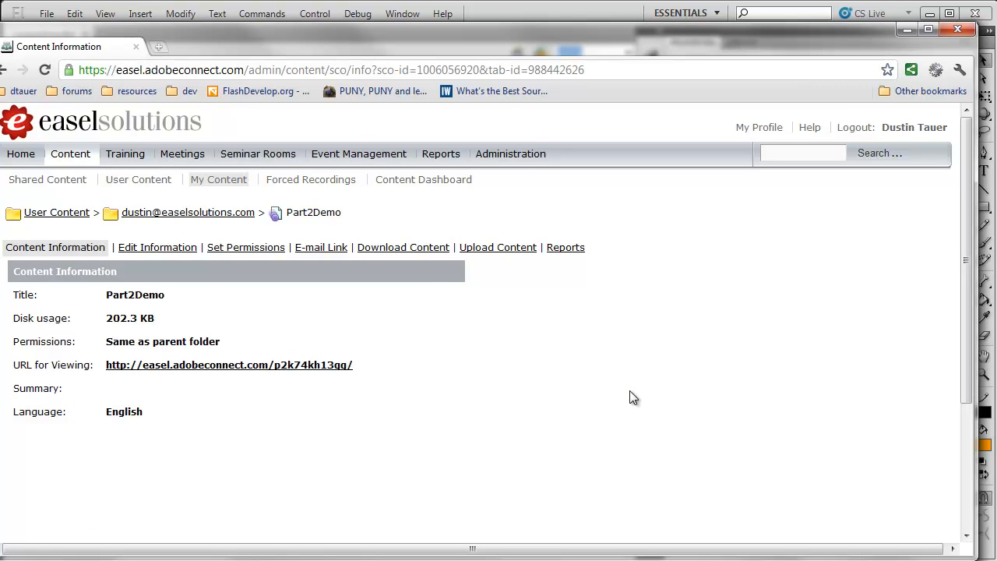
{"action": "mouse_move", "coordinate": [230, 411]}
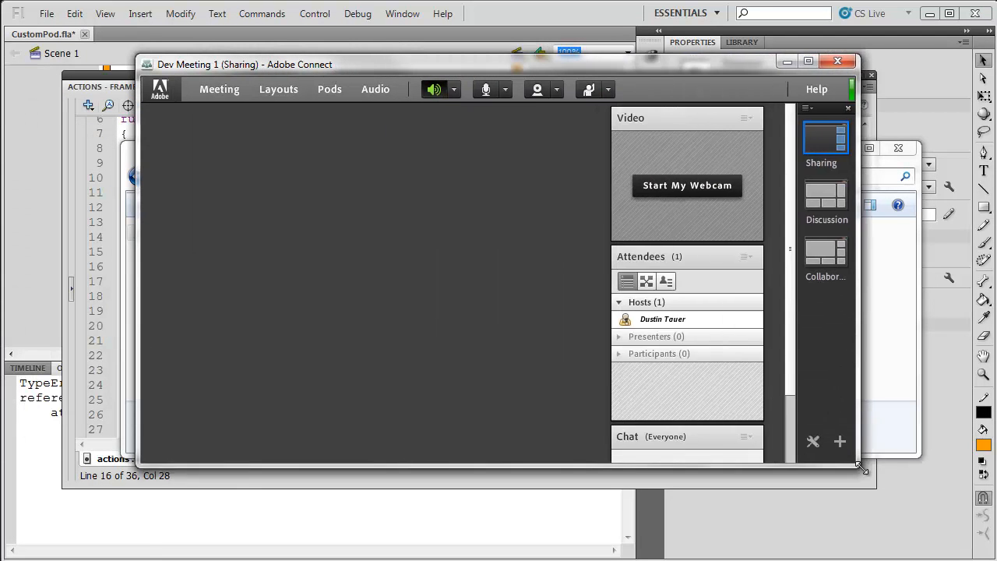
Add a Share pod and share the uploaded Part2Demo document from My Content into the meeting.
{"action": "left_click", "coordinate": [329, 89]}
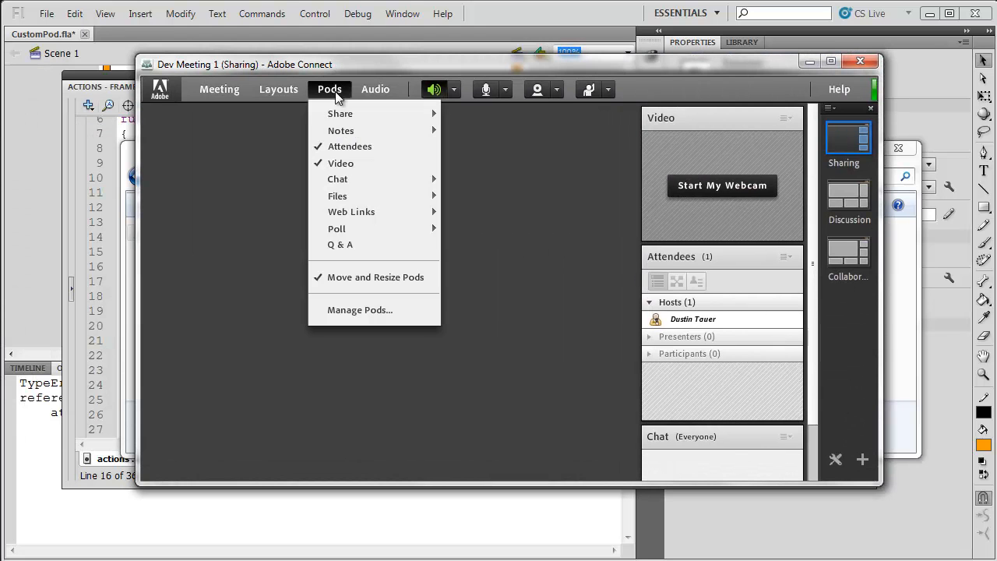
{"action": "left_click", "coordinate": [340, 114]}
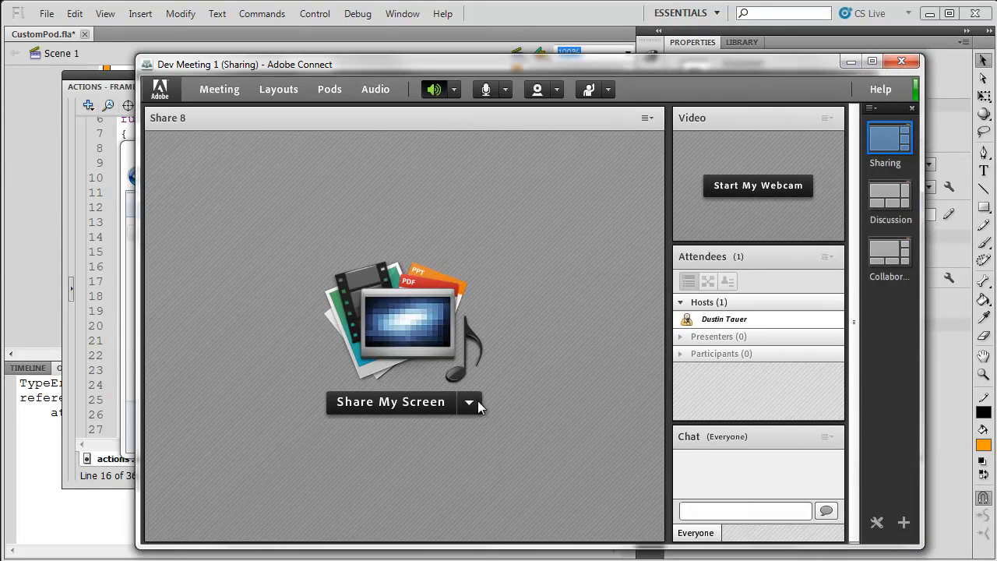
{"action": "left_click", "coordinate": [469, 402]}
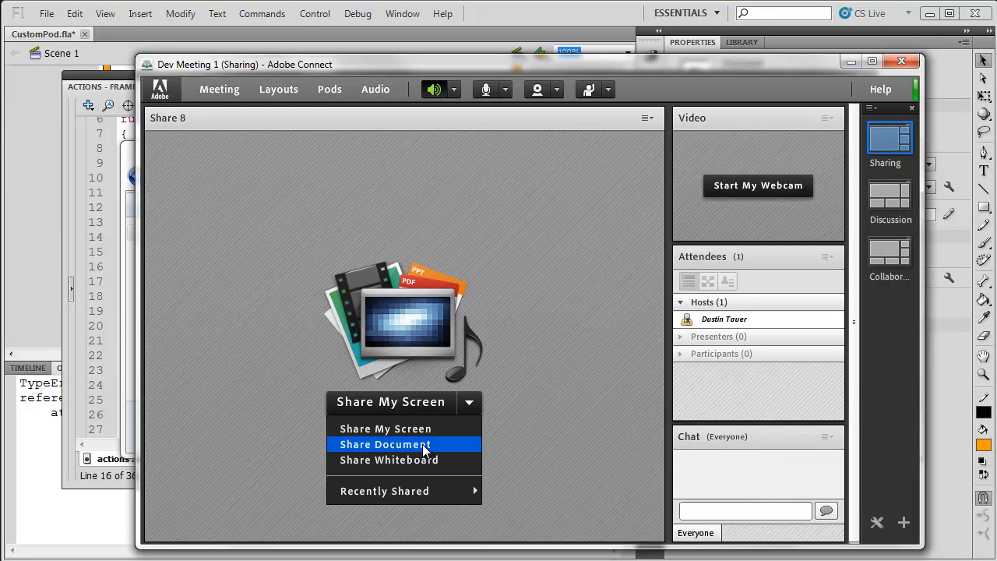
{"action": "left_click", "coordinate": [384, 444]}
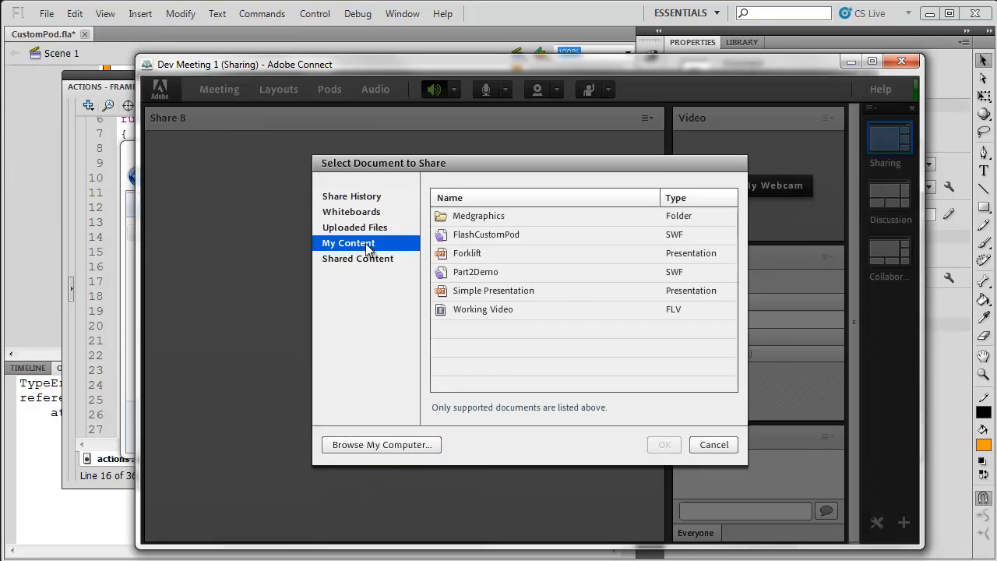
{"action": "left_click", "coordinate": [476, 271]}
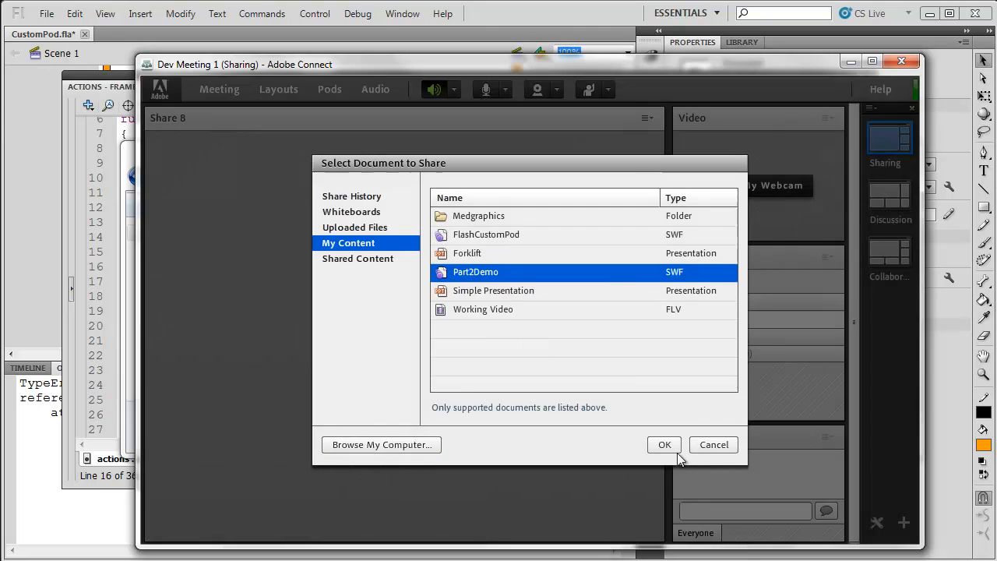
{"action": "left_click", "coordinate": [664, 444]}
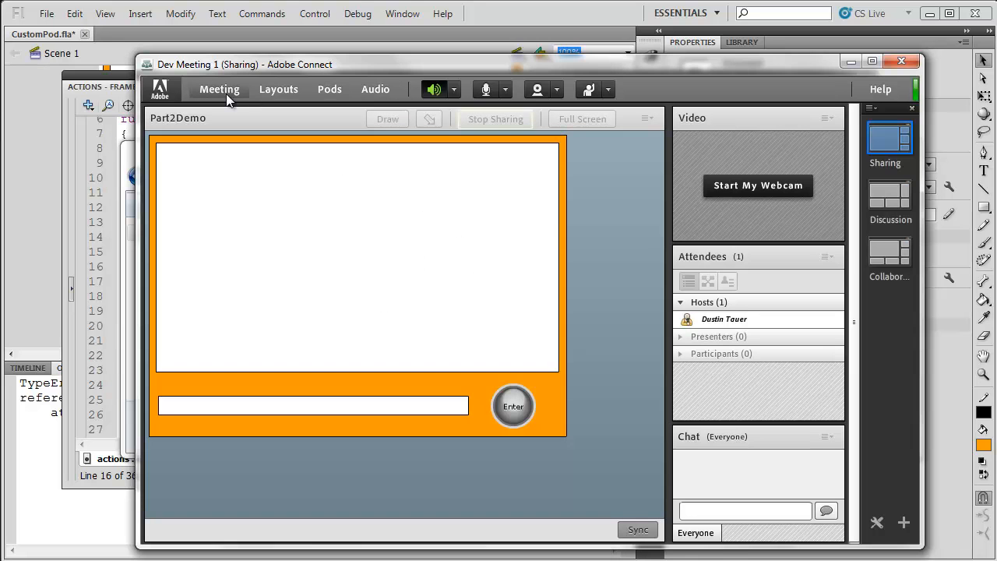
{"action": "left_click", "coordinate": [219, 89]}
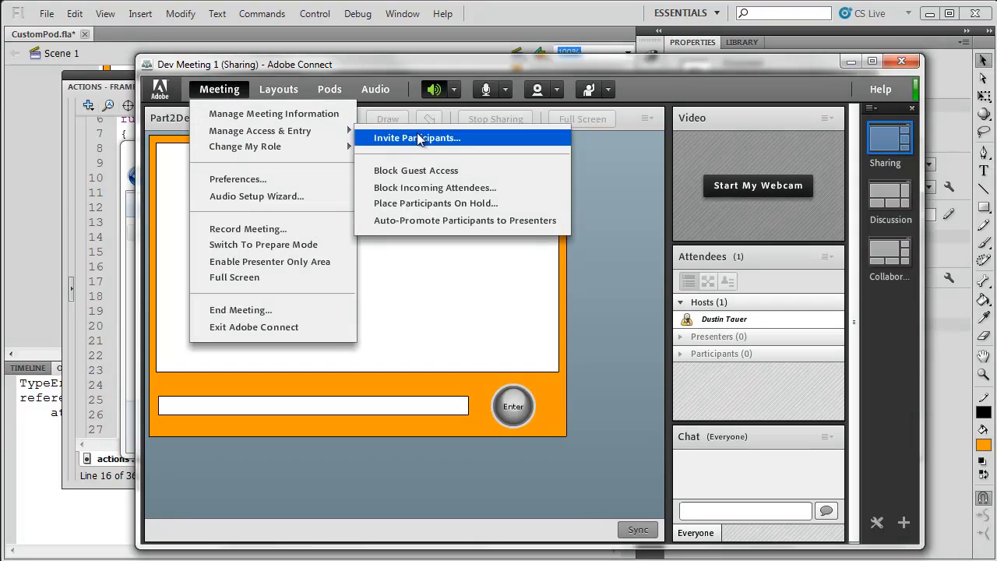
{"action": "left_click", "coordinate": [418, 137]}
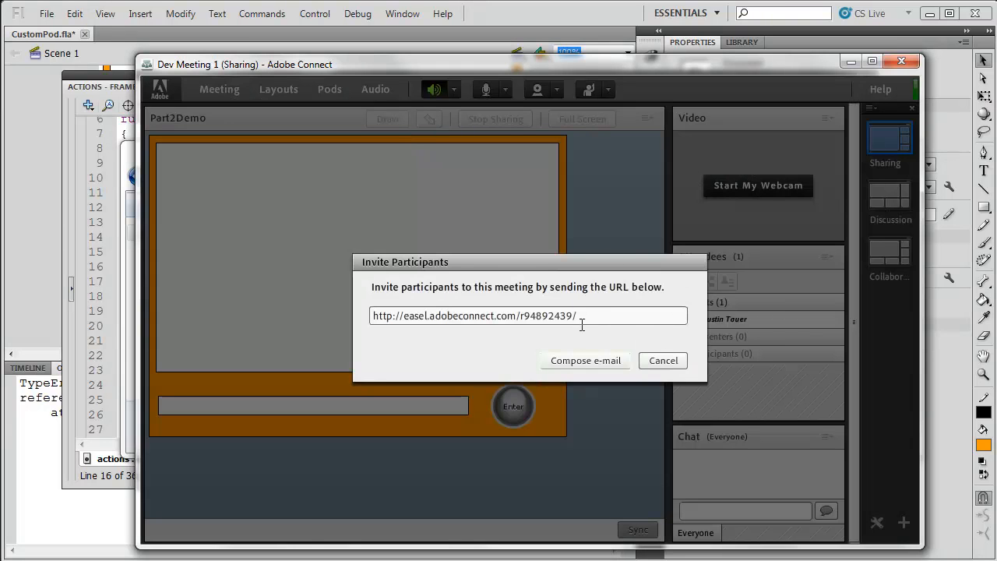
{"action": "triple_click", "coordinate": [474, 315]}
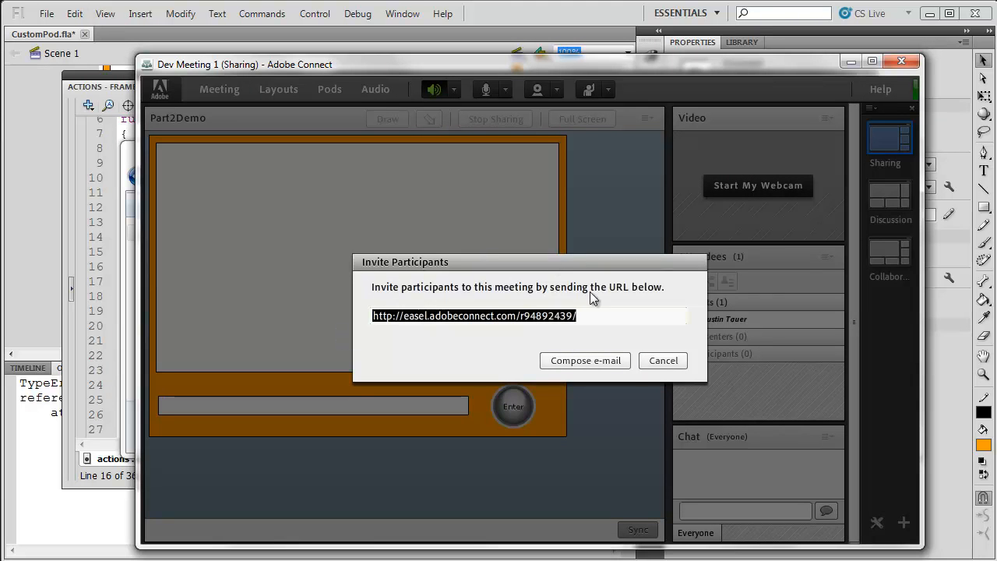
{"action": "left_click", "coordinate": [664, 360]}
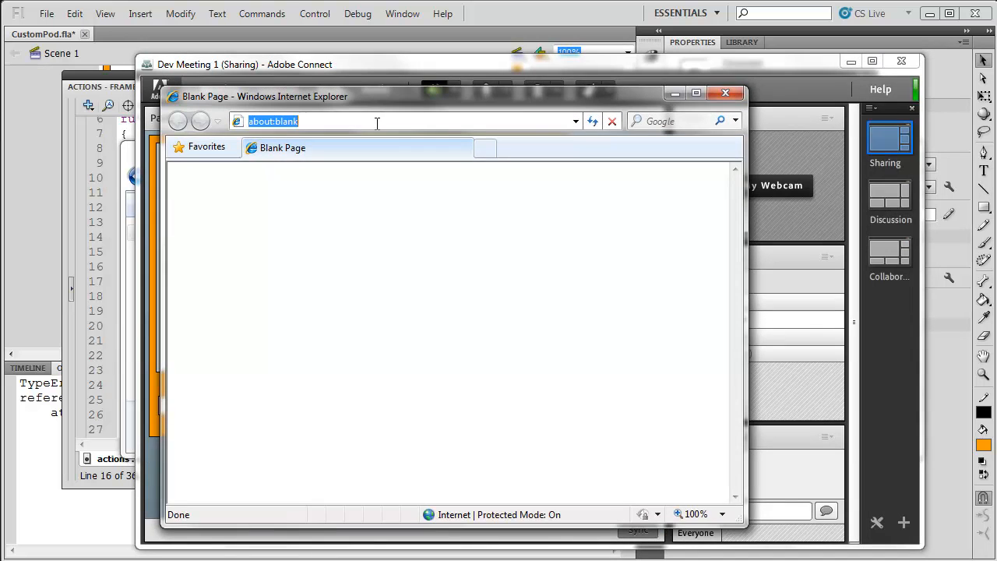
{"action": "type", "text": "http://easel.adobeconnect.com/r94892439/"}
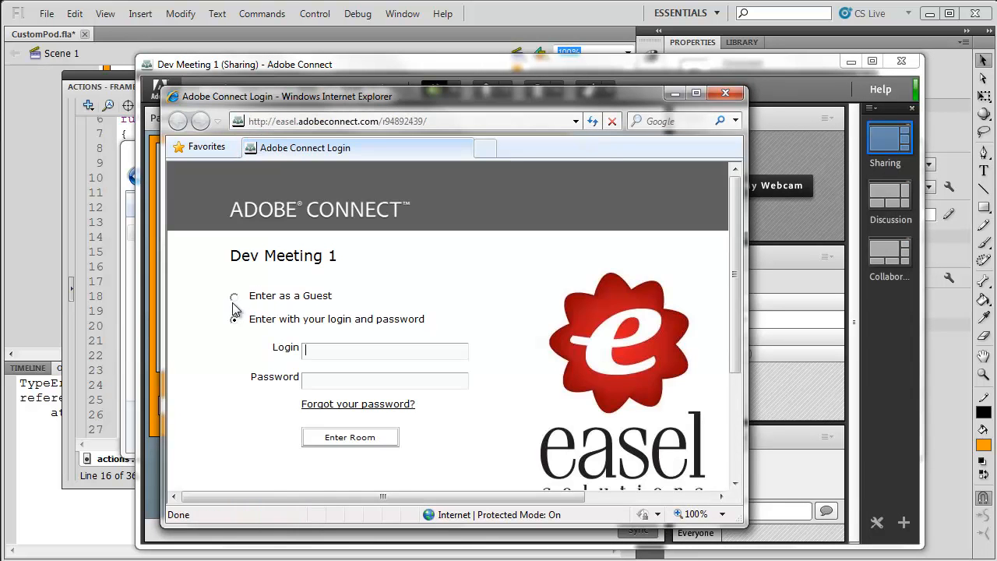
Enter the meeting room as a guest named Robot.
{"action": "left_click", "coordinate": [234, 296]}
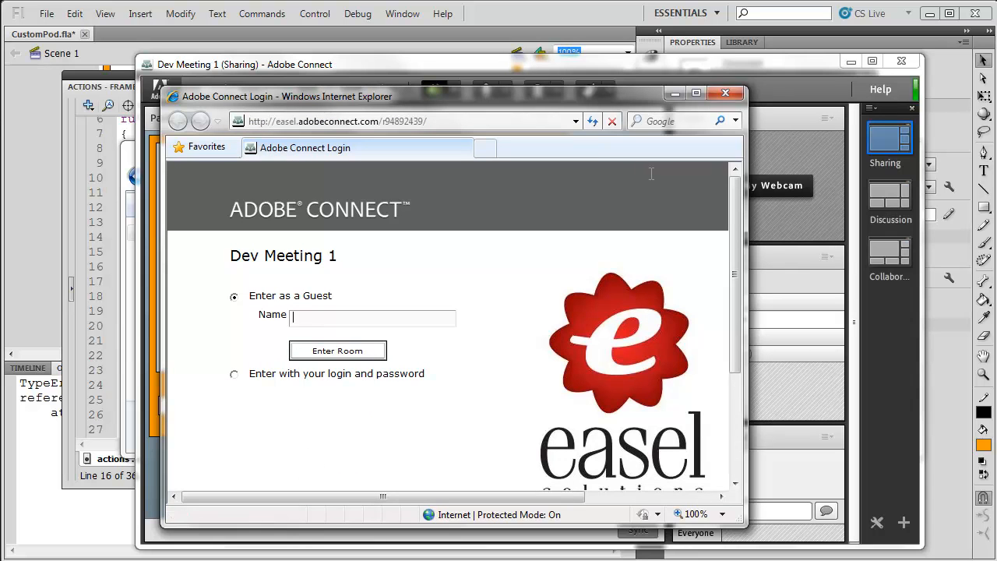
{"action": "type", "text": "Robot"}
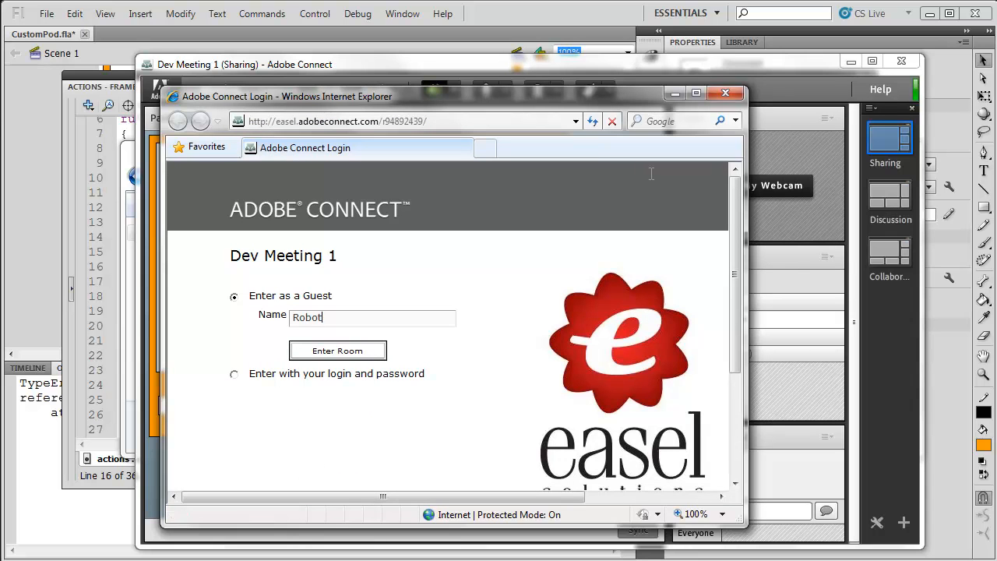
{"action": "left_click", "coordinate": [337, 351]}
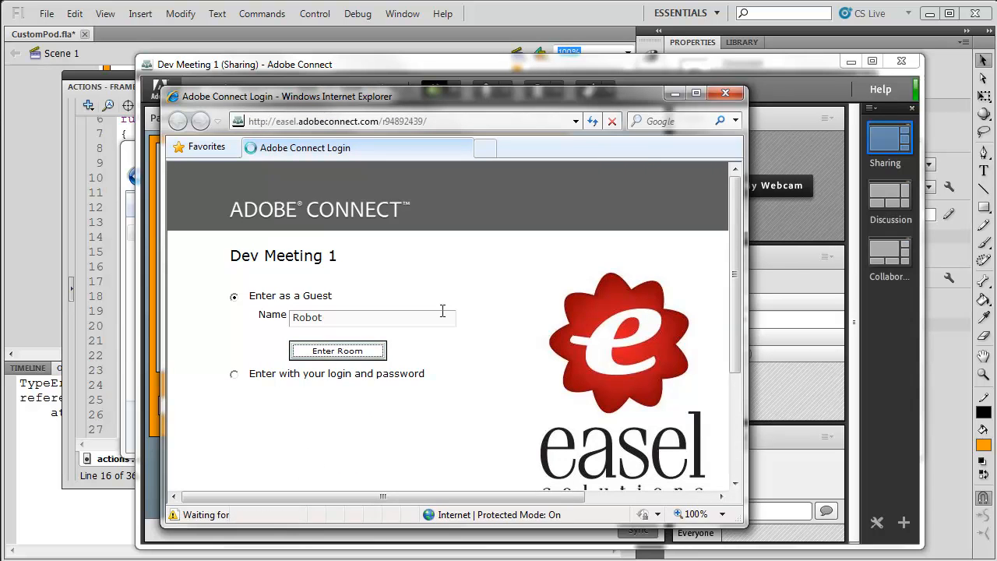
{"action": "left_click", "coordinate": [337, 351]}
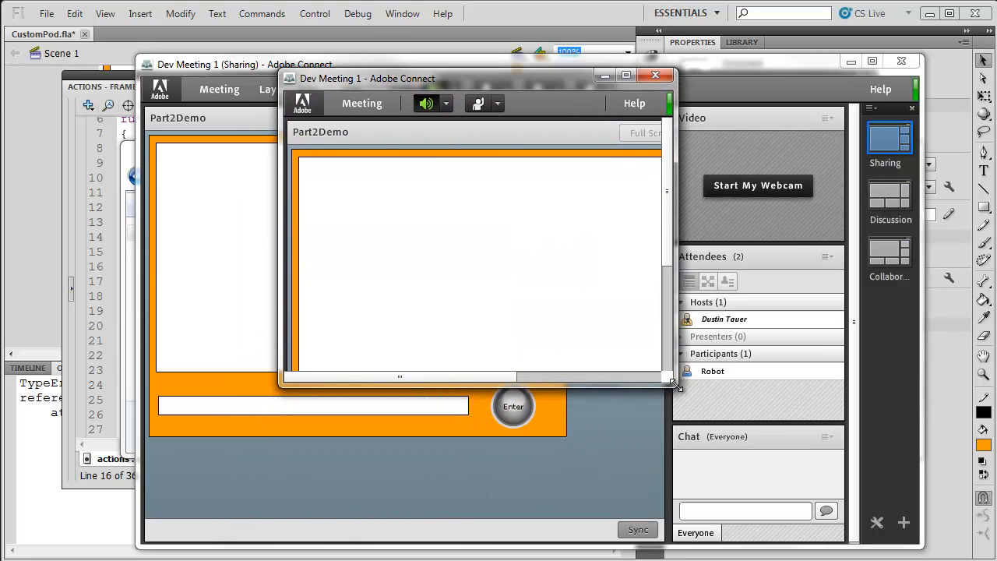
Enlarge the guest window and send 'Hey' from Robot's custom chat pod.
{"action": "left_click_drag", "start_coordinate": [676, 383], "coordinate": [889, 491]}
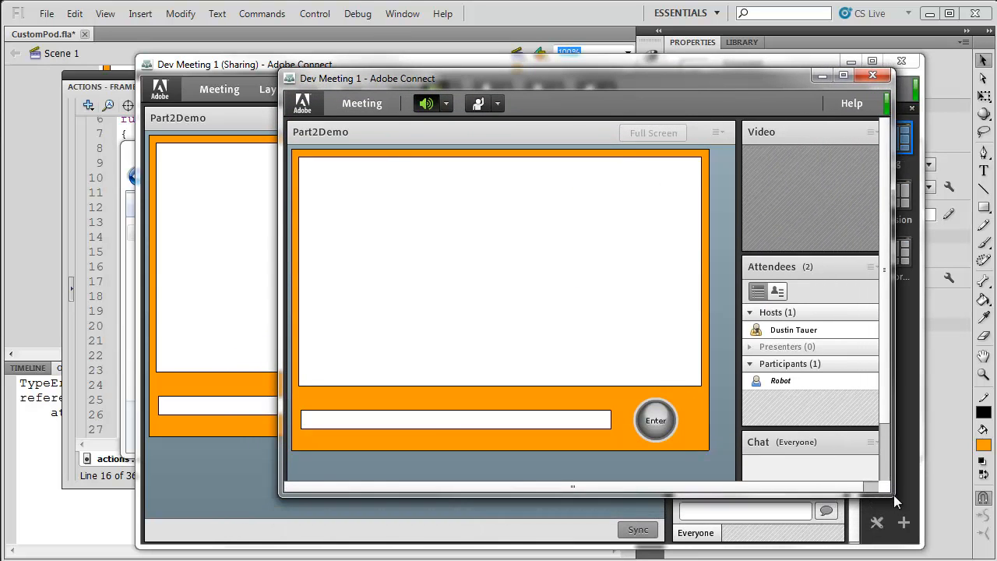
{"action": "left_click", "coordinate": [795, 330]}
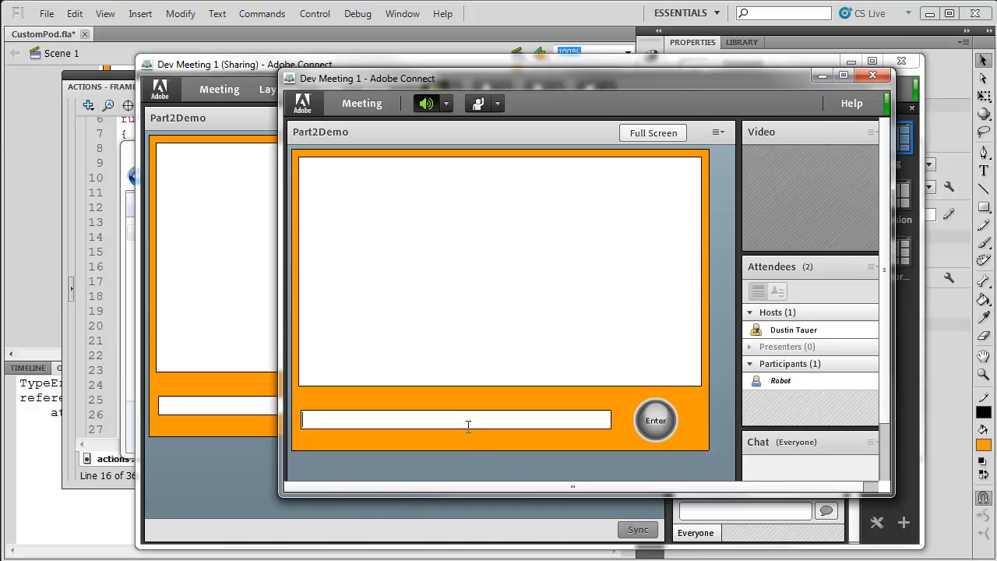
{"action": "type", "text": "Hey"}
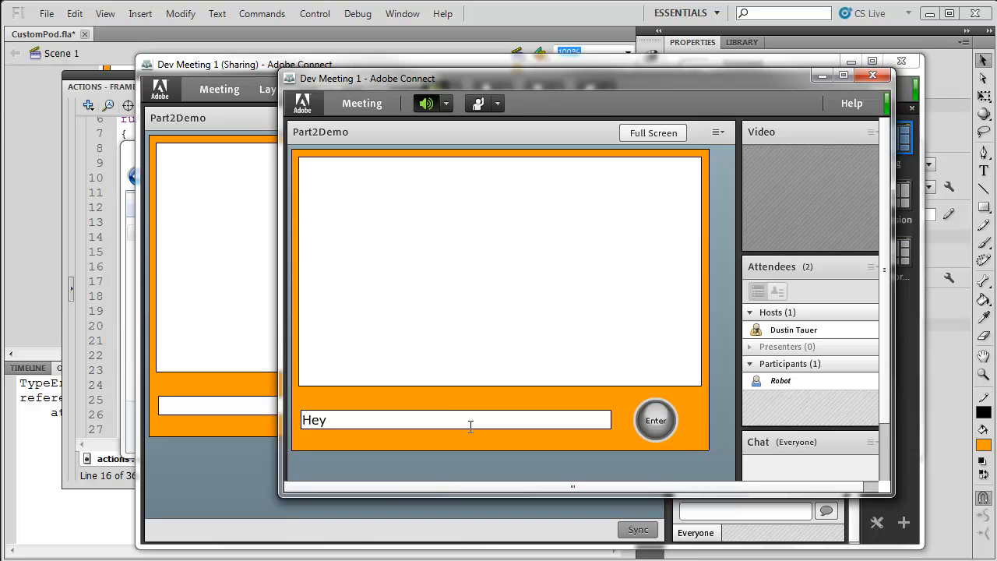
{"action": "left_click", "coordinate": [655, 421]}
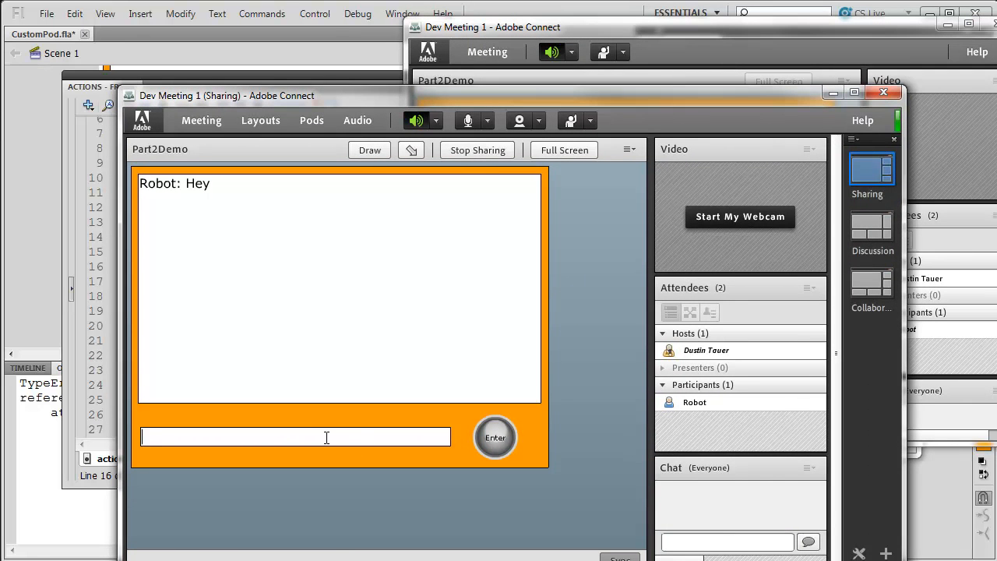
Send the host's reply 'What are you doing here?' from the host's pod.
{"action": "type", "text": "What ar"}
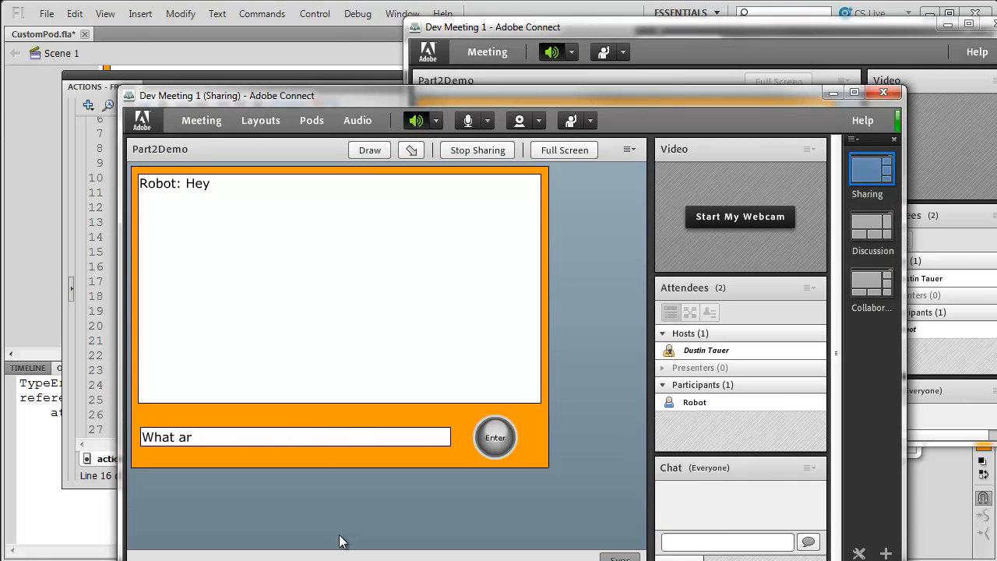
{"action": "type", "text": "e you doing h"}
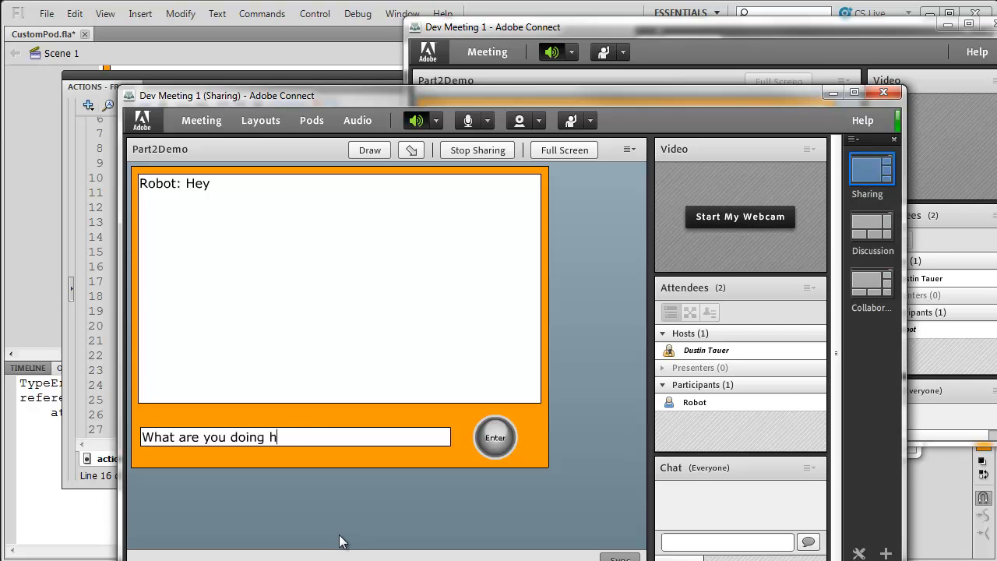
{"action": "left_click", "coordinate": [496, 436]}
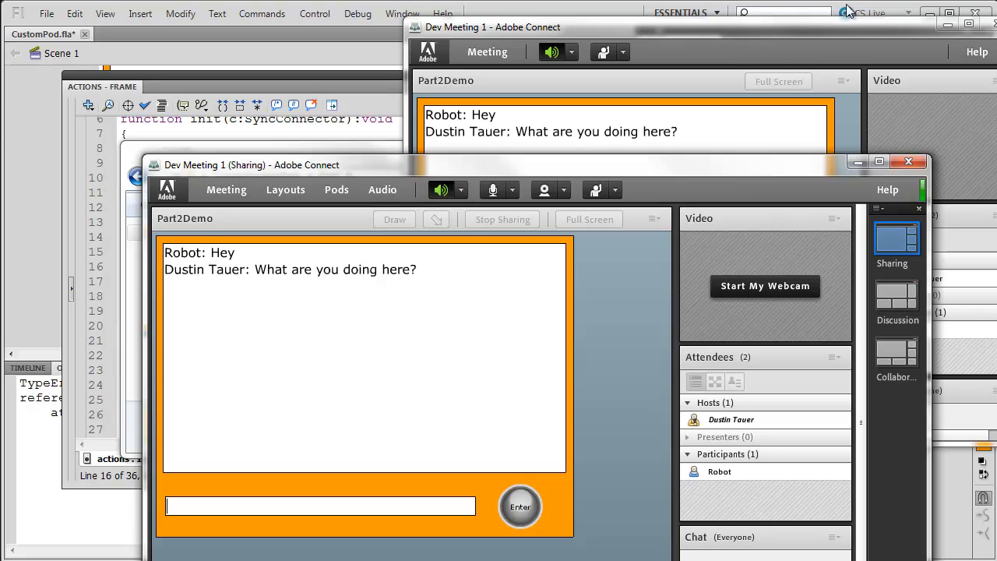
{"action": "mouse_move", "coordinate": [689, 185]}
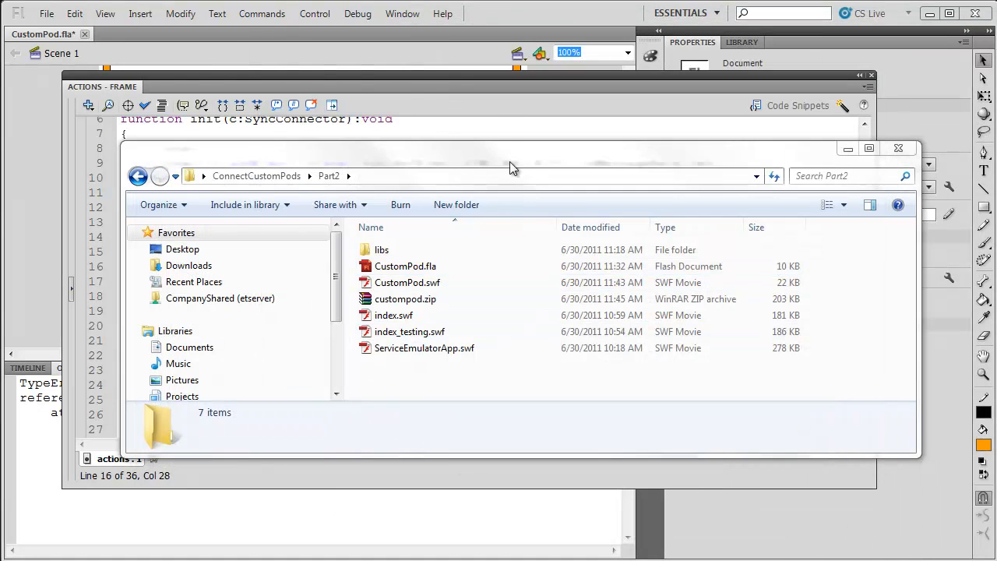
{"action": "mouse_move", "coordinate": [514, 137]}
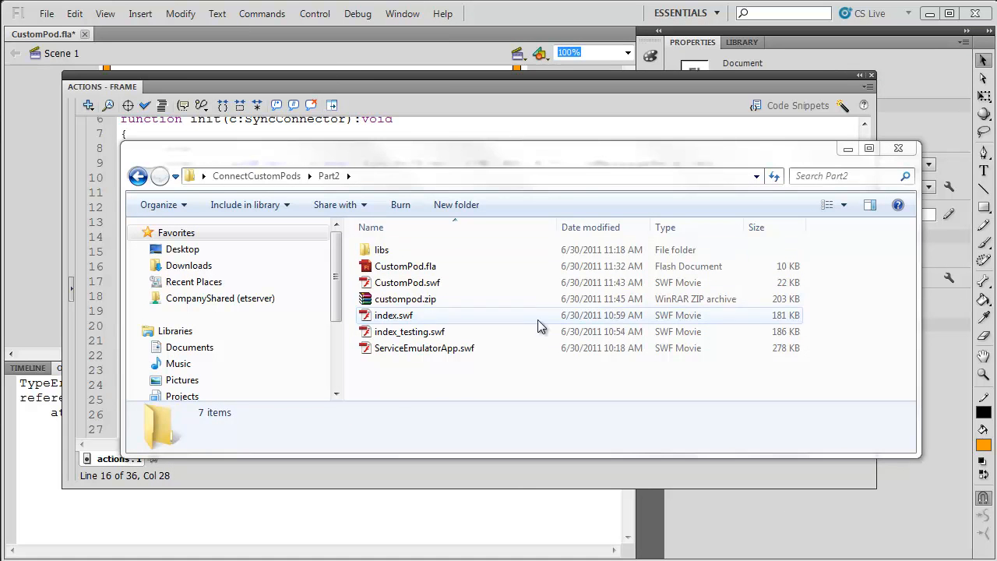
{"action": "mouse_move", "coordinate": [378, 304]}
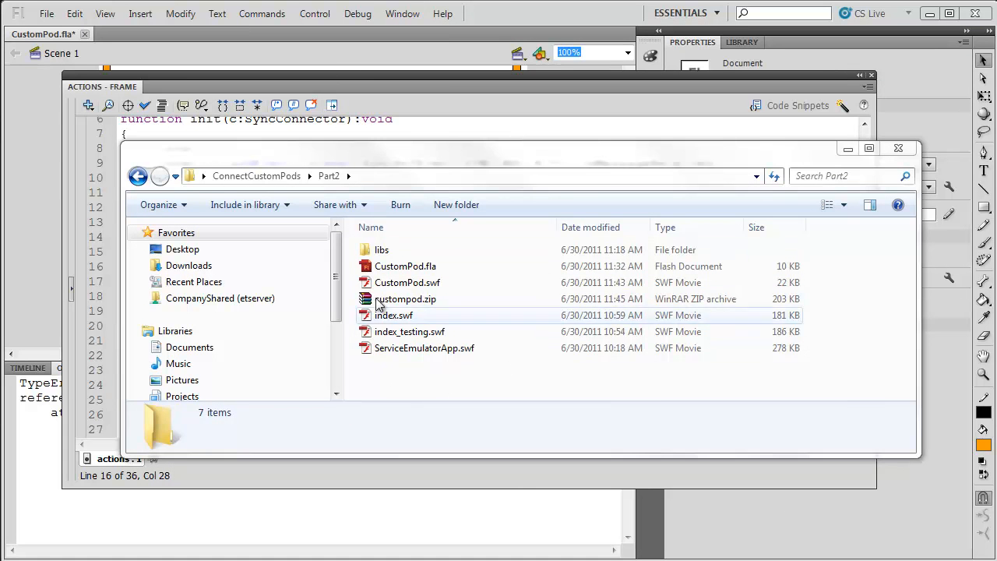
Select CustomPod.fla in Part2 and return to its Actions panel code in Flash.
{"action": "left_click", "coordinate": [406, 265]}
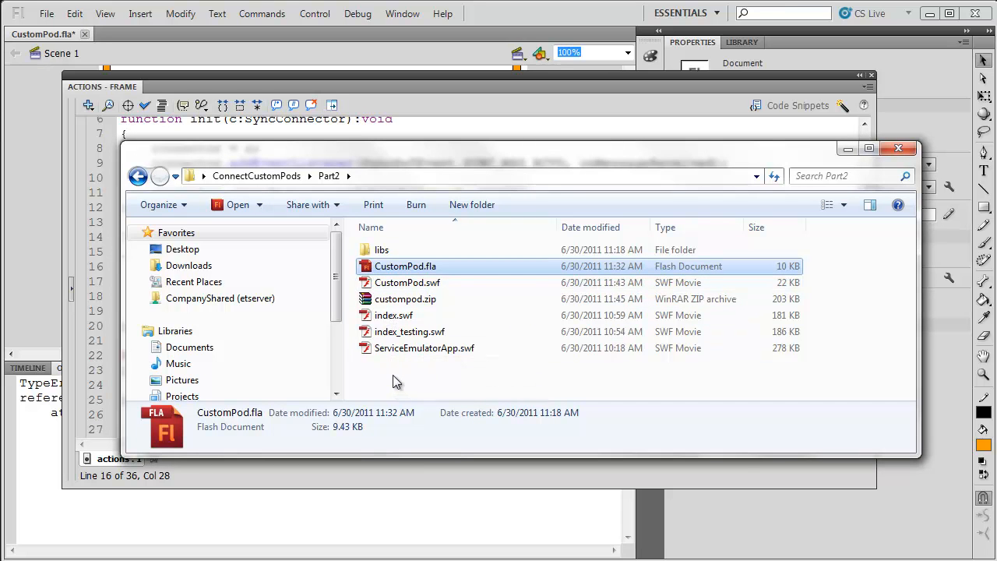
{"action": "left_click", "coordinate": [898, 148]}
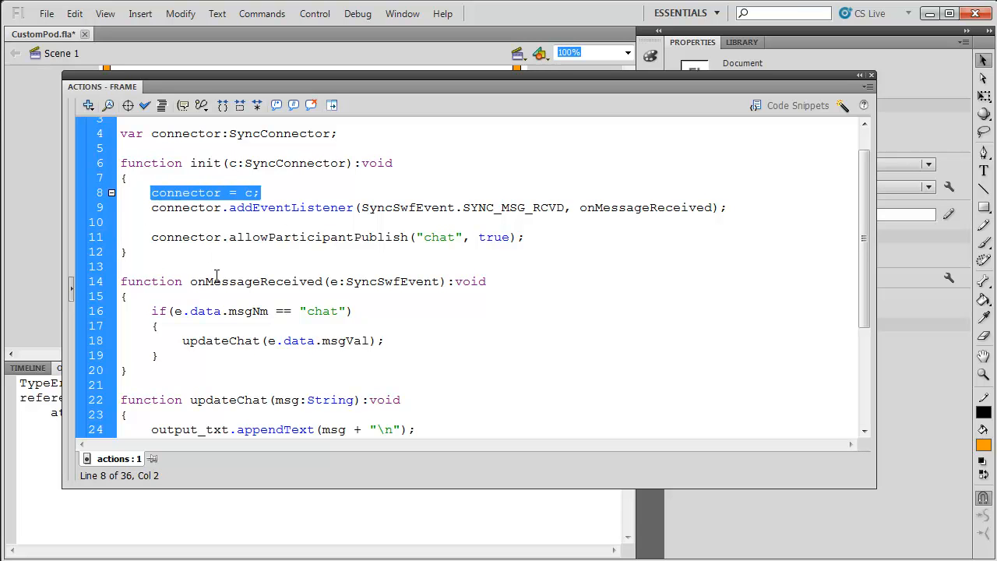
{"action": "mouse_move", "coordinate": [252, 286]}
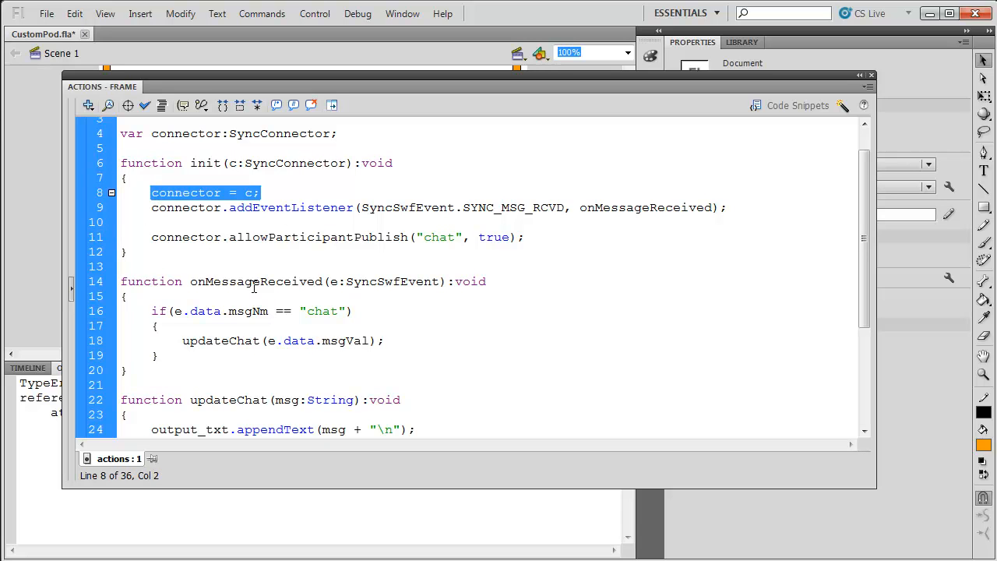
{"action": "mouse_move", "coordinate": [291, 265]}
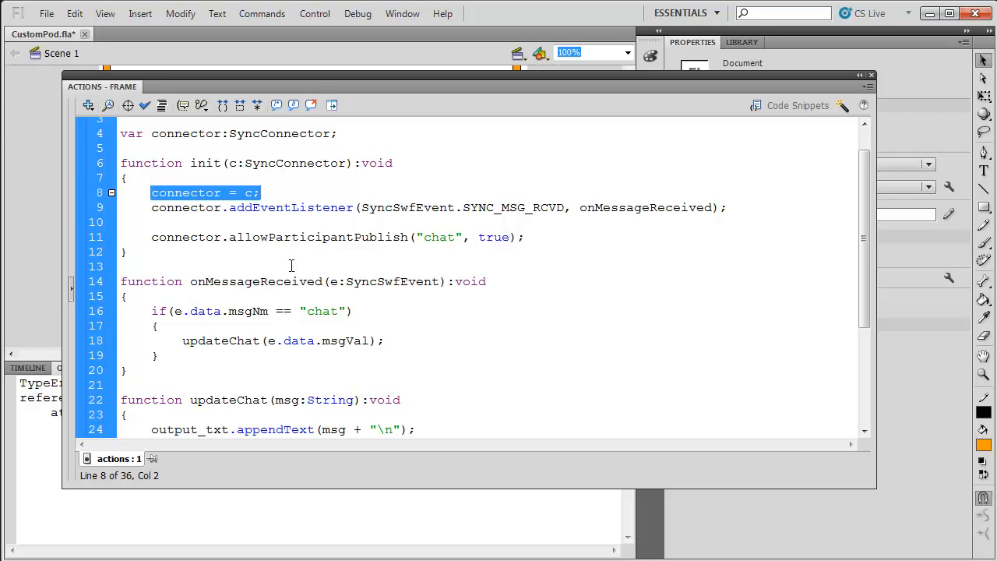
{"action": "mouse_move", "coordinate": [292, 207]}
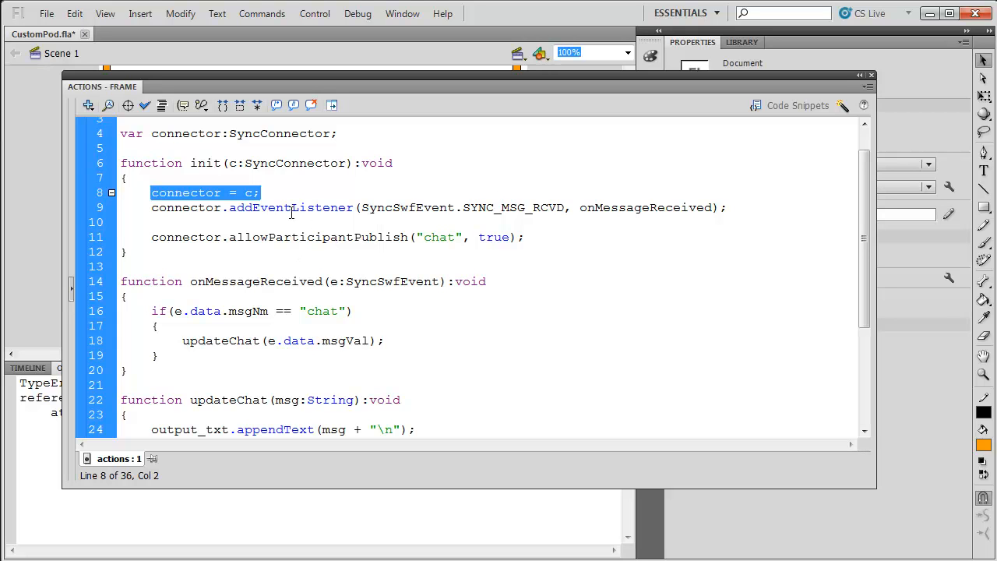
{"action": "left_click", "coordinate": [726, 208]}
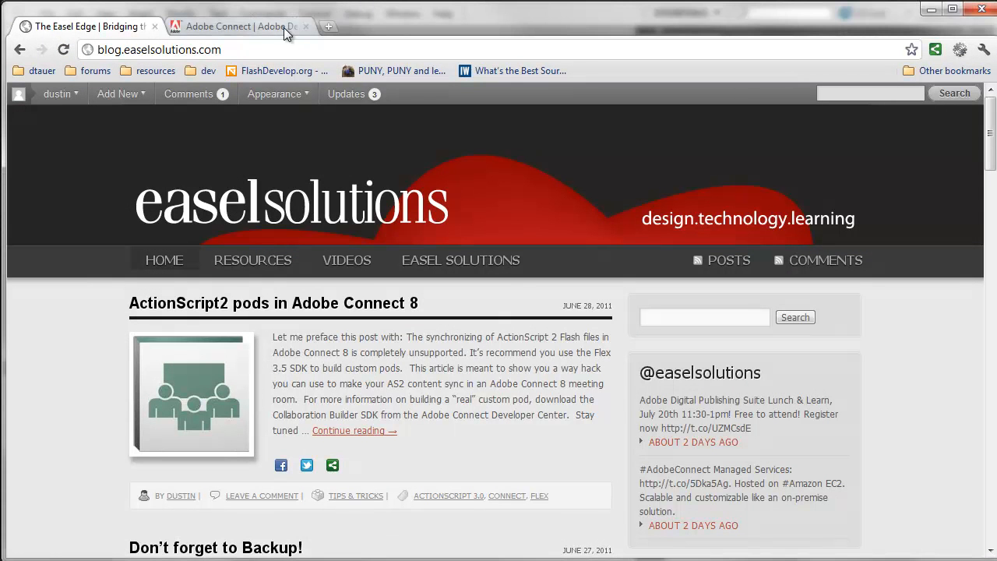
Switch Chrome to the Adobe Connect Developer Center tab.
{"action": "left_click", "coordinate": [218, 25]}
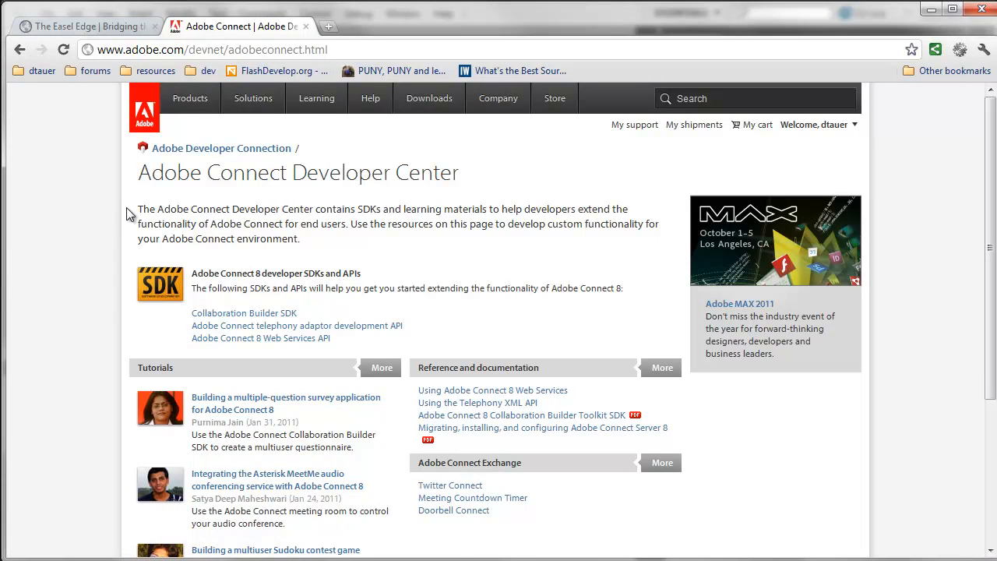
{"action": "mouse_move", "coordinate": [901, 78]}
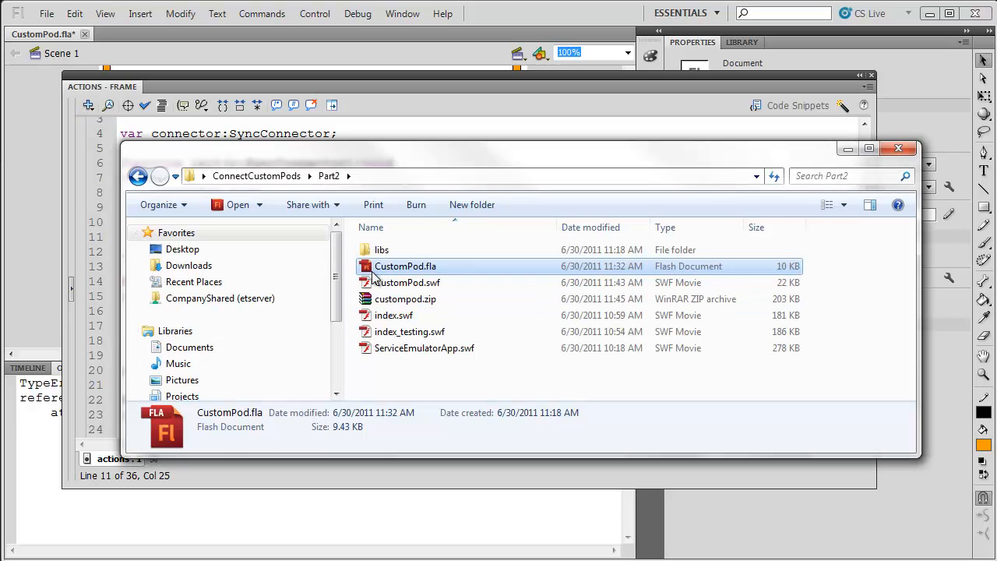
Point out index_testing.swf and then index.swf in the Part2 folder.
{"action": "left_click", "coordinate": [408, 331]}
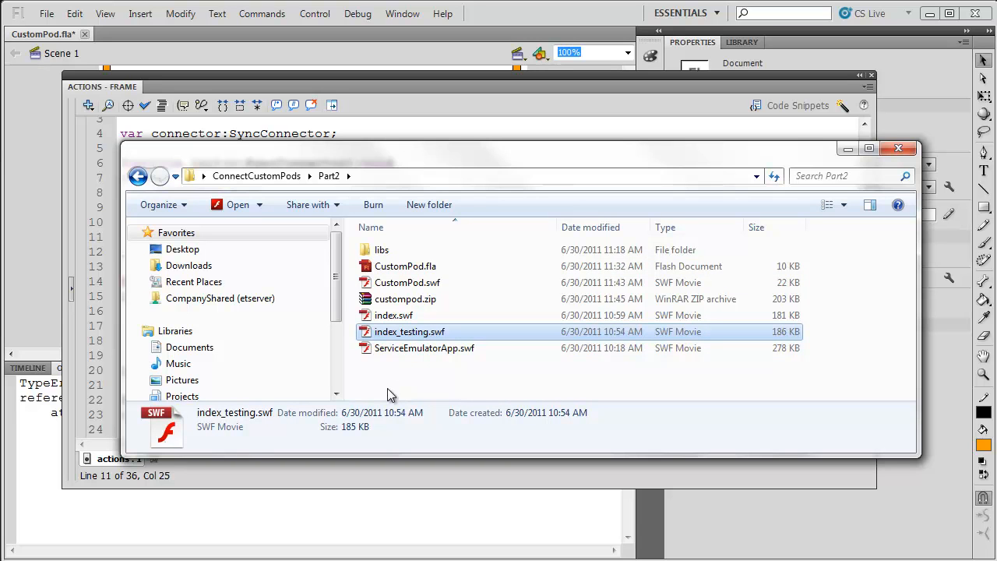
{"action": "left_click", "coordinate": [394, 315]}
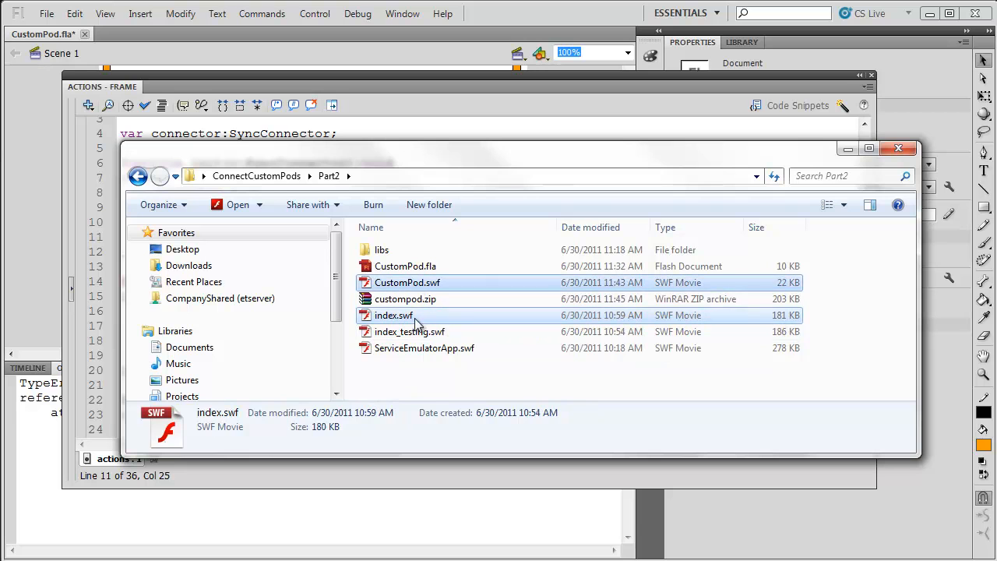